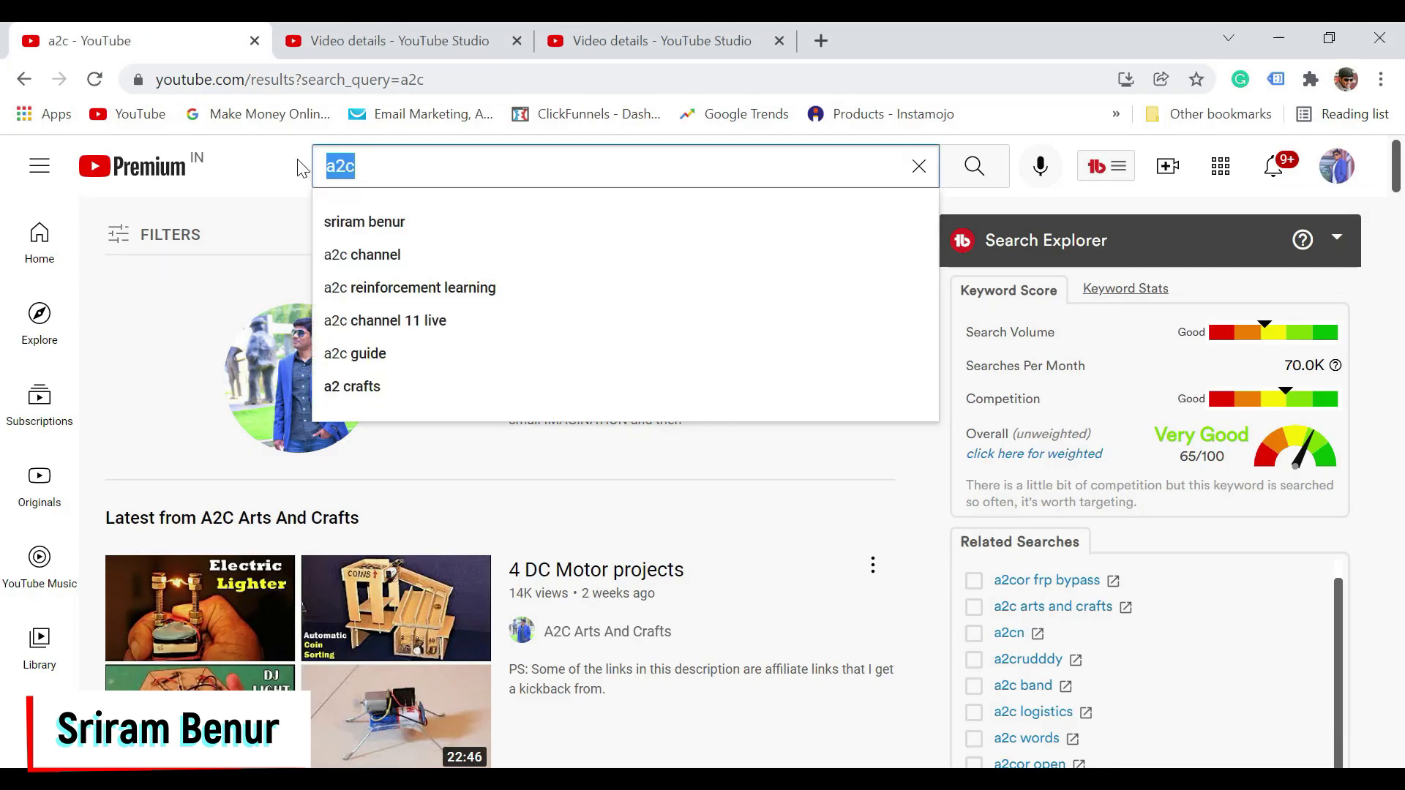
Search YouTube for 'how to lose weight fast' and review its Search Explorer keyword score of 43/100
text(how to lose weight fast)
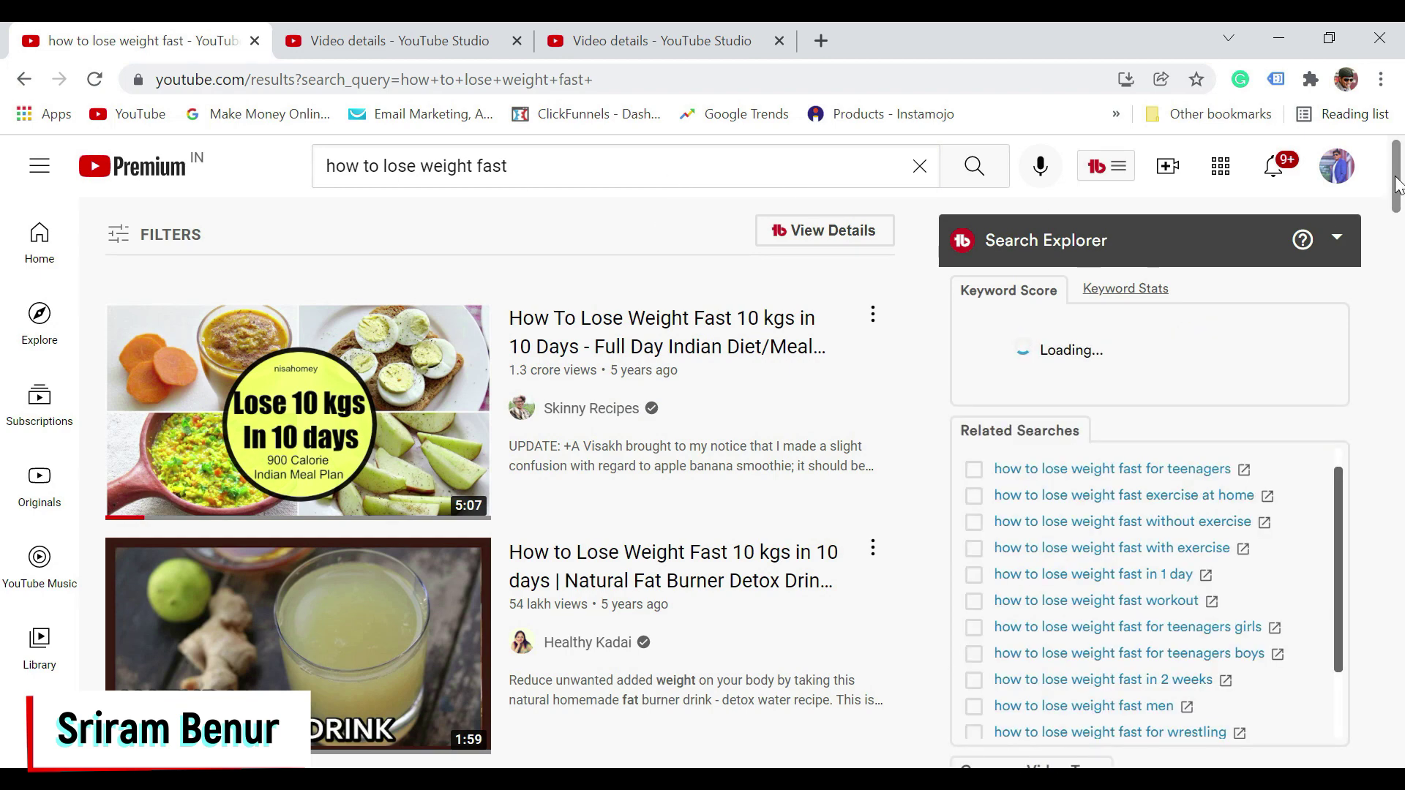
scroll(down, 3)
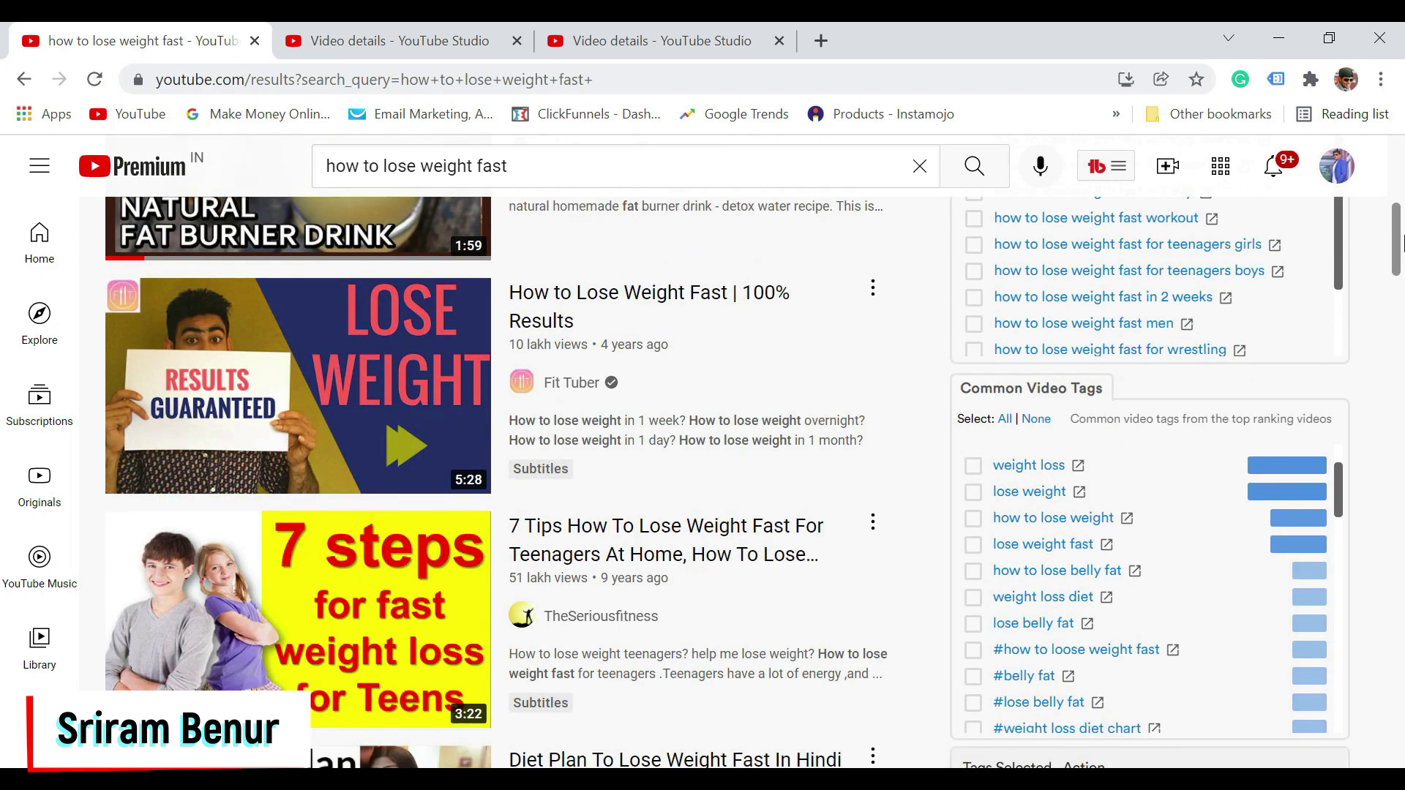
scroll(up, 3)
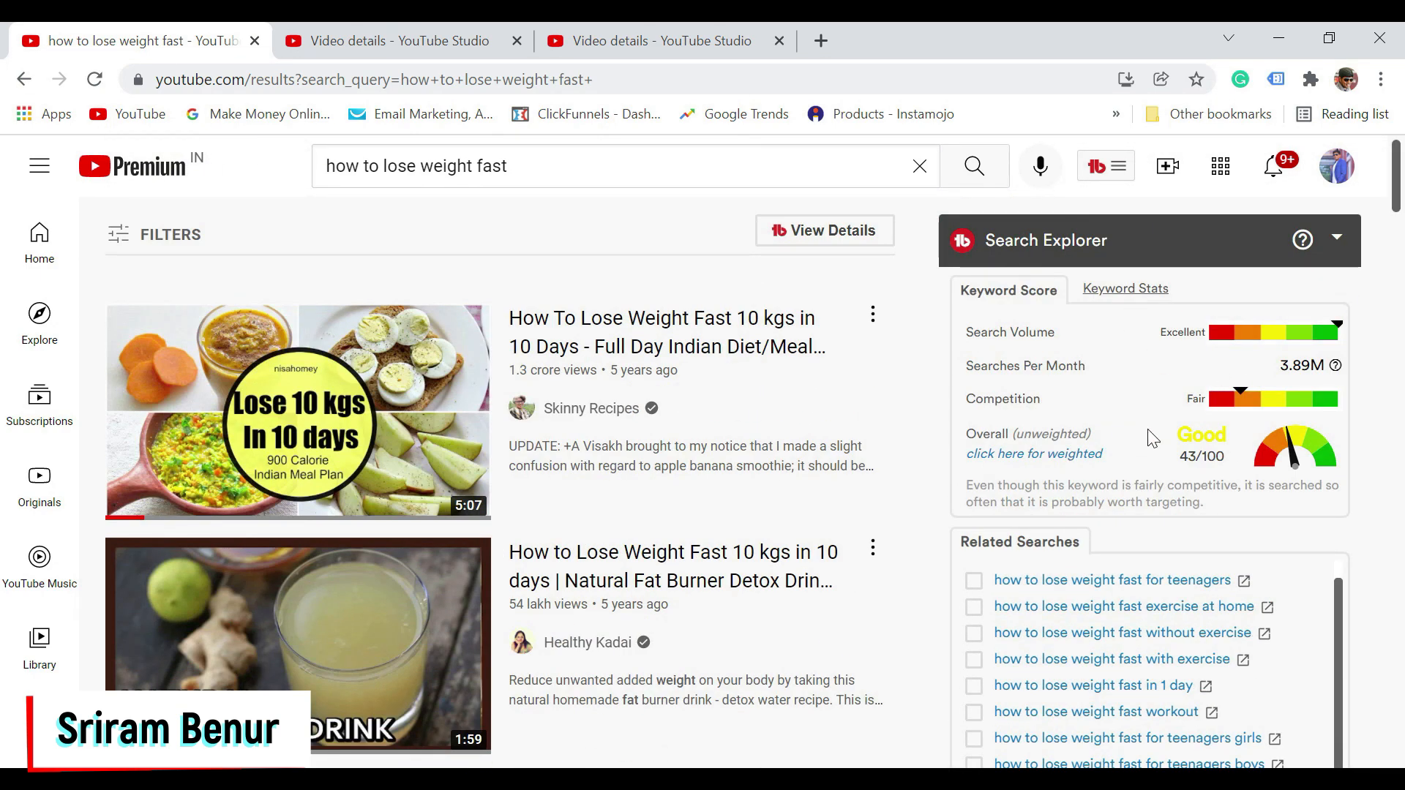
mouse_move(1127, 366)
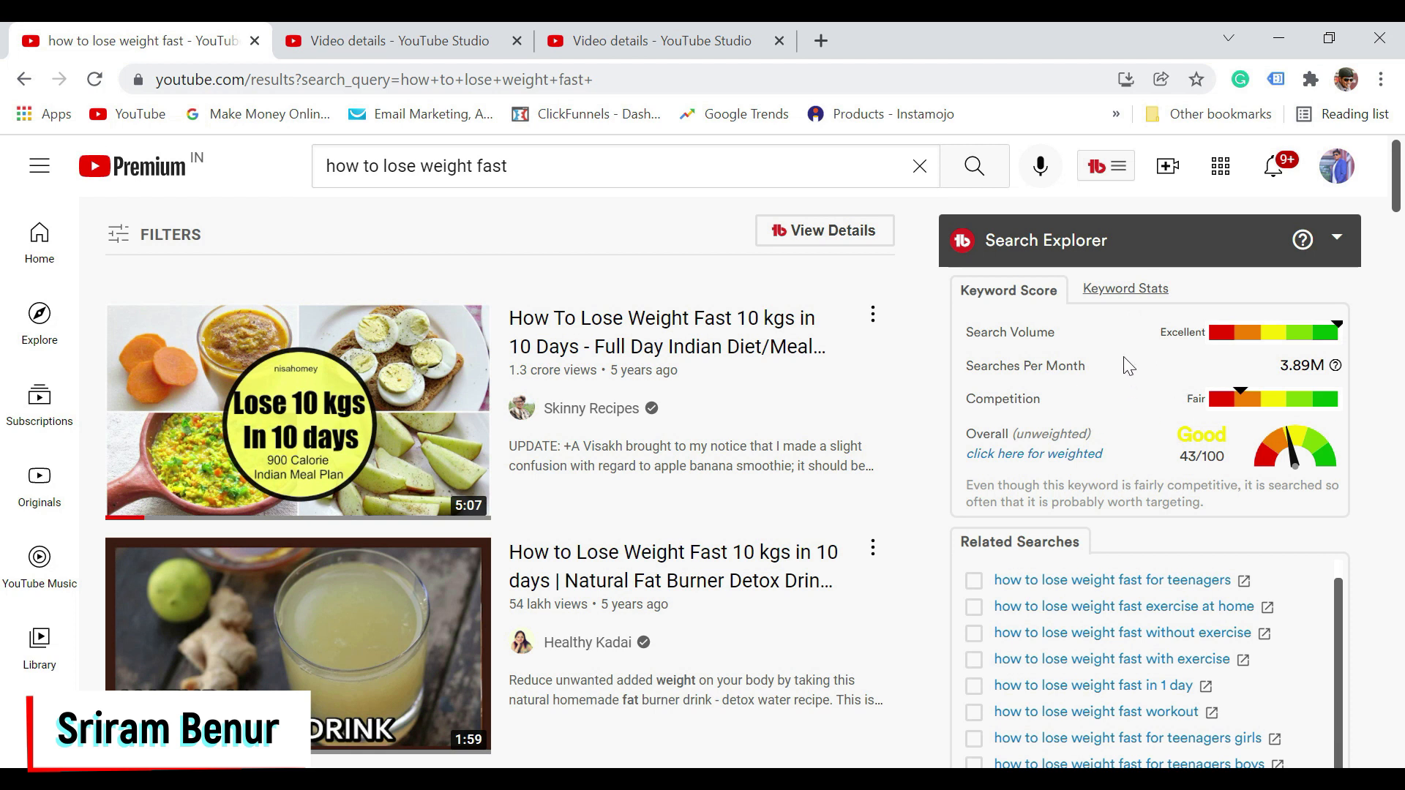
mouse_move(996, 367)
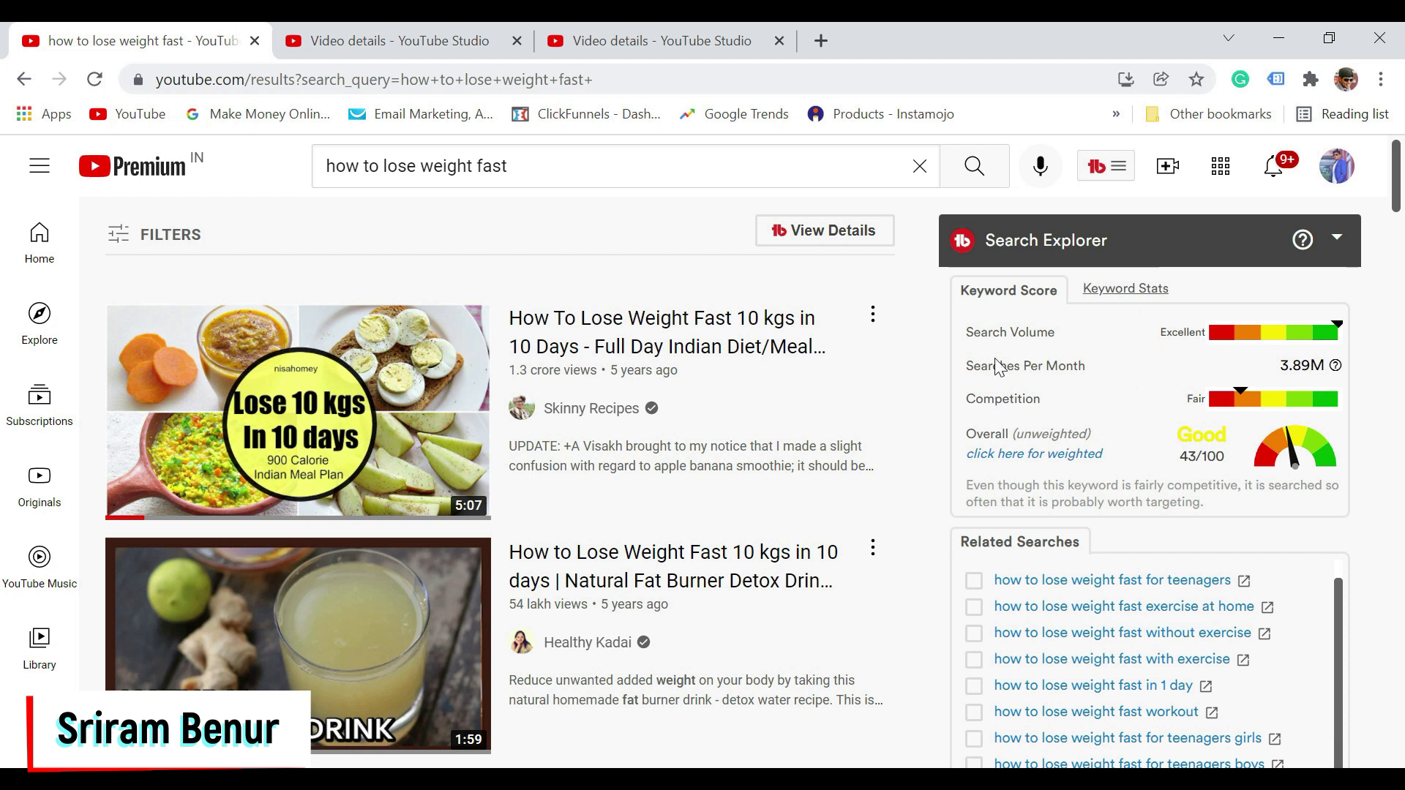
mouse_move(1123, 413)
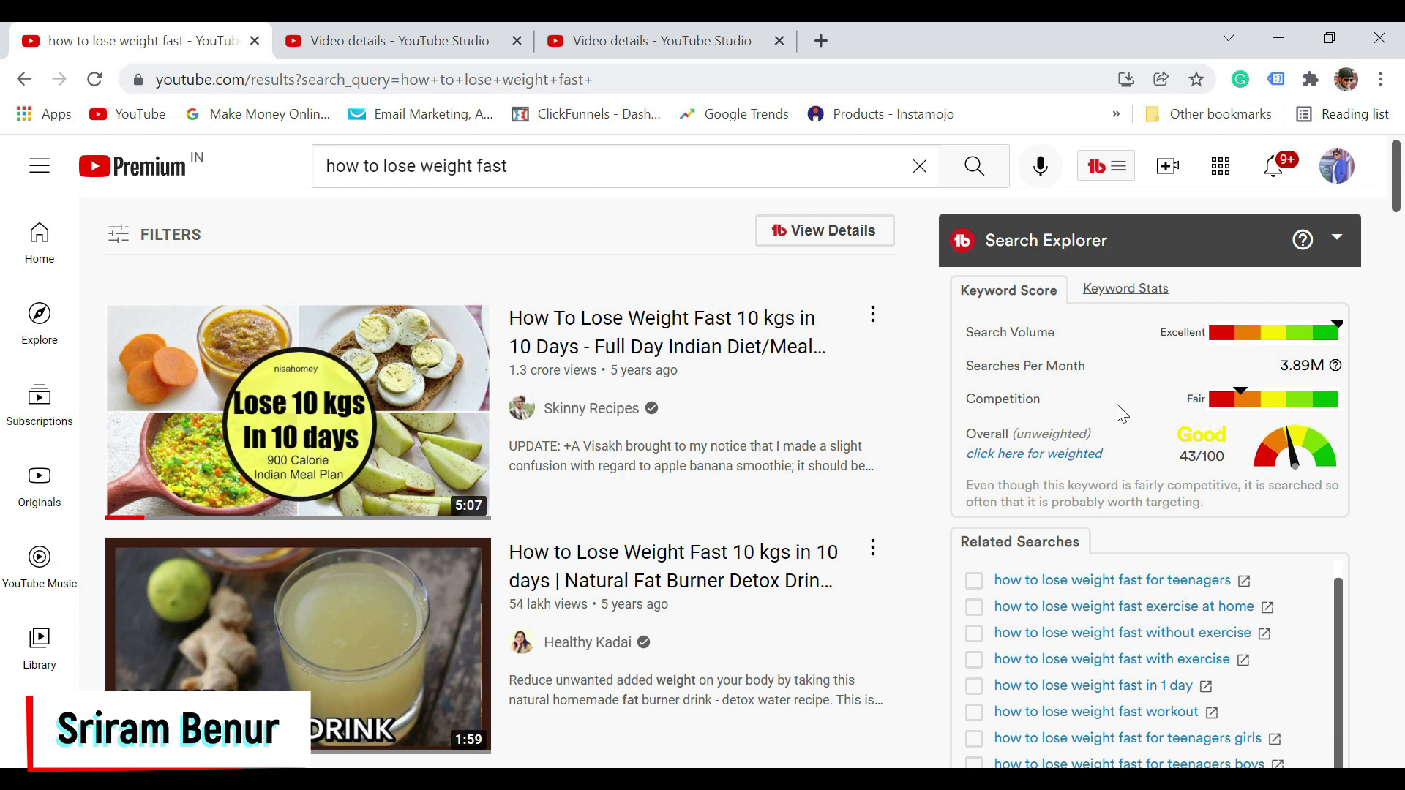
mouse_move(1277, 452)
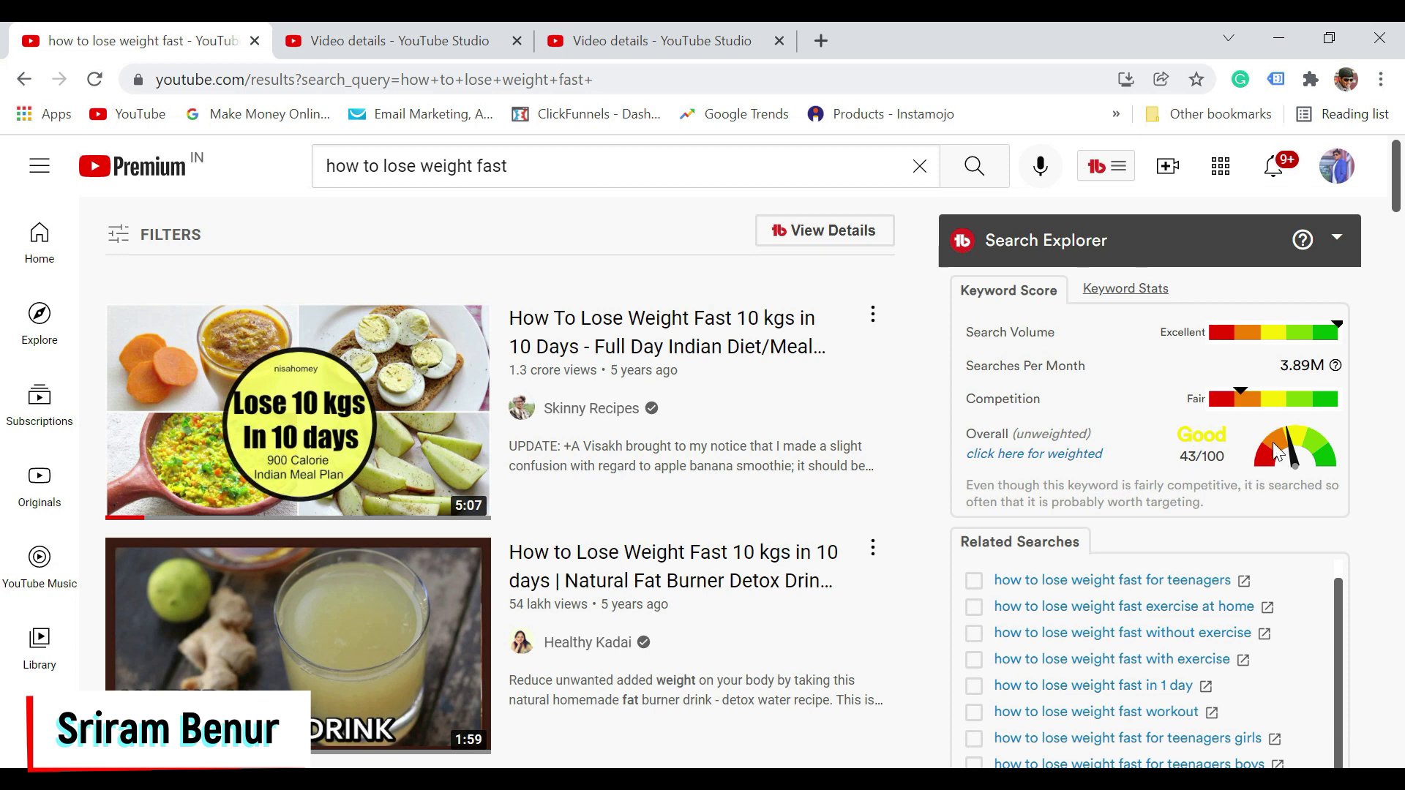
mouse_move(978, 237)
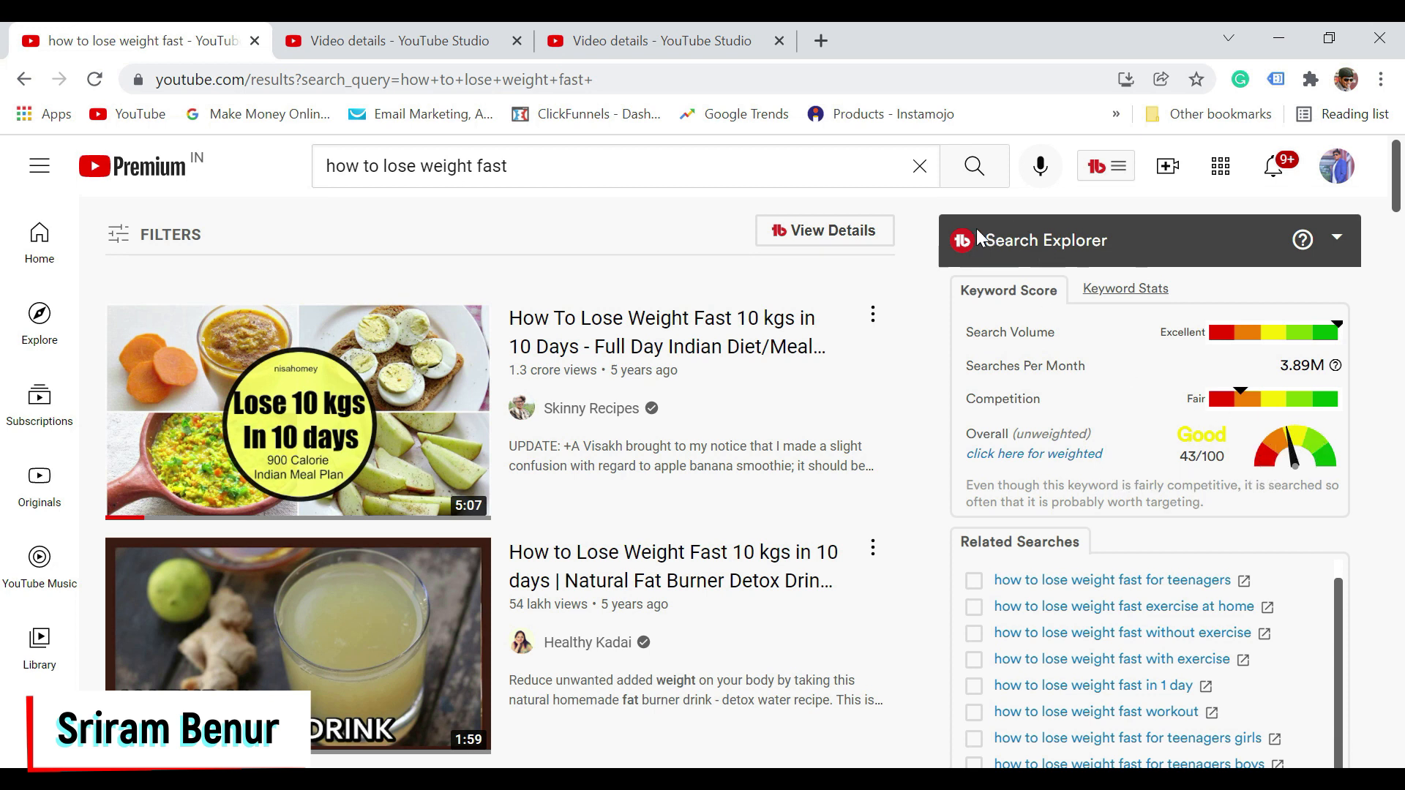
mouse_move(994, 256)
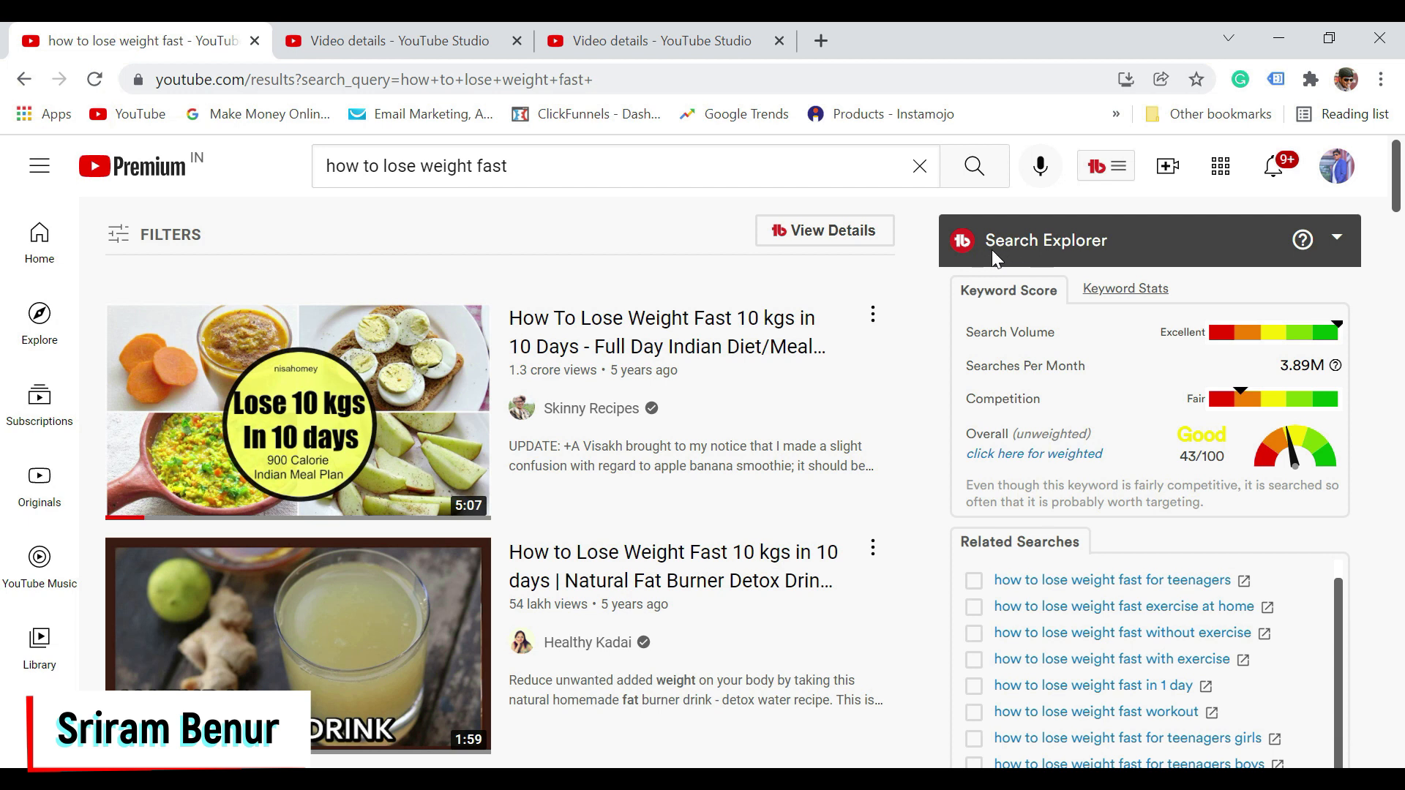
mouse_move(450, 284)
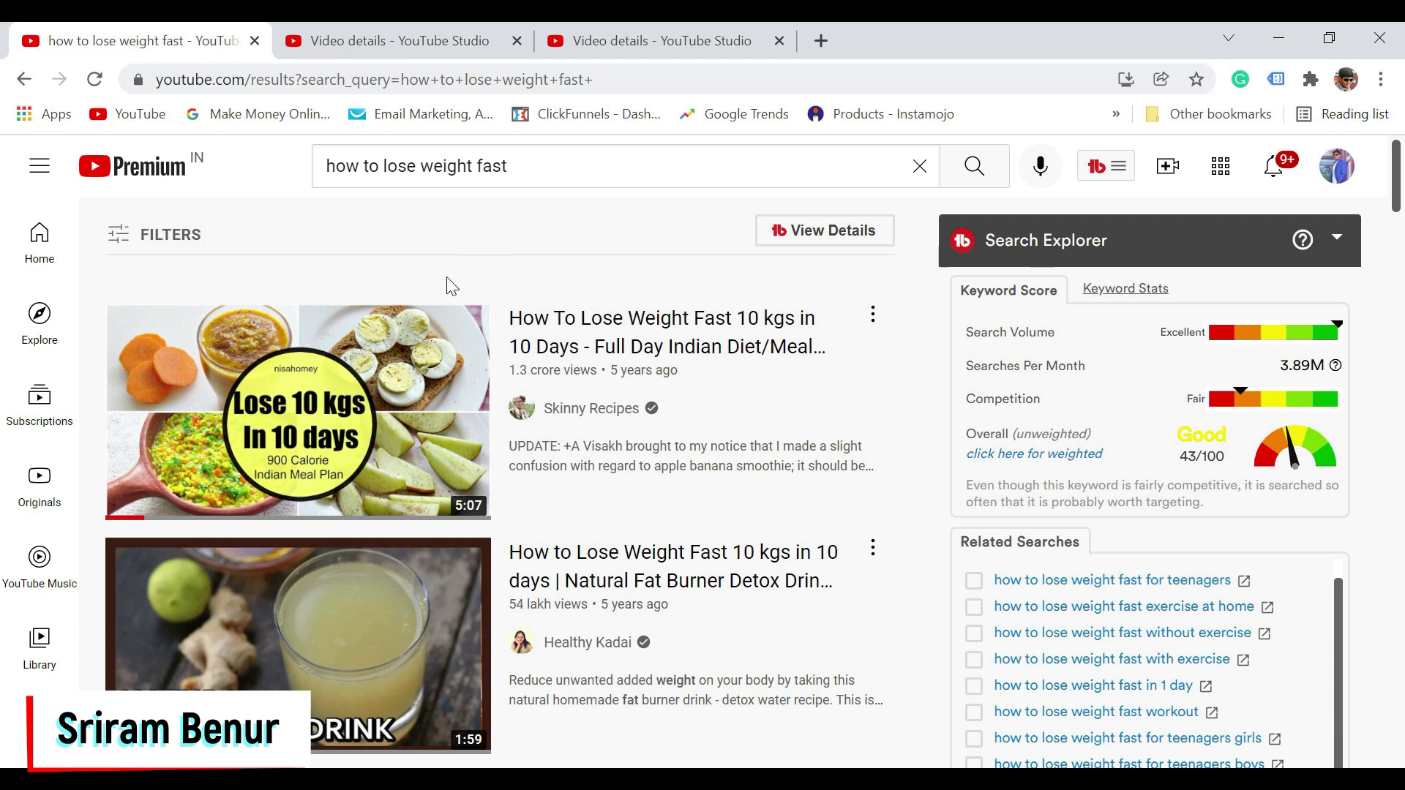
mouse_move(342, 282)
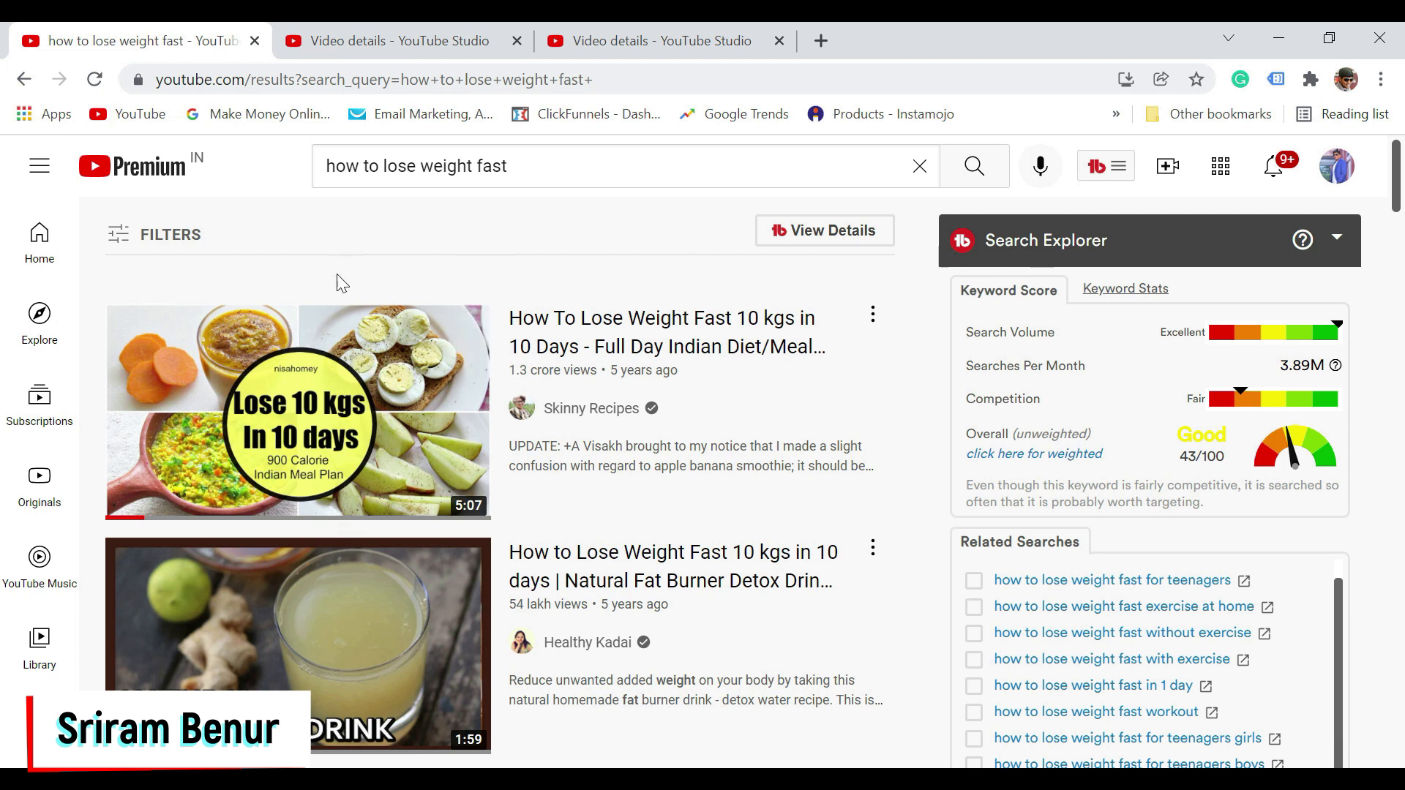
mouse_move(759, 262)
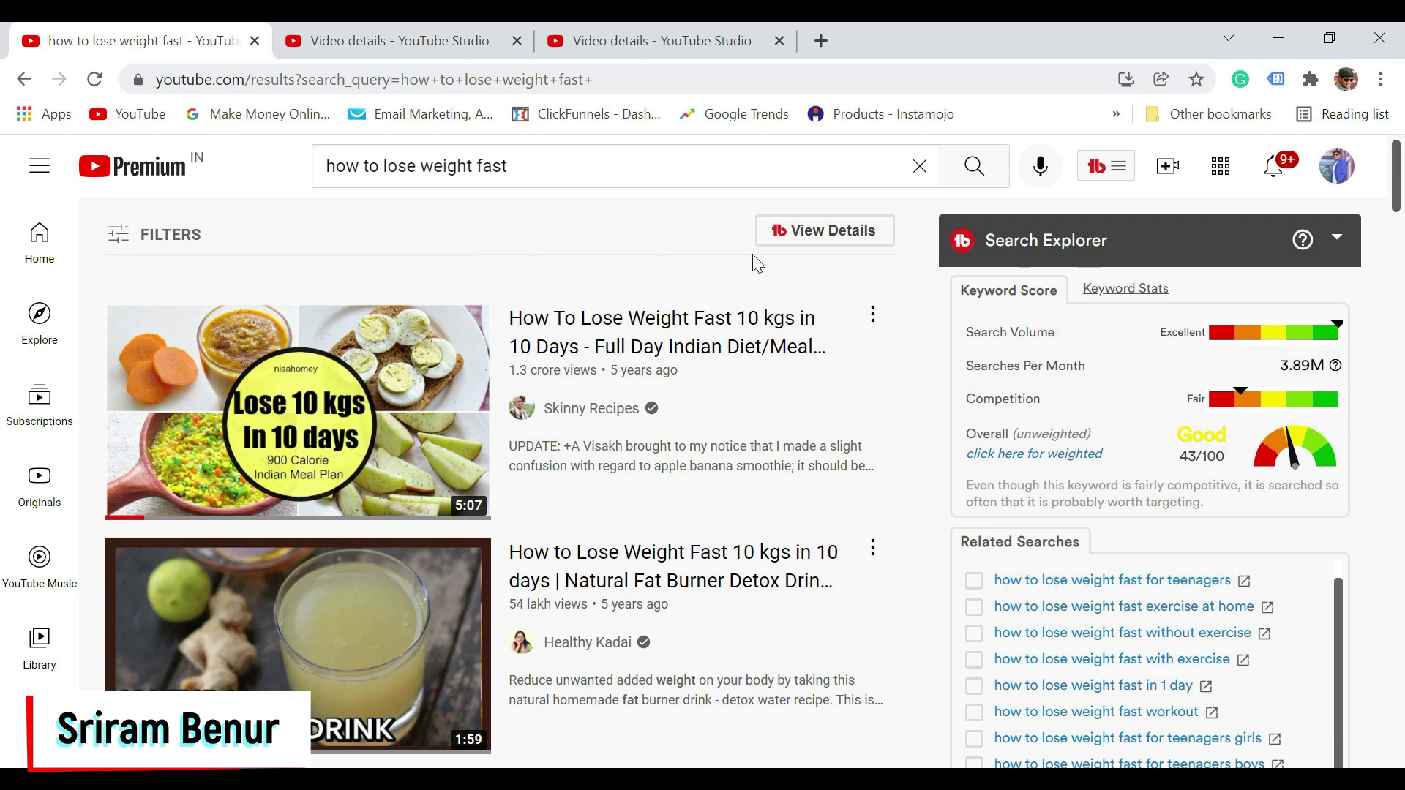
mouse_move(309, 390)
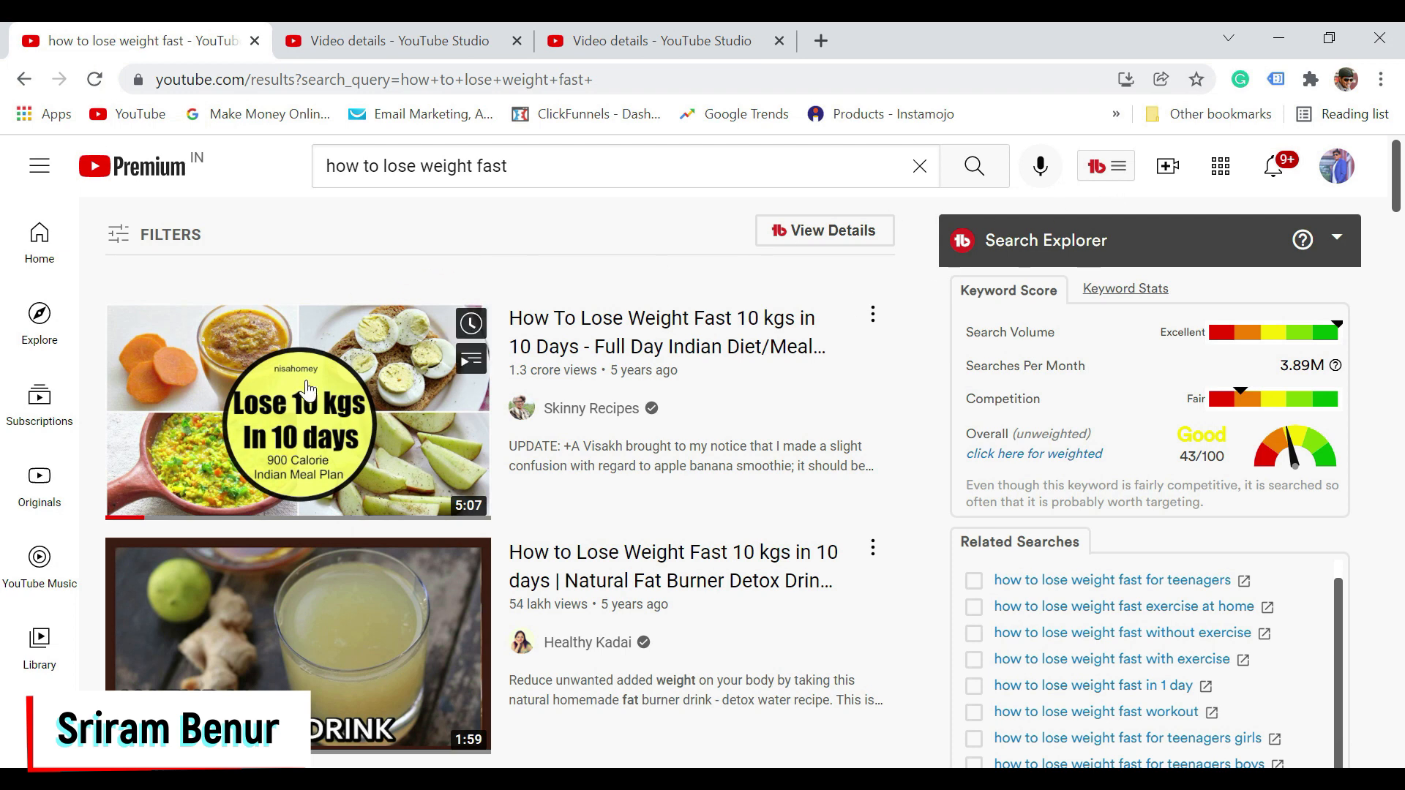
Open the top-ranked Lose Weight Fast 10 kgs in 10 Days video with its Videolytics stats
click(298, 411)
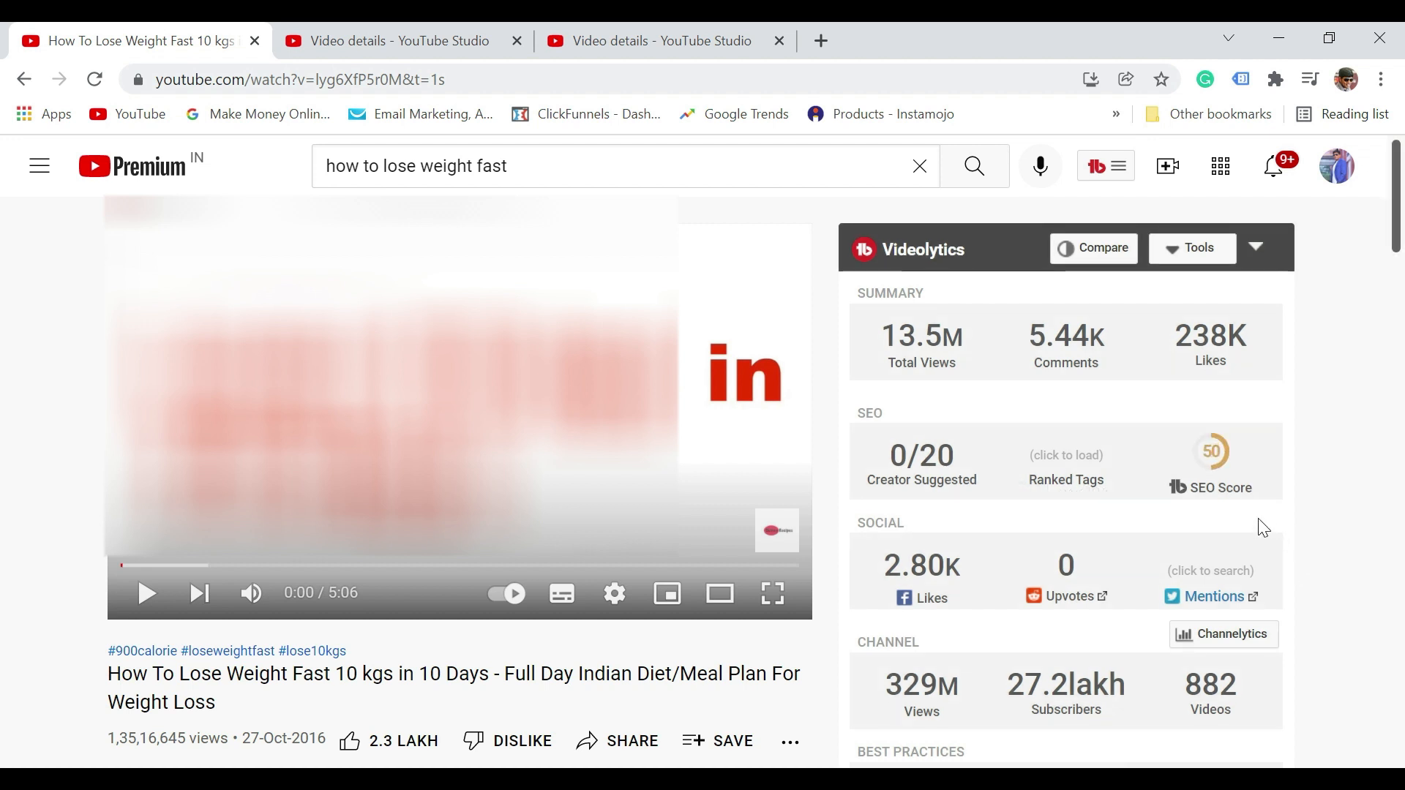
mouse_move(1256, 517)
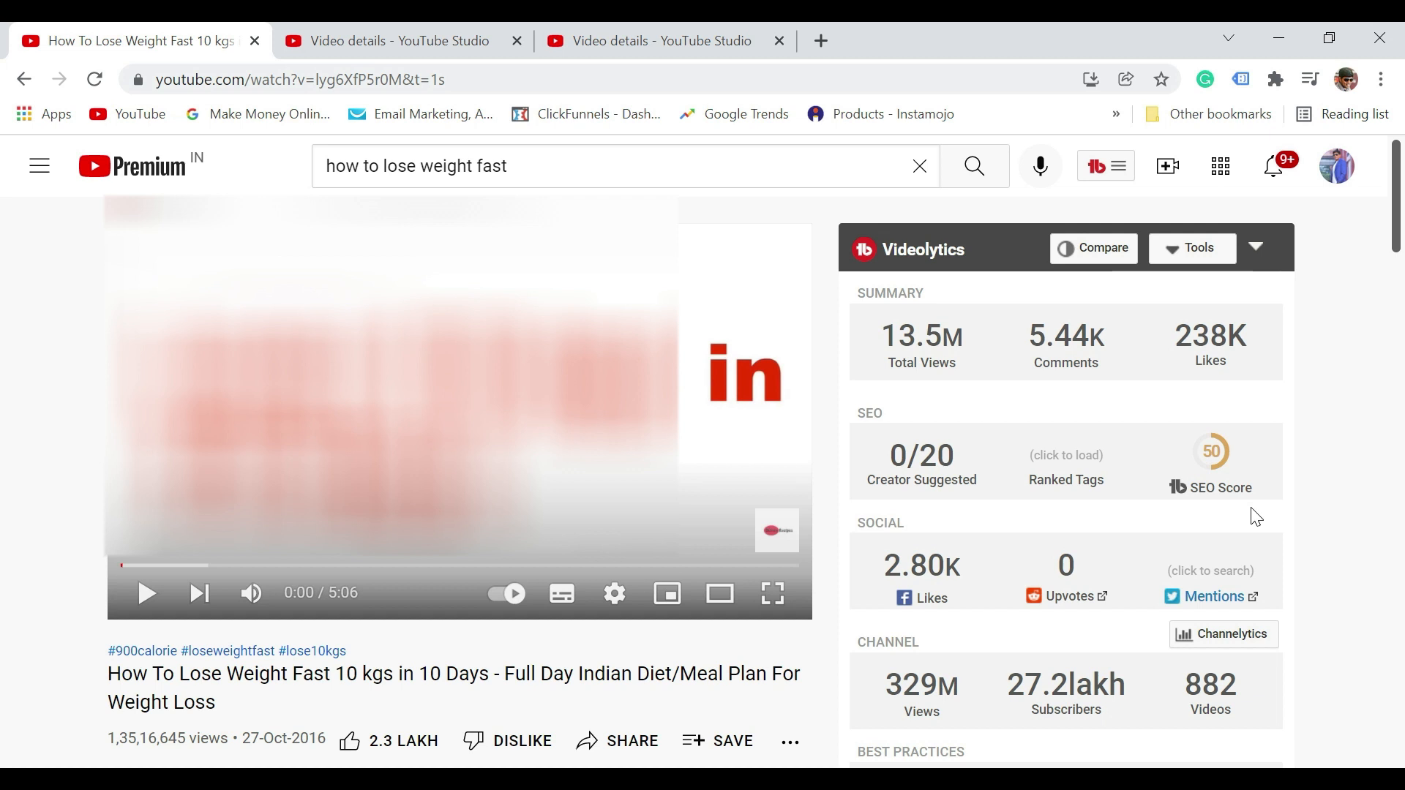
mouse_move(1304, 439)
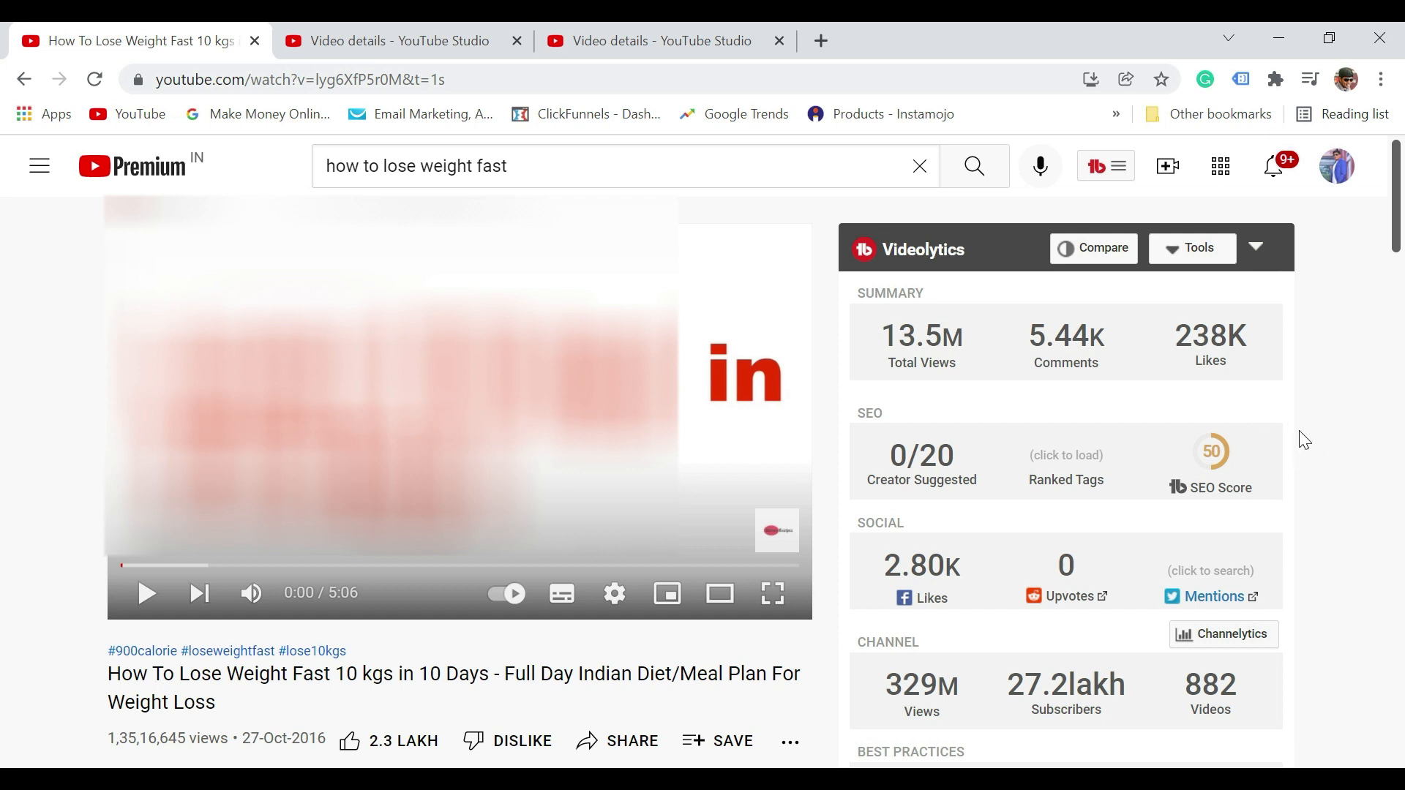
mouse_move(1325, 406)
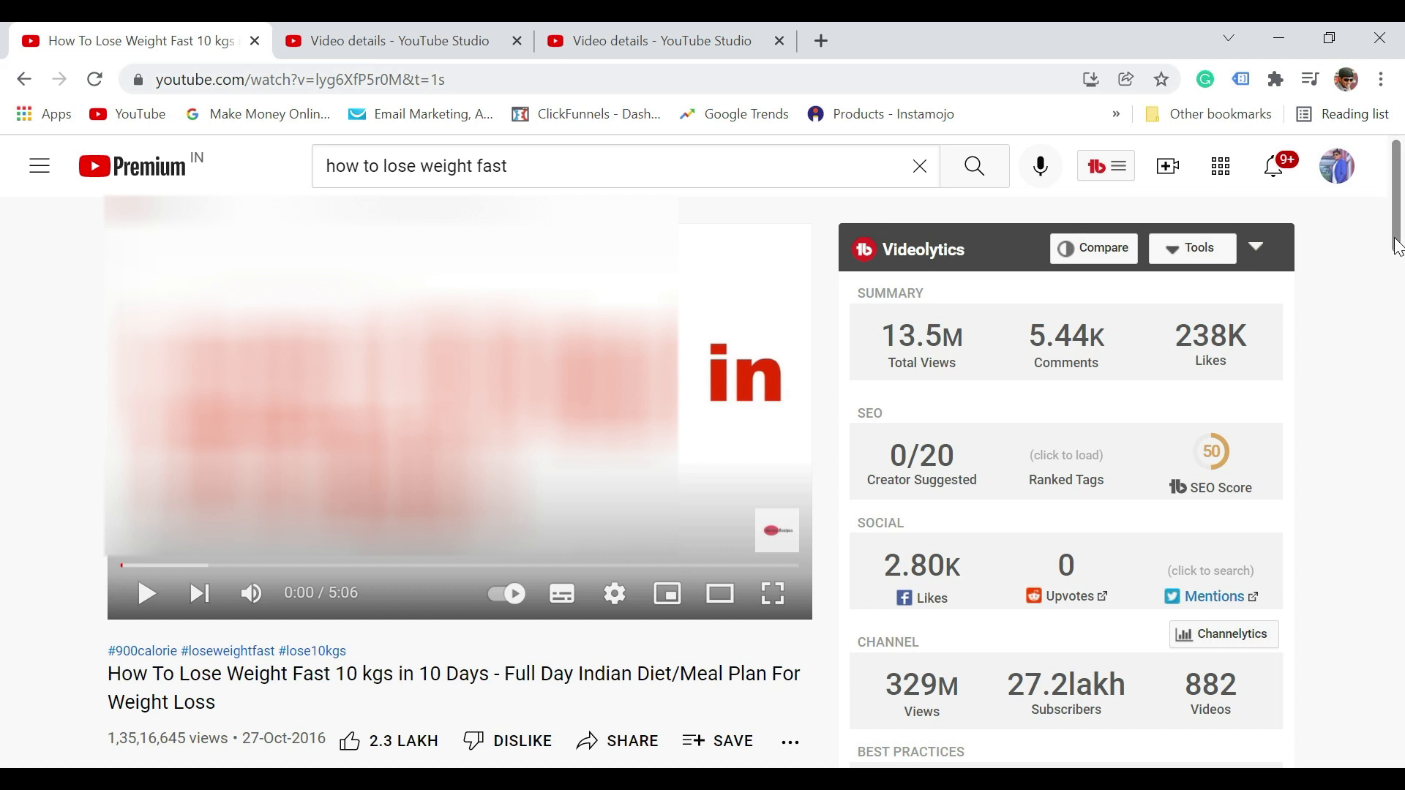
Scroll the sidebar to the video's TubeBuddy tag list and best-practices checklist
scroll(down, 3)
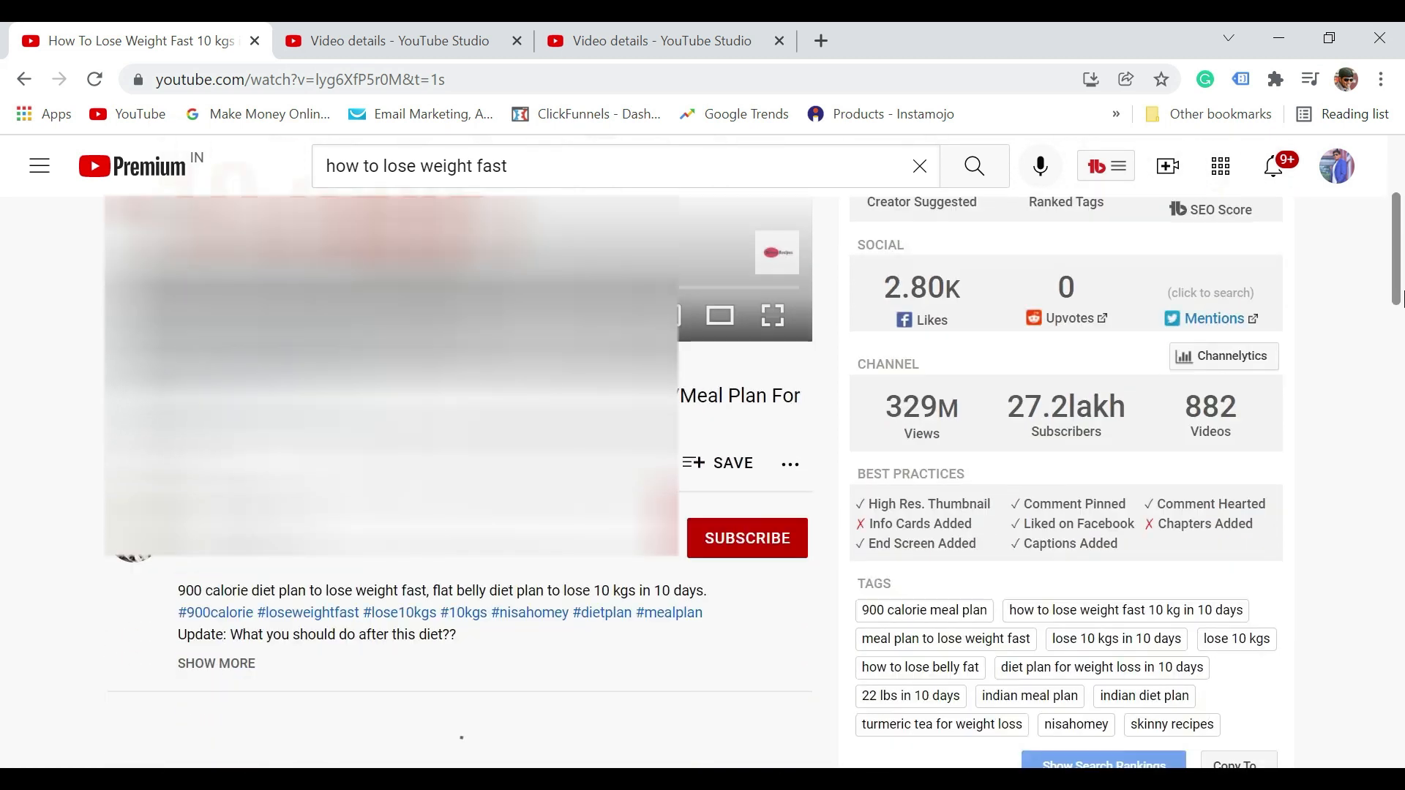
scroll(down, 3)
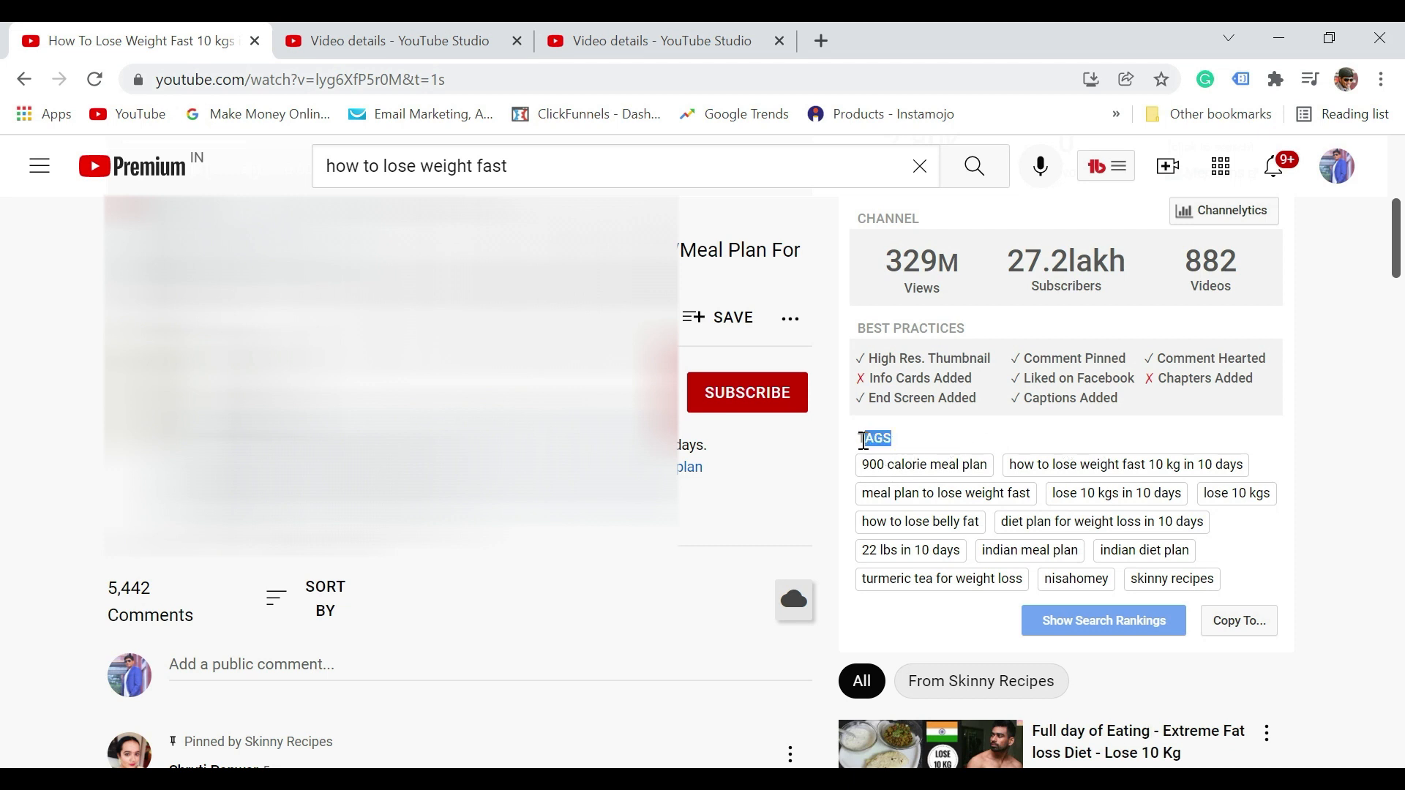
mouse_move(985, 528)
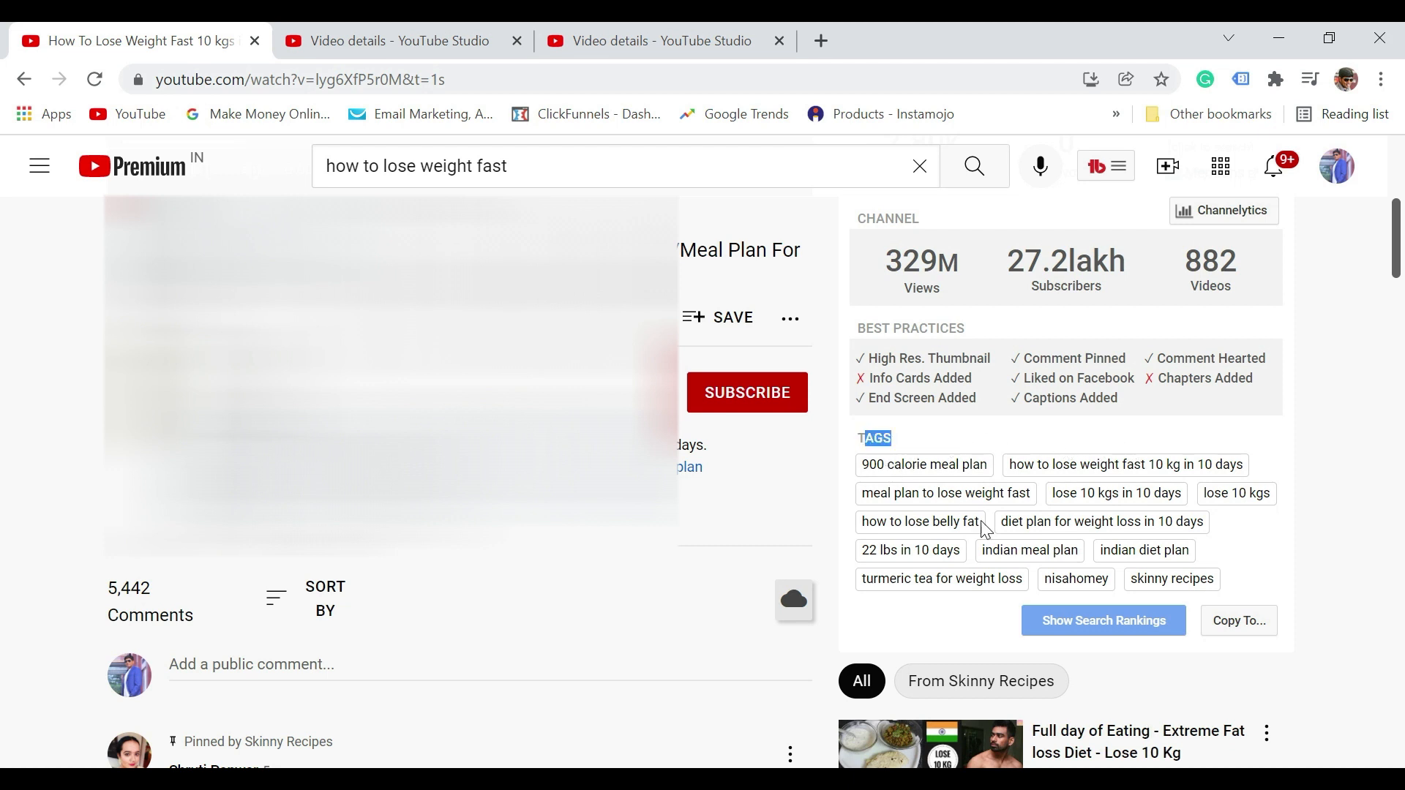
mouse_move(1097, 446)
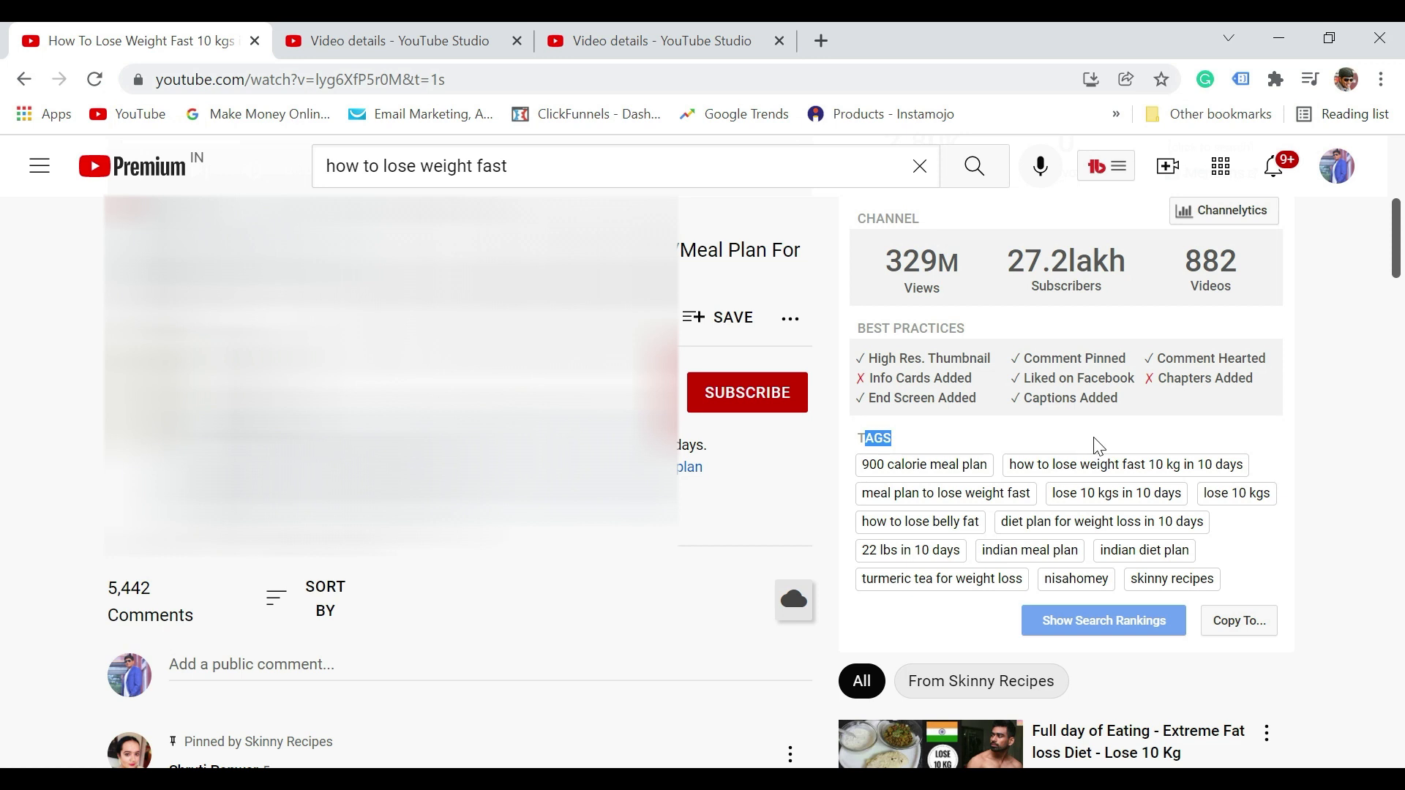
mouse_move(958, 479)
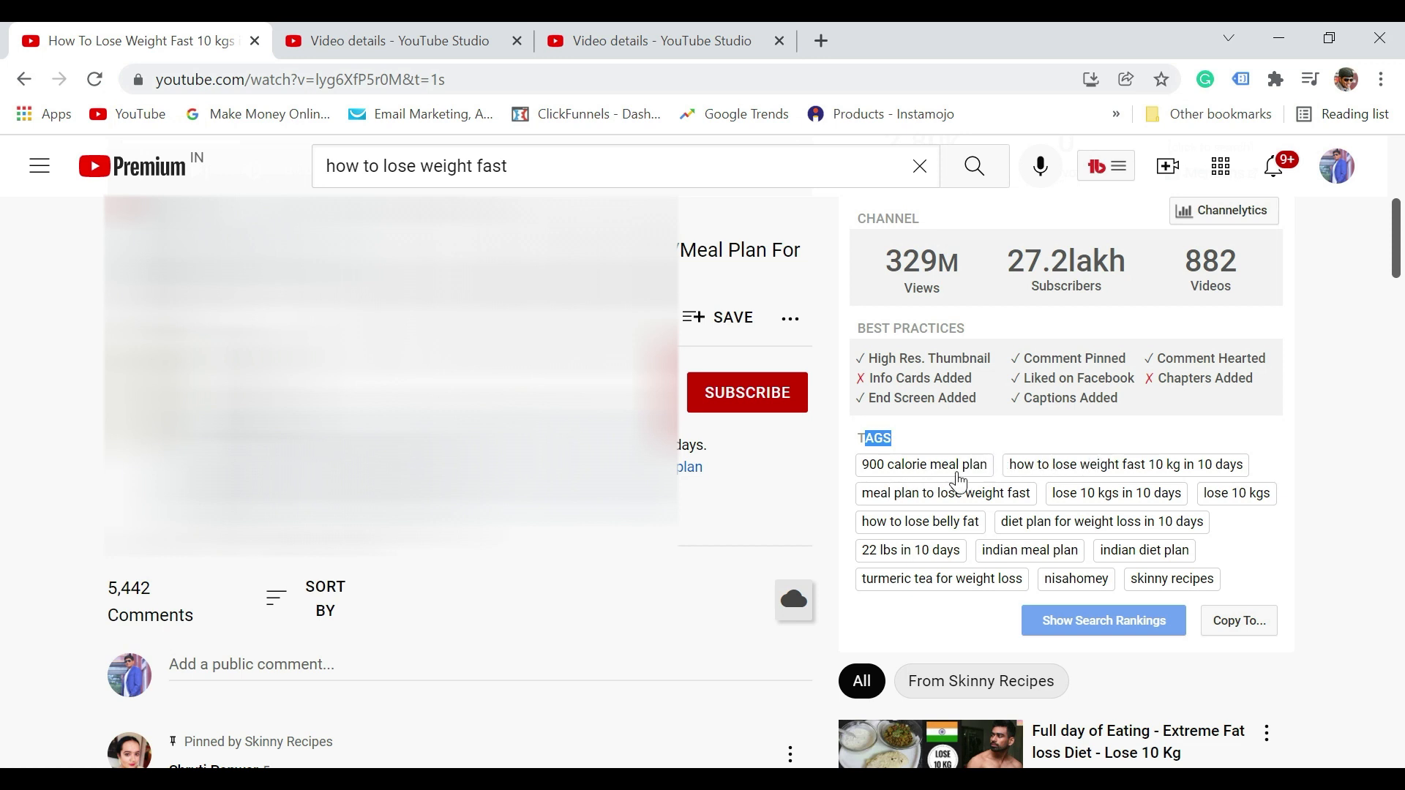
mouse_move(1137, 484)
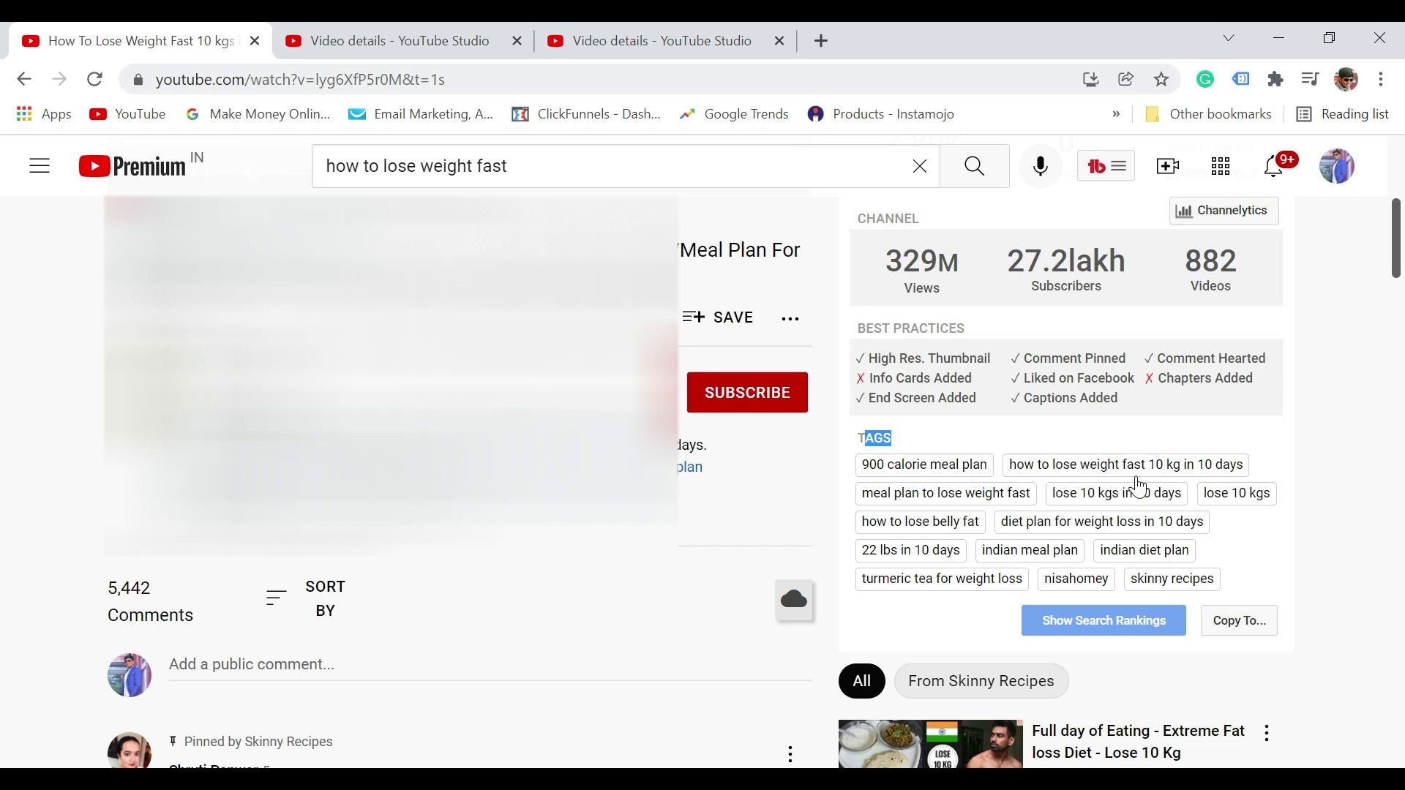
mouse_move(1244, 645)
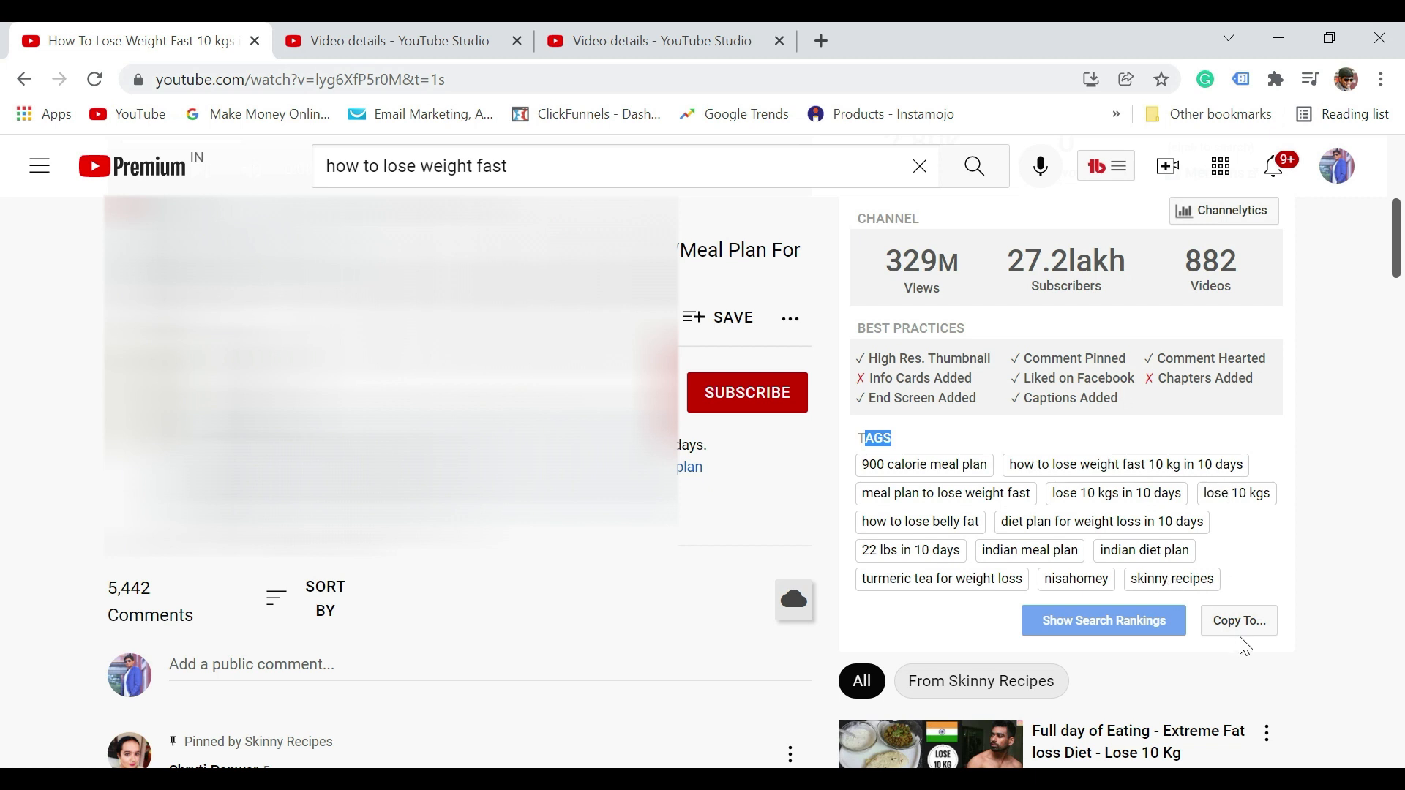
mouse_move(1240, 627)
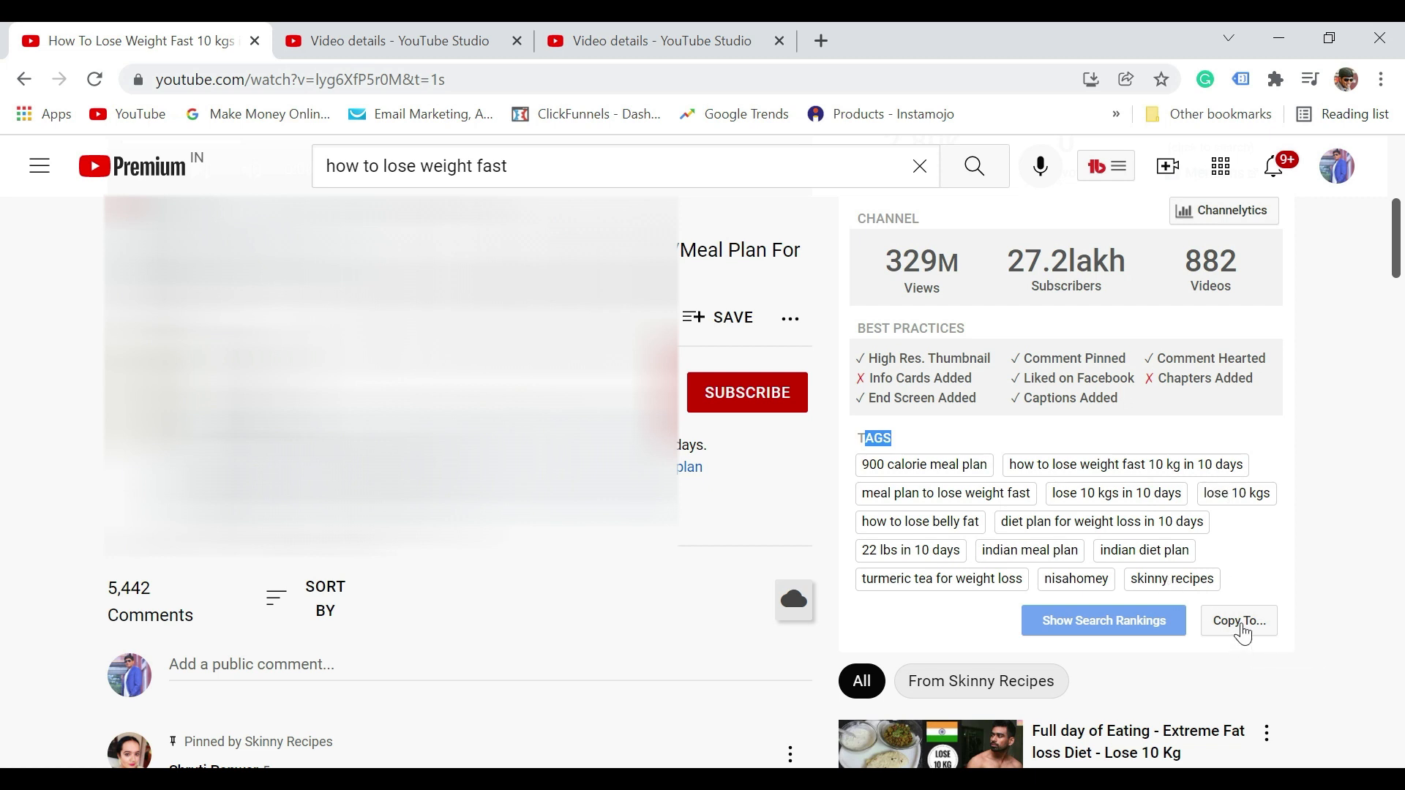
Copy the video's tags to the clipboard, excluding nisahomey and skinny recipes
click(1239, 620)
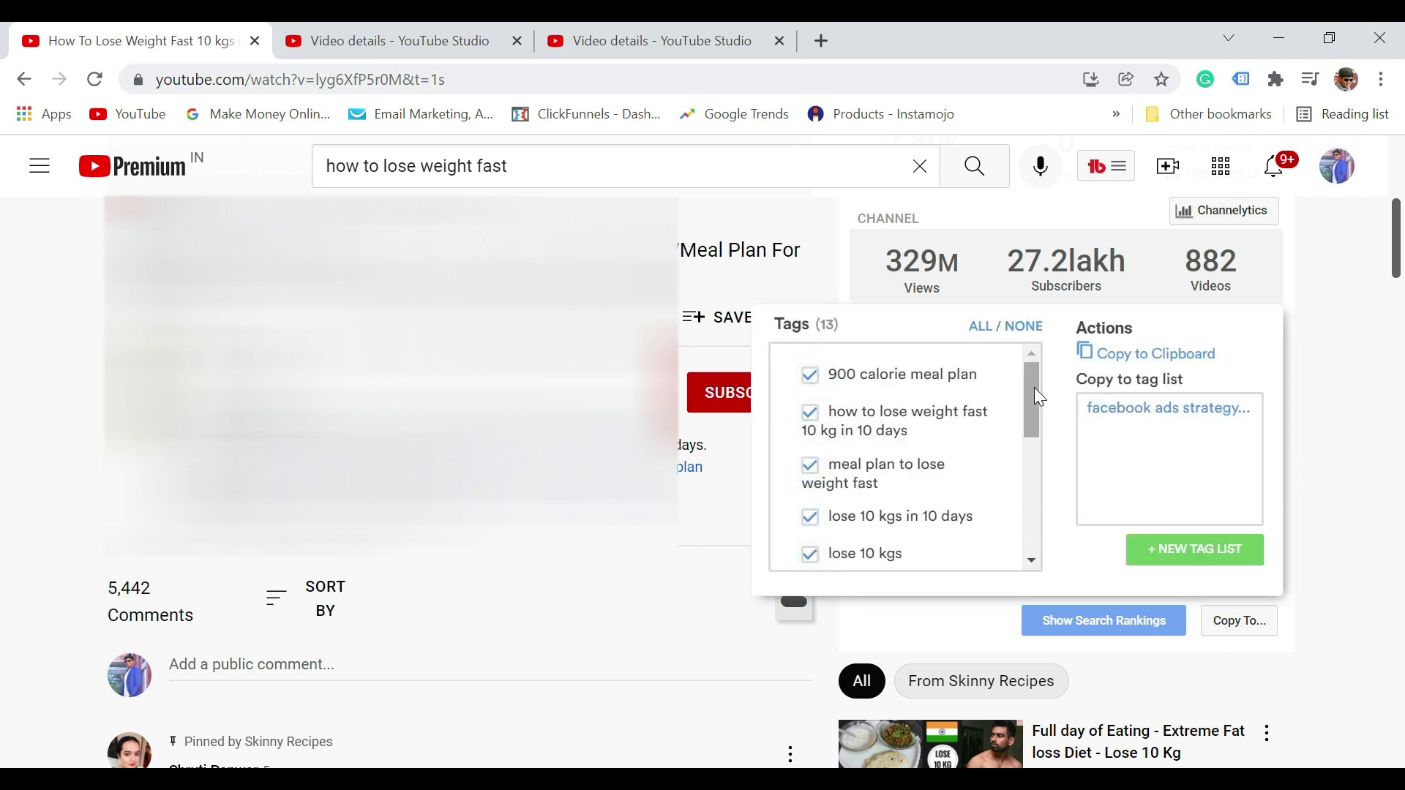
scroll(down, 3)
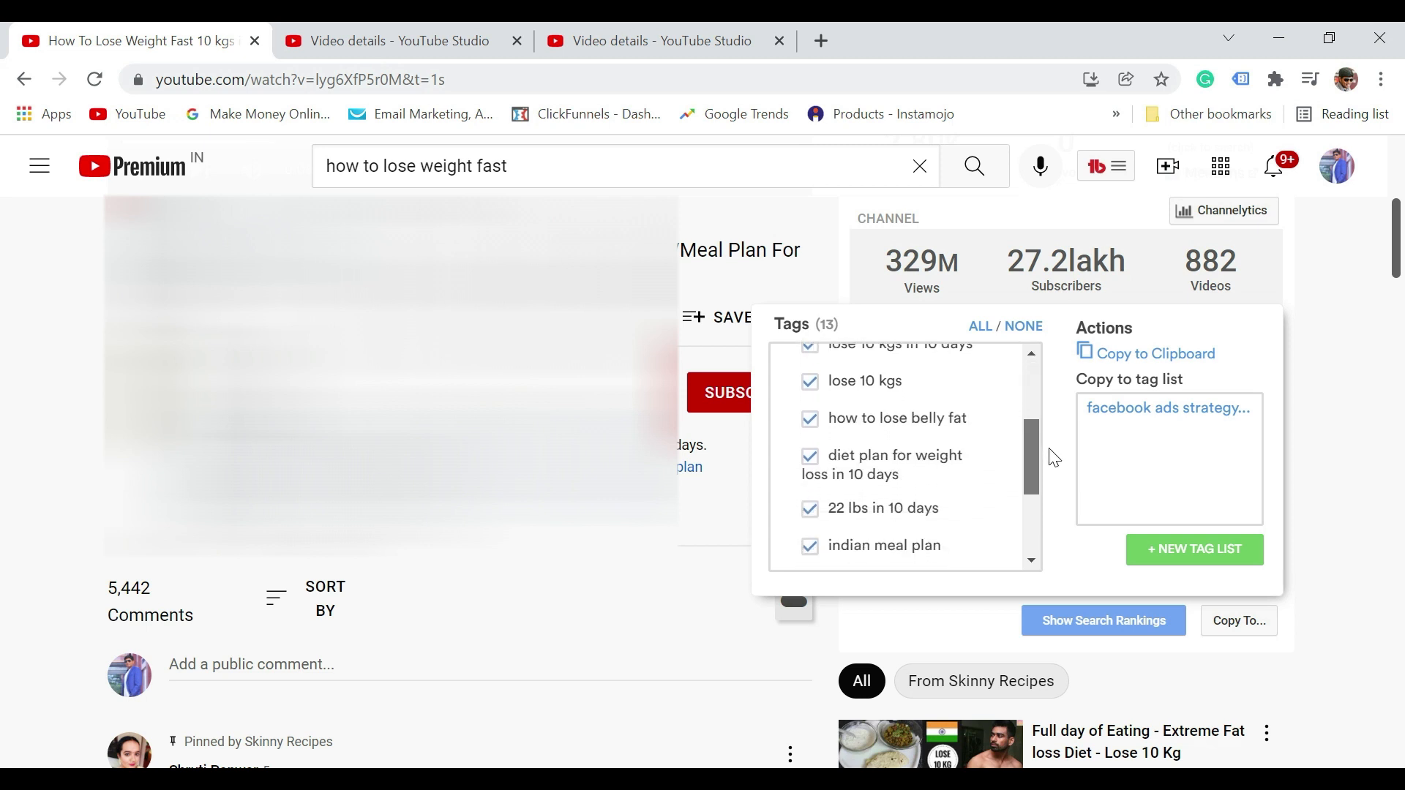
scroll(down, 3)
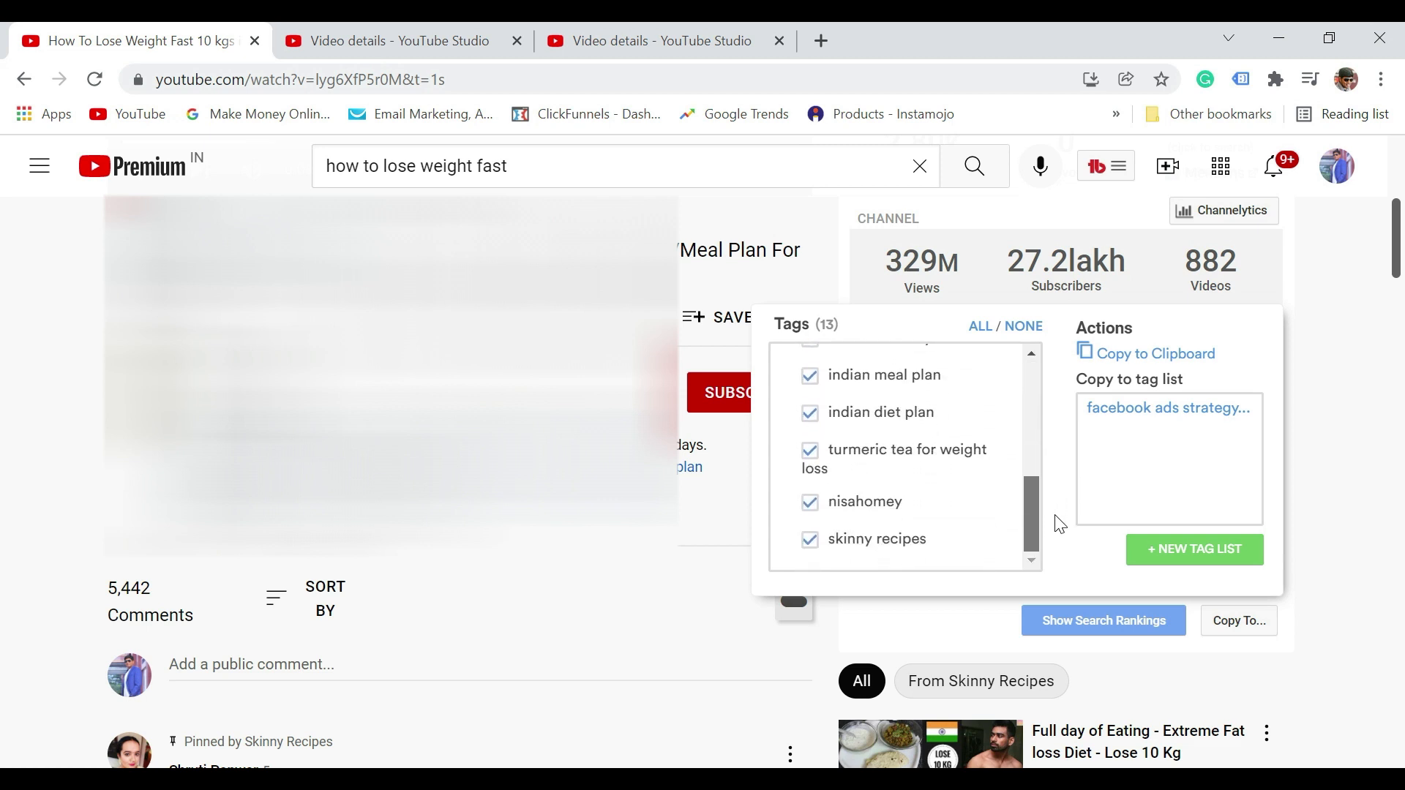
click(809, 502)
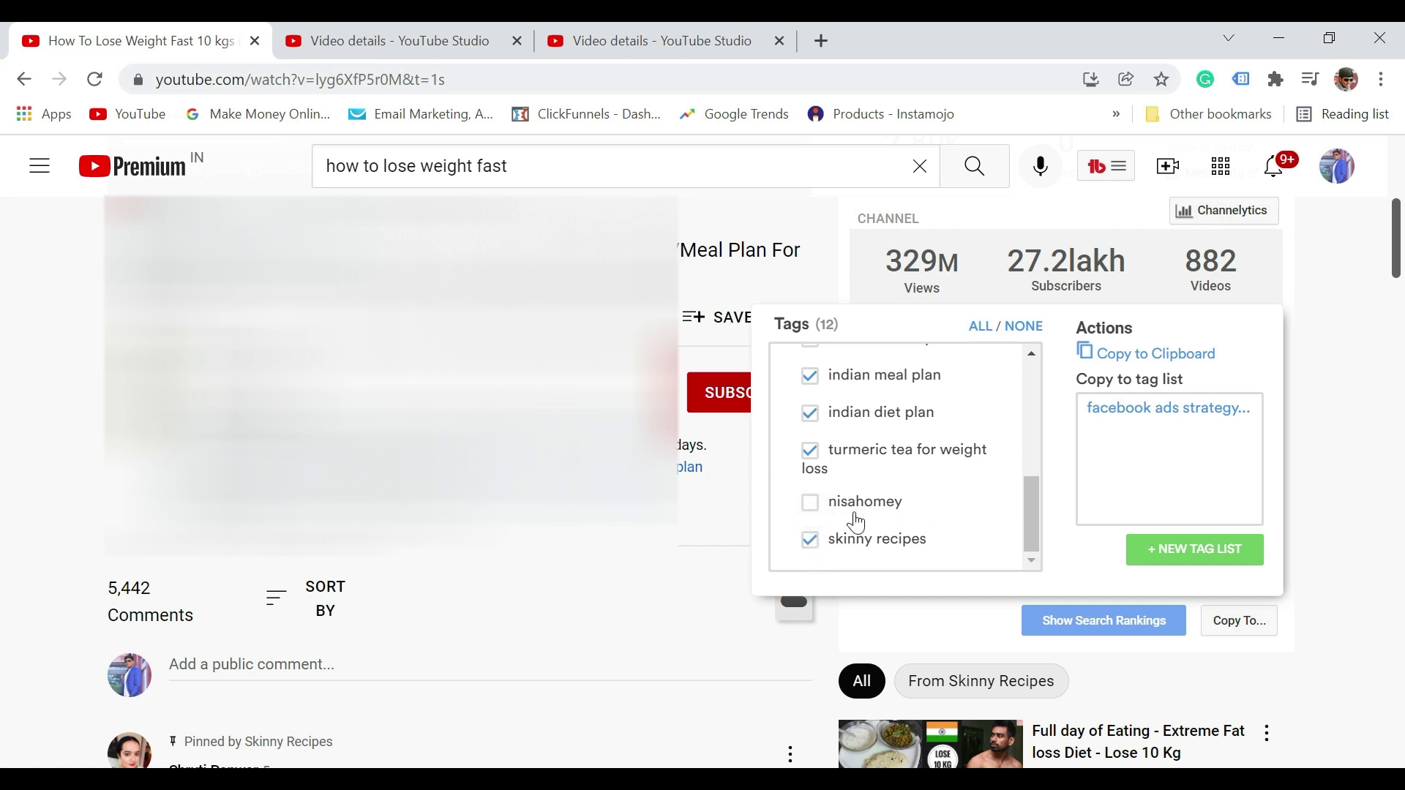
click(809, 538)
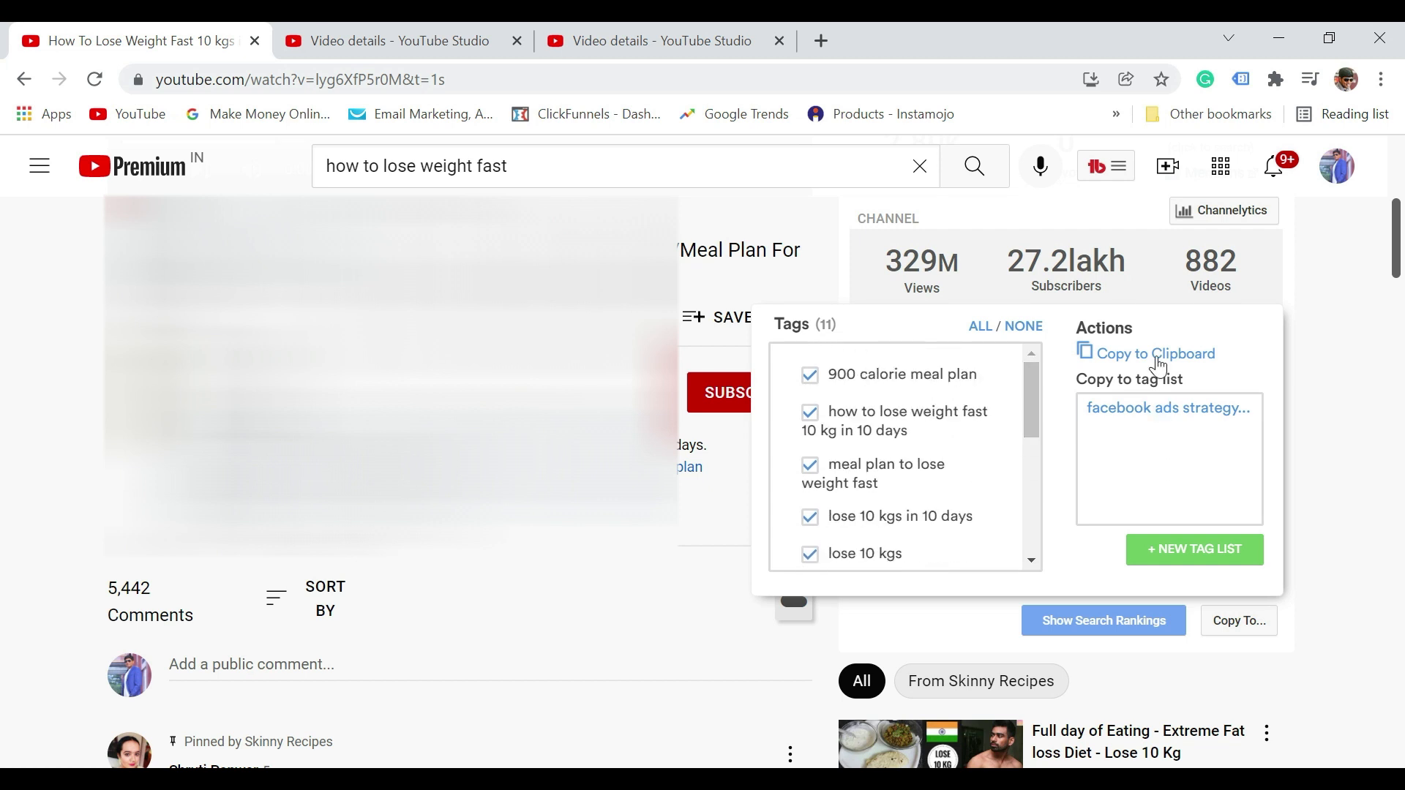
click(1156, 352)
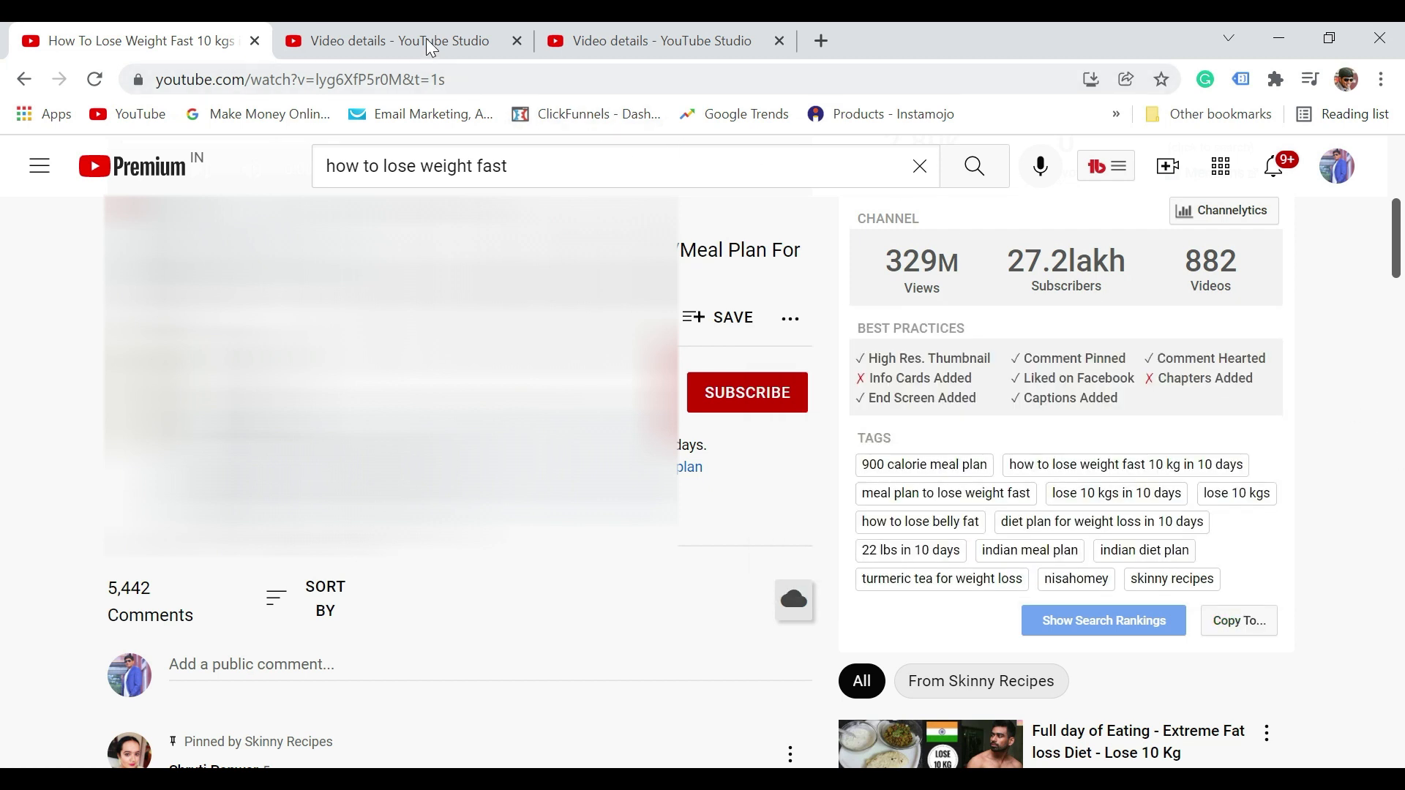
Paste the copied tags into the Session 10 video, compare with the source, then delete all tags
click(398, 40)
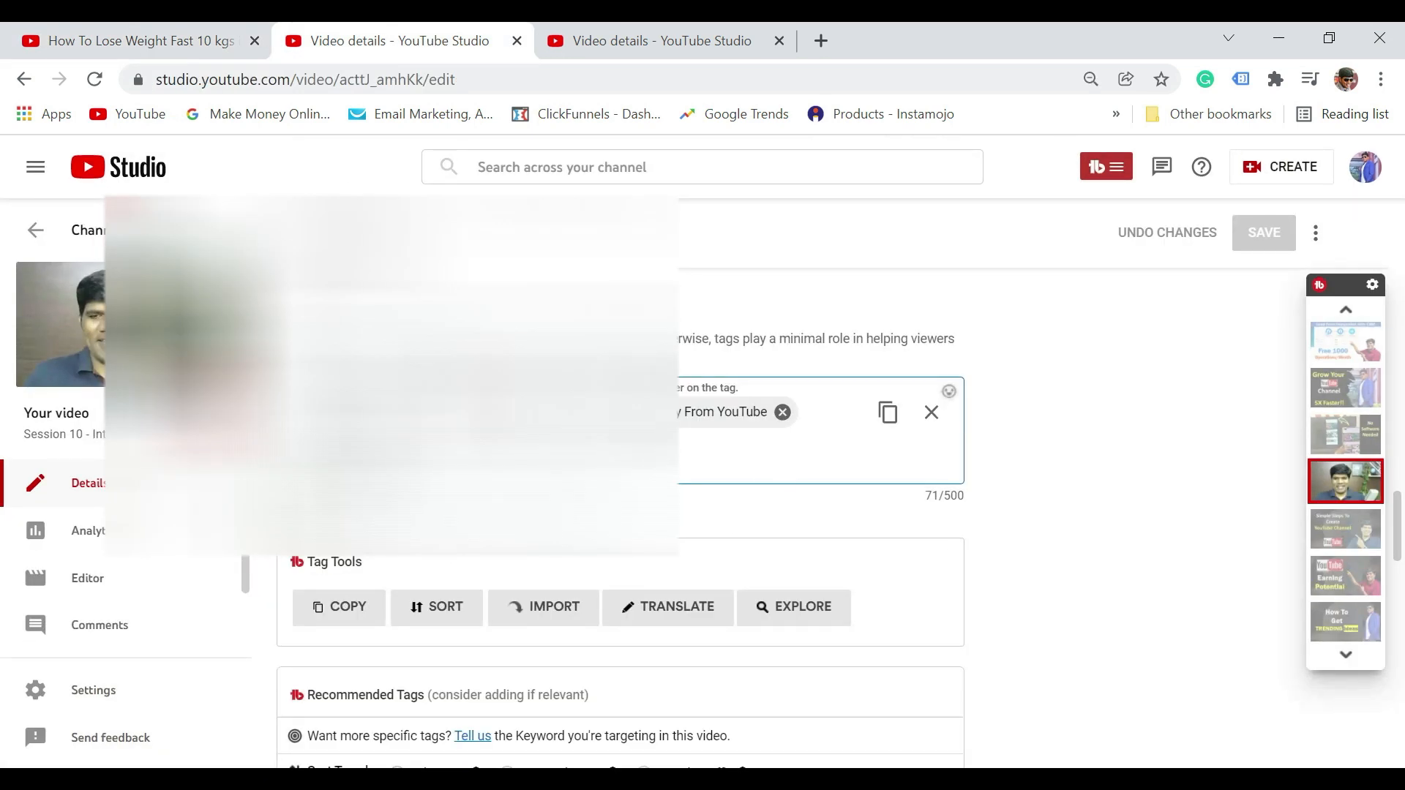
key(ctrl+v)
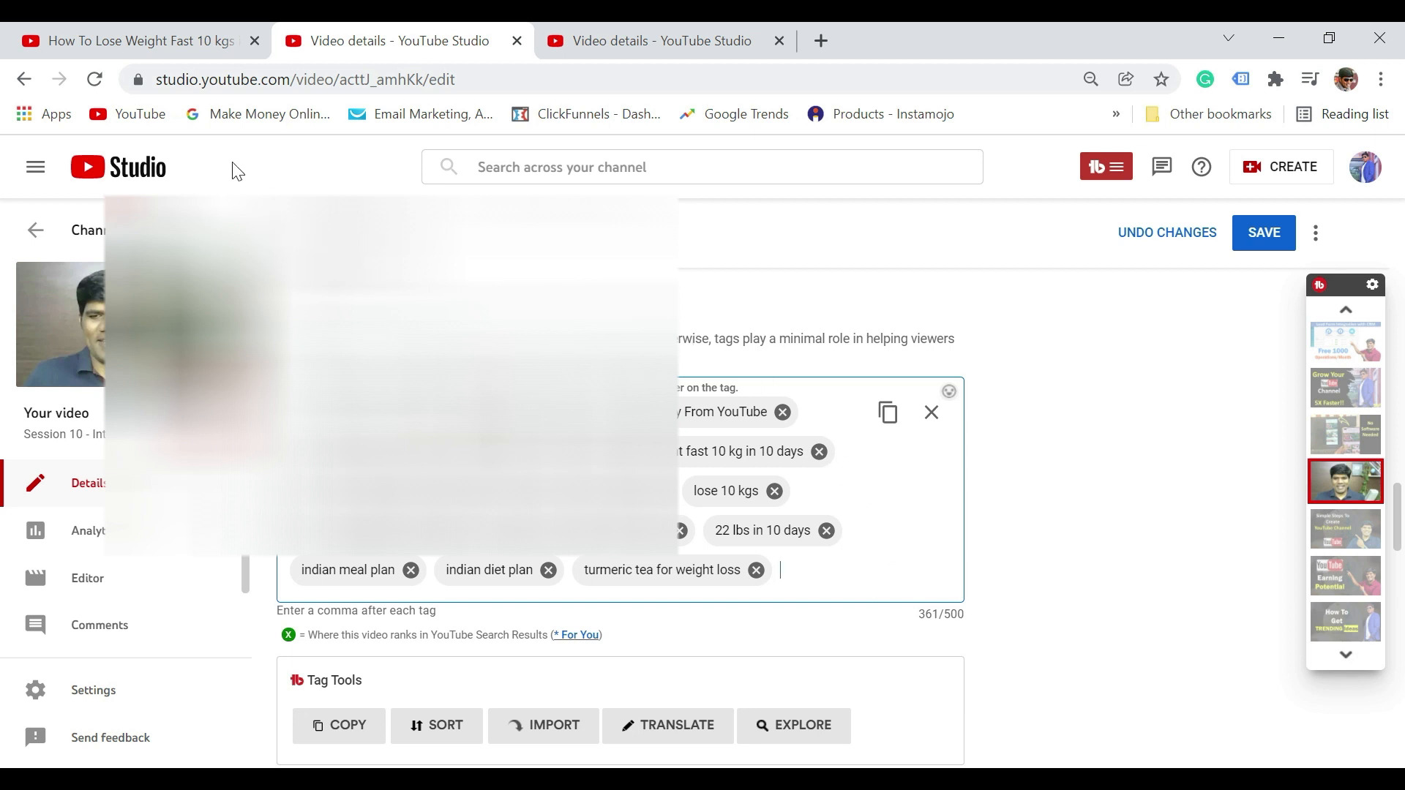
click(135, 40)
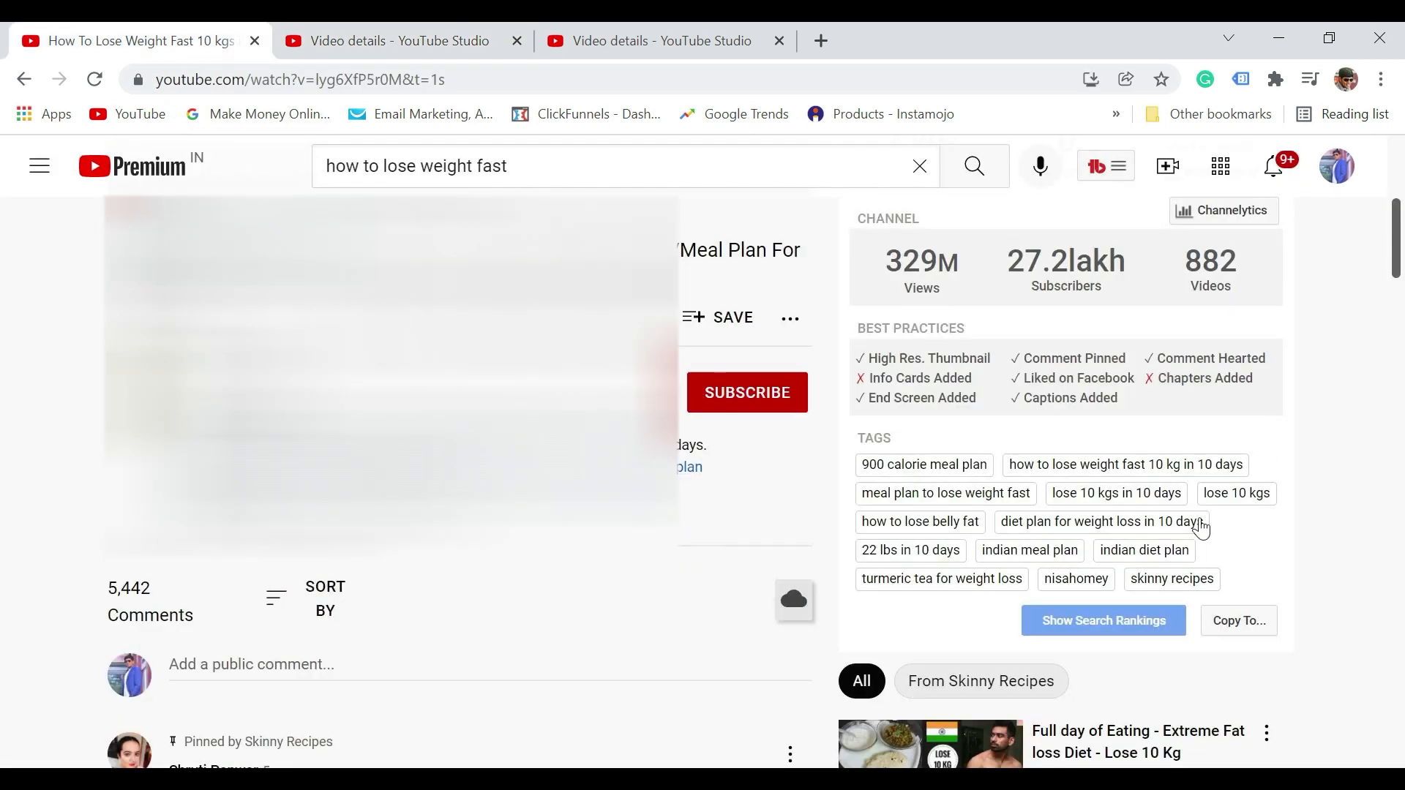
mouse_move(1260, 536)
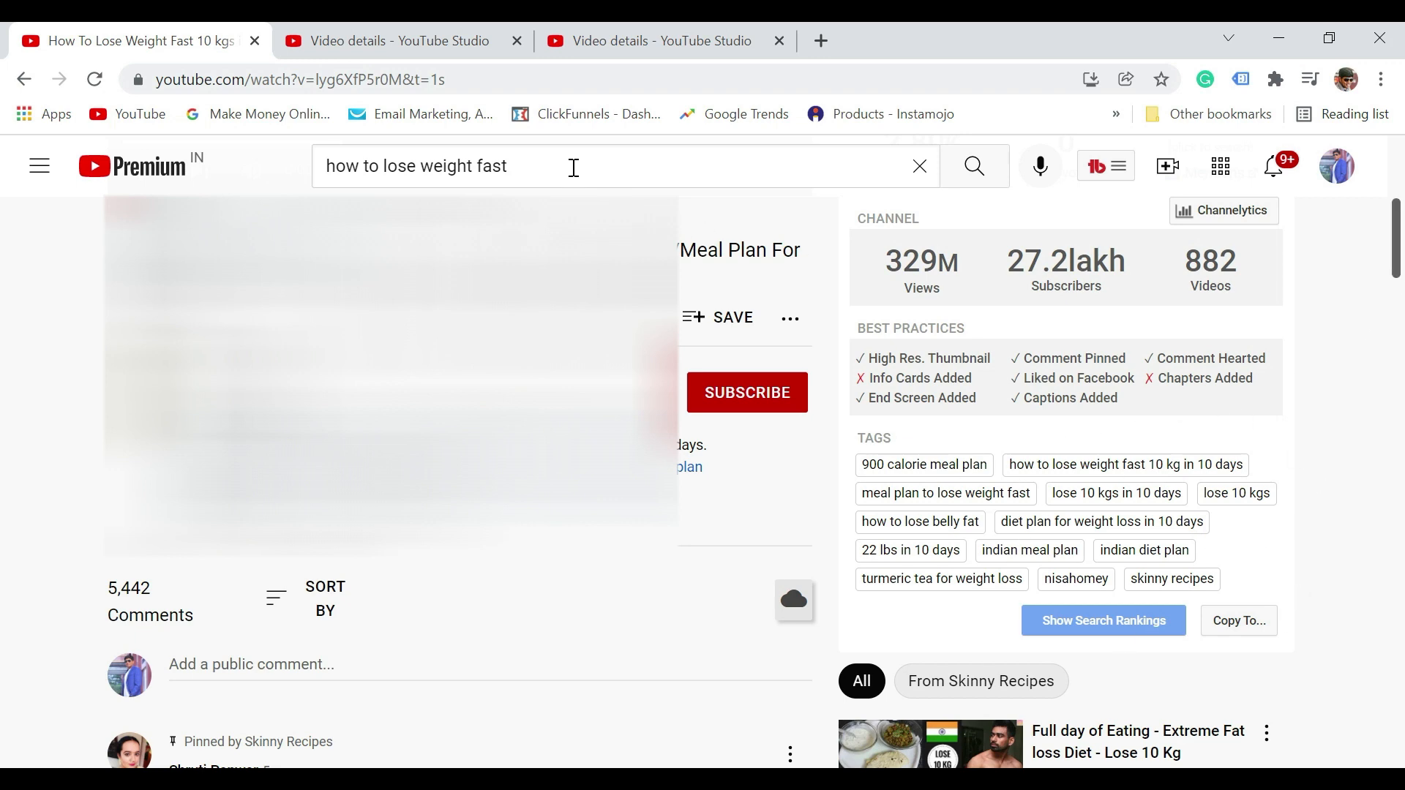
click(394, 40)
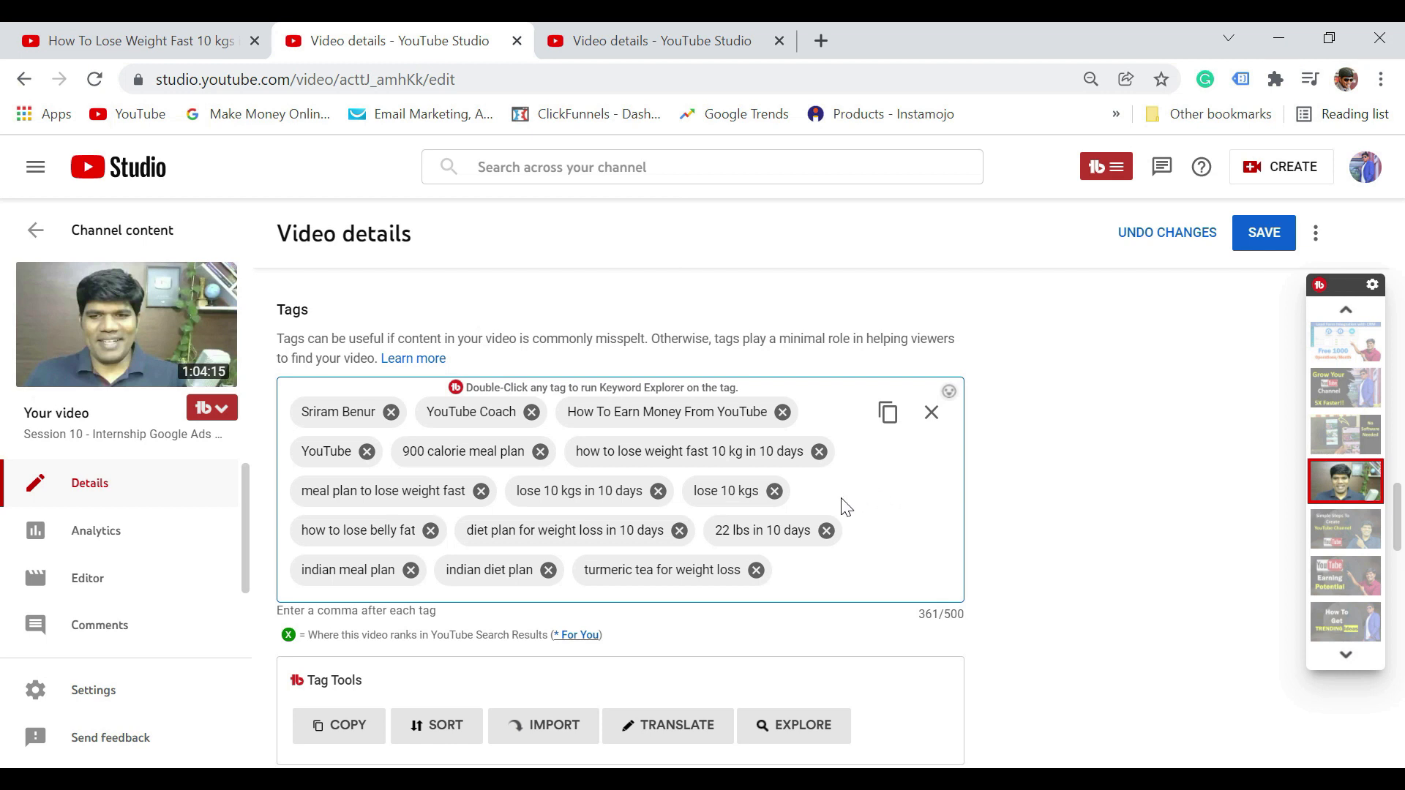
mouse_move(931, 413)
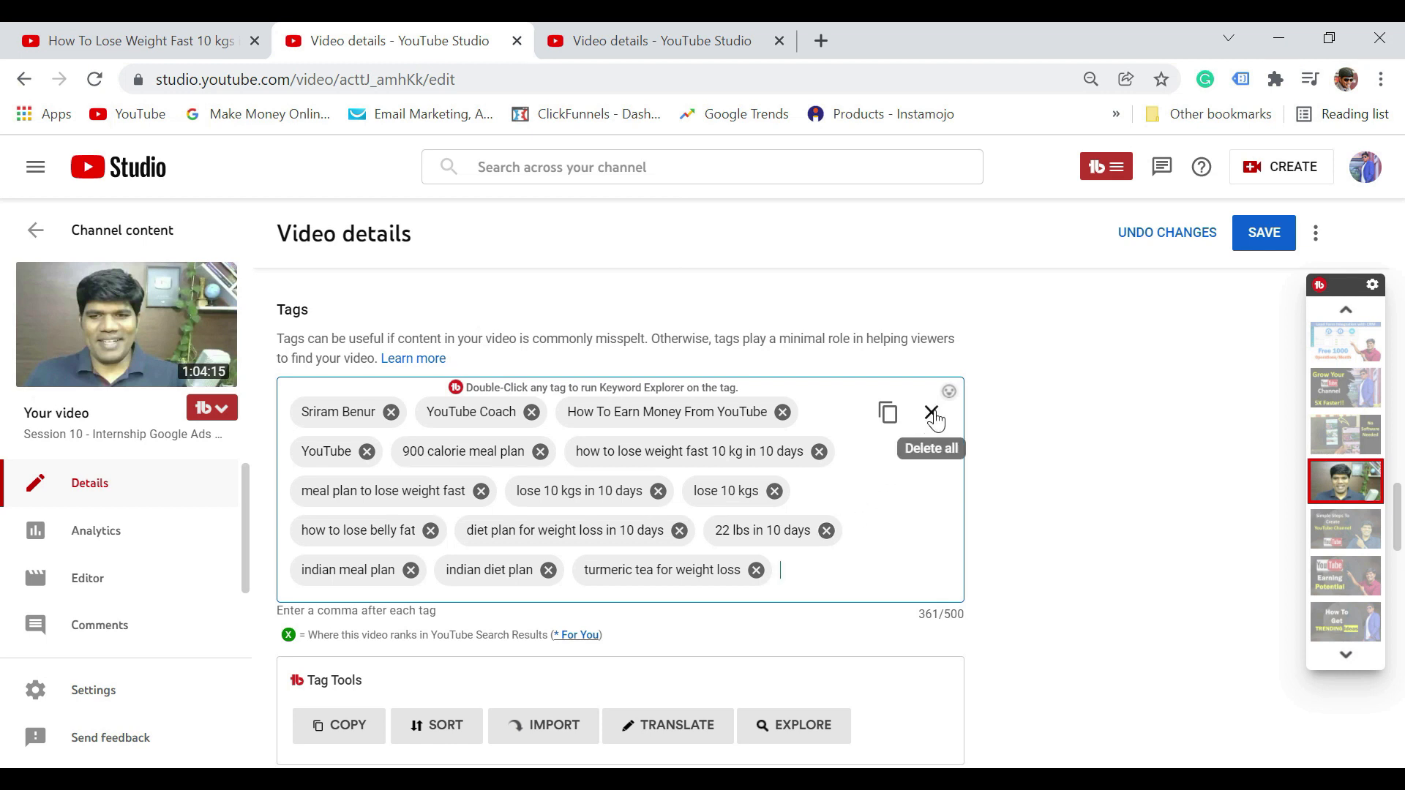
click(933, 414)
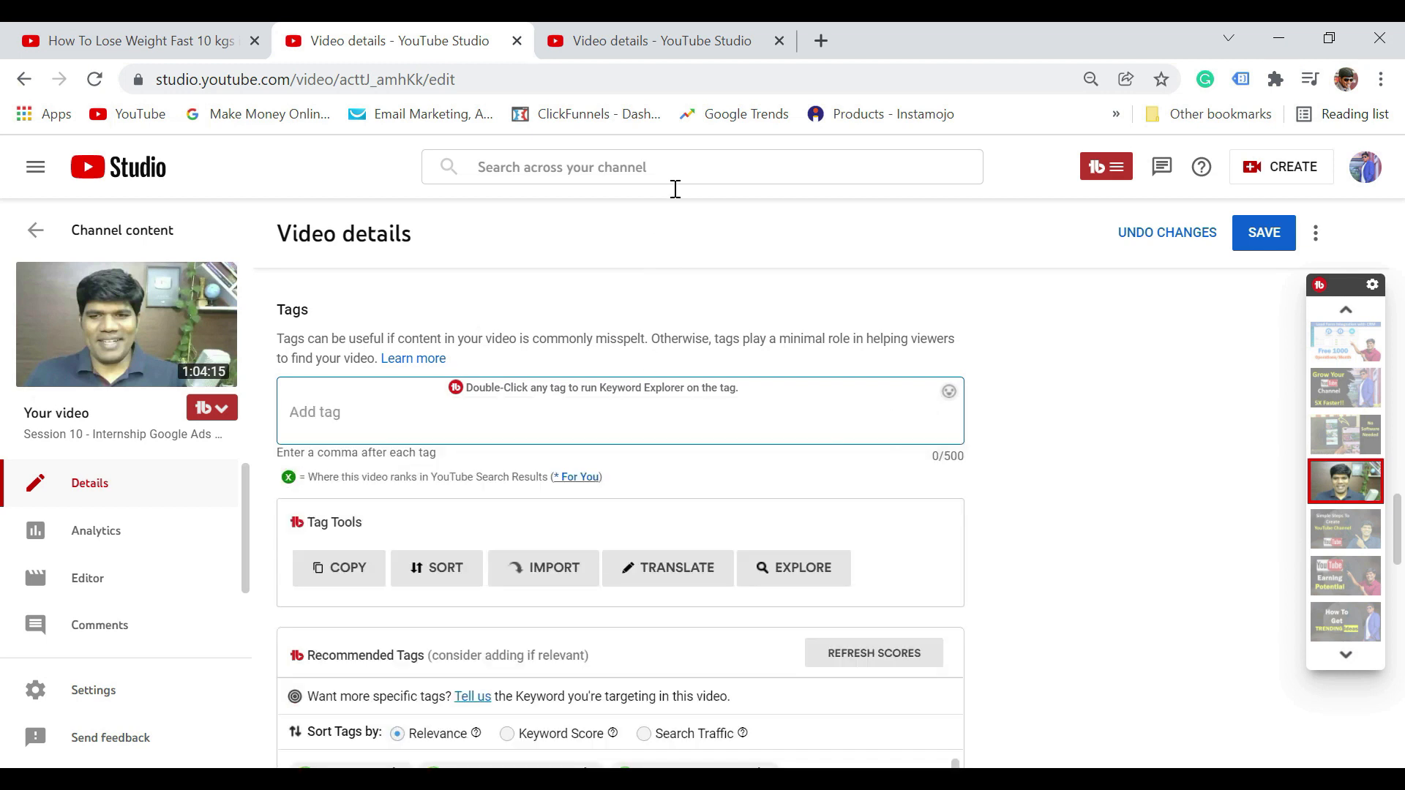
mouse_move(662, 41)
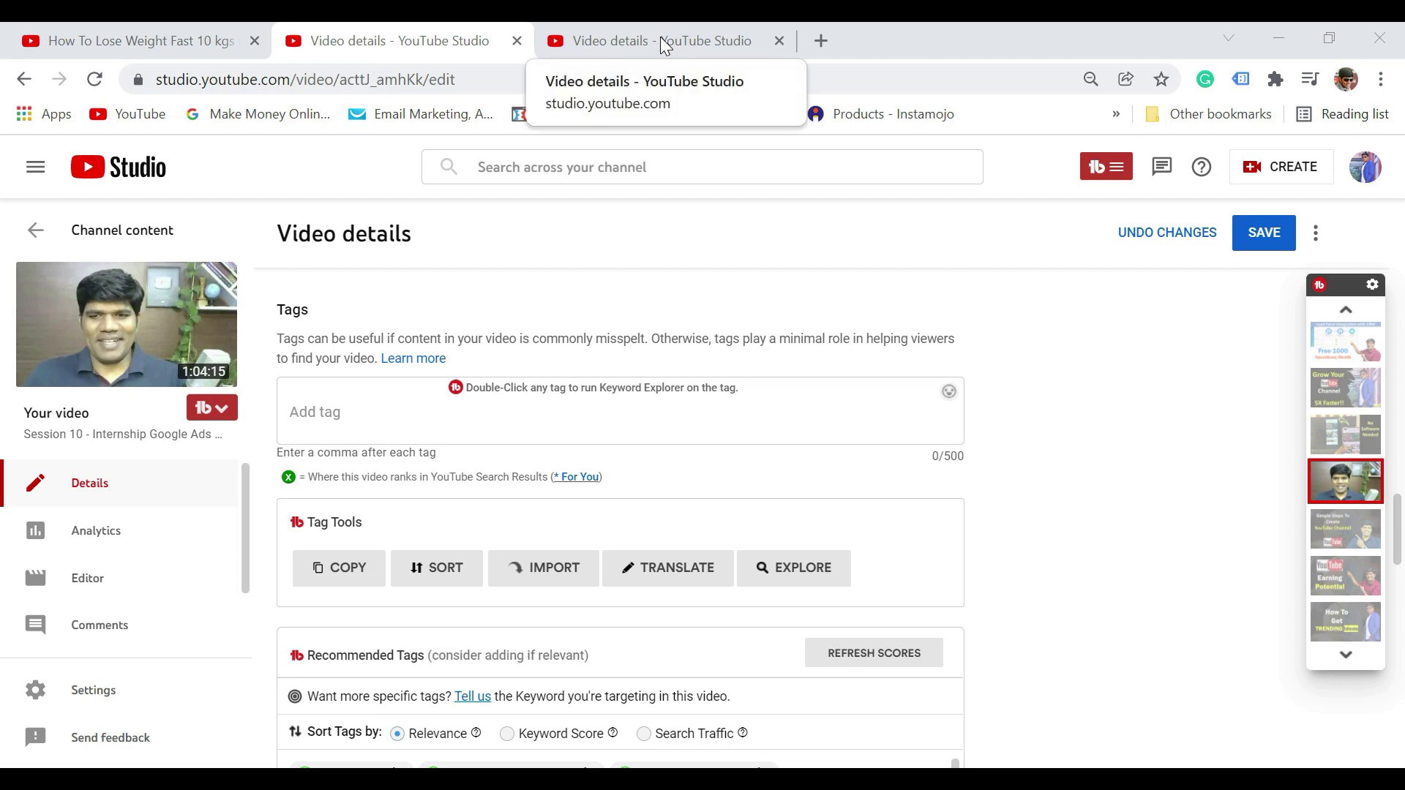
Switch to the YouTube Analytics Tutorial video and open its TubeBuddy tools menu
click(663, 40)
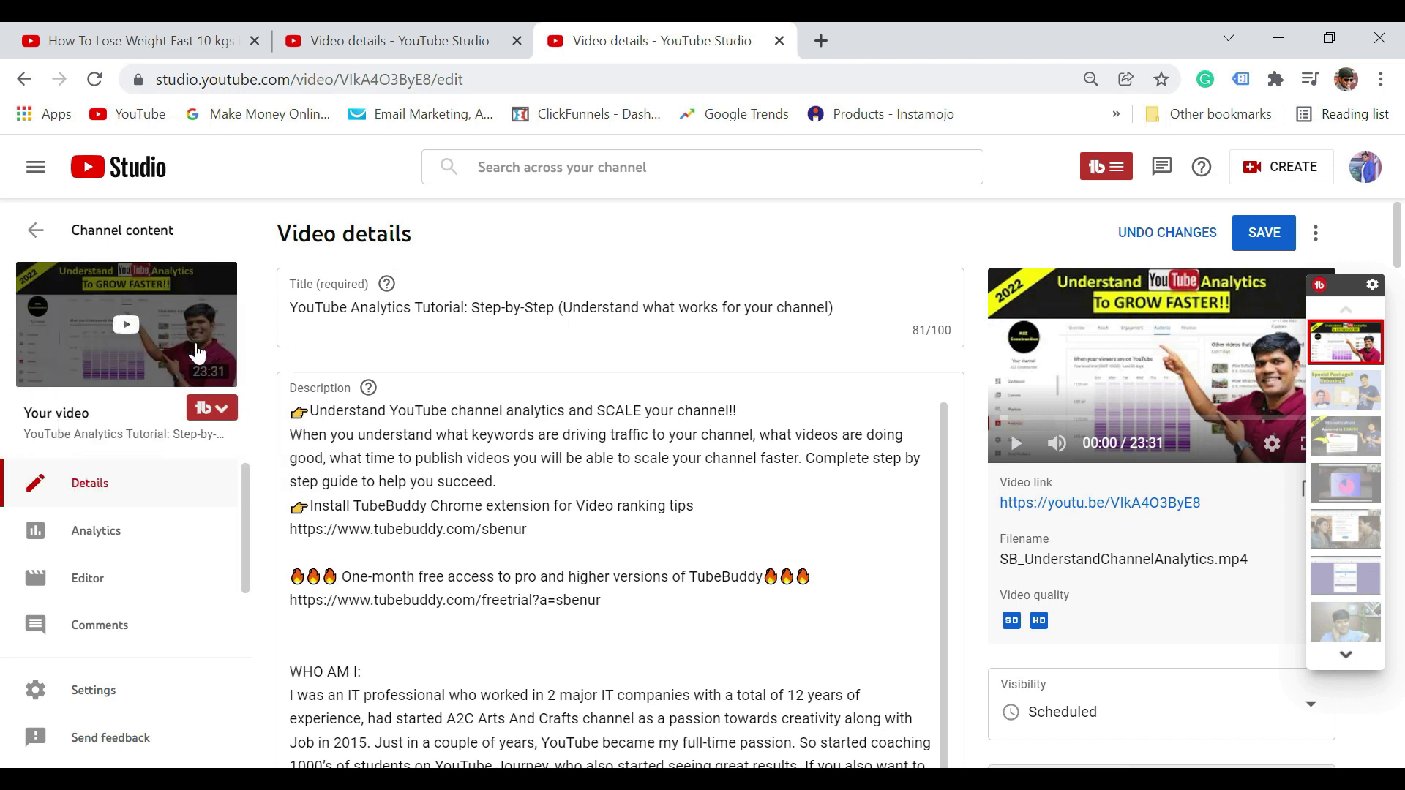
mouse_move(345, 227)
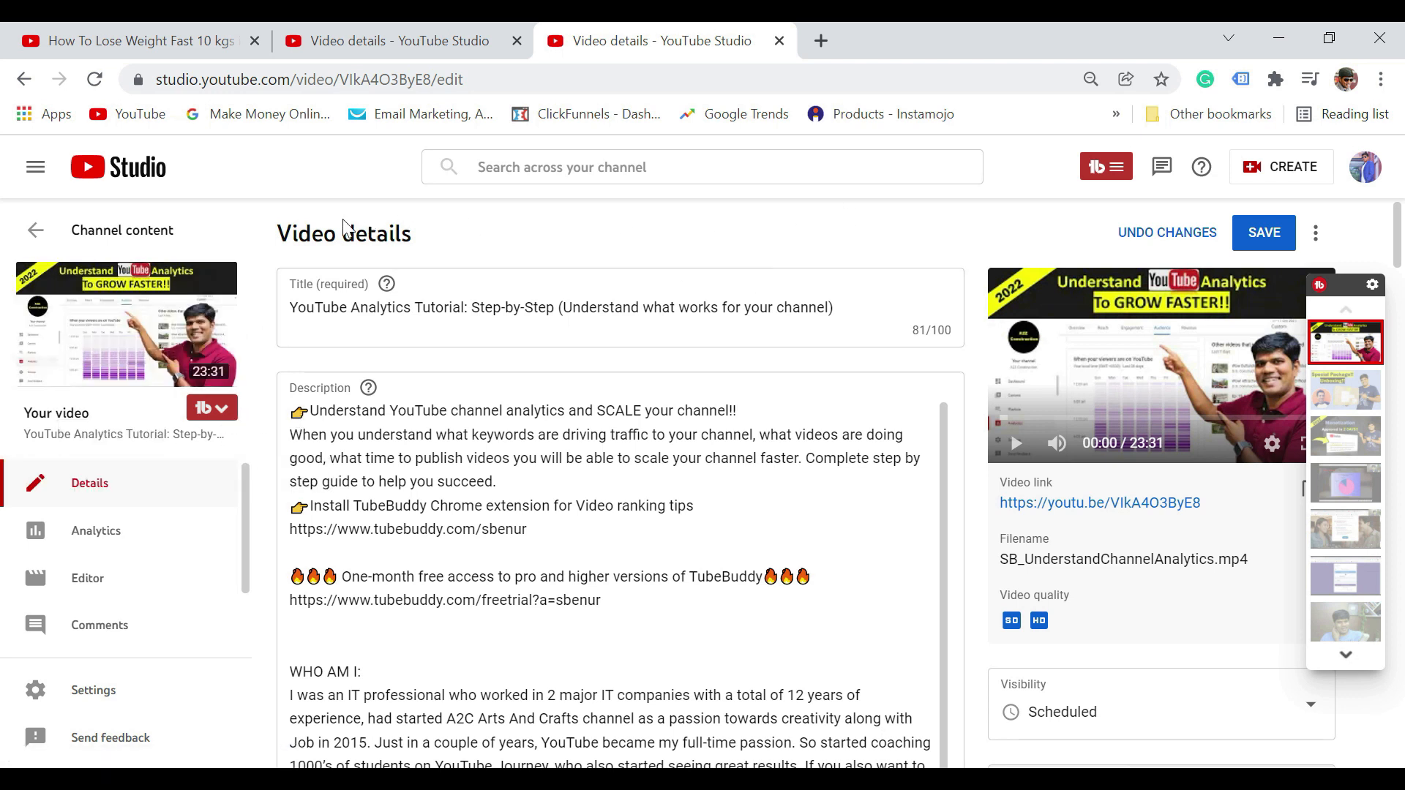
mouse_move(224, 408)
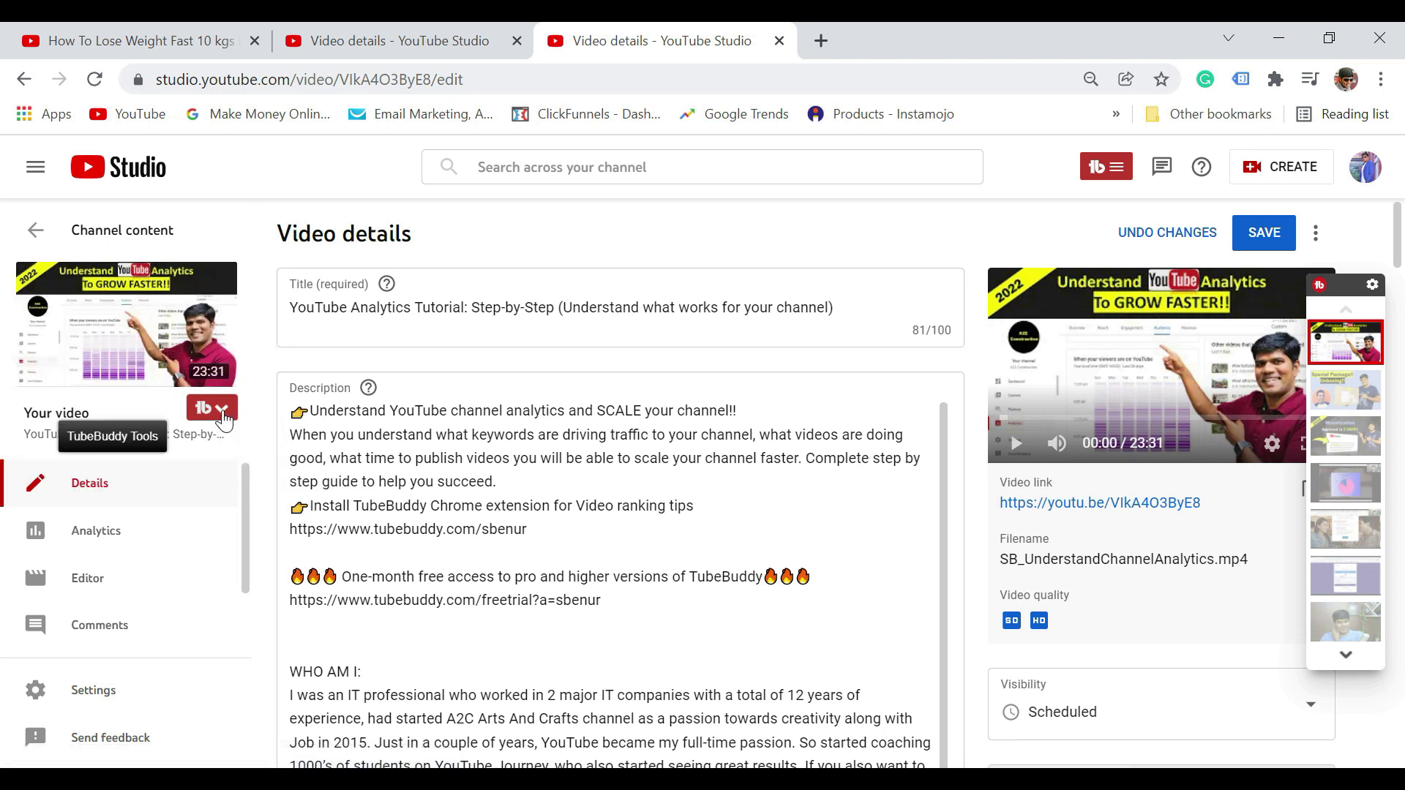
click(212, 409)
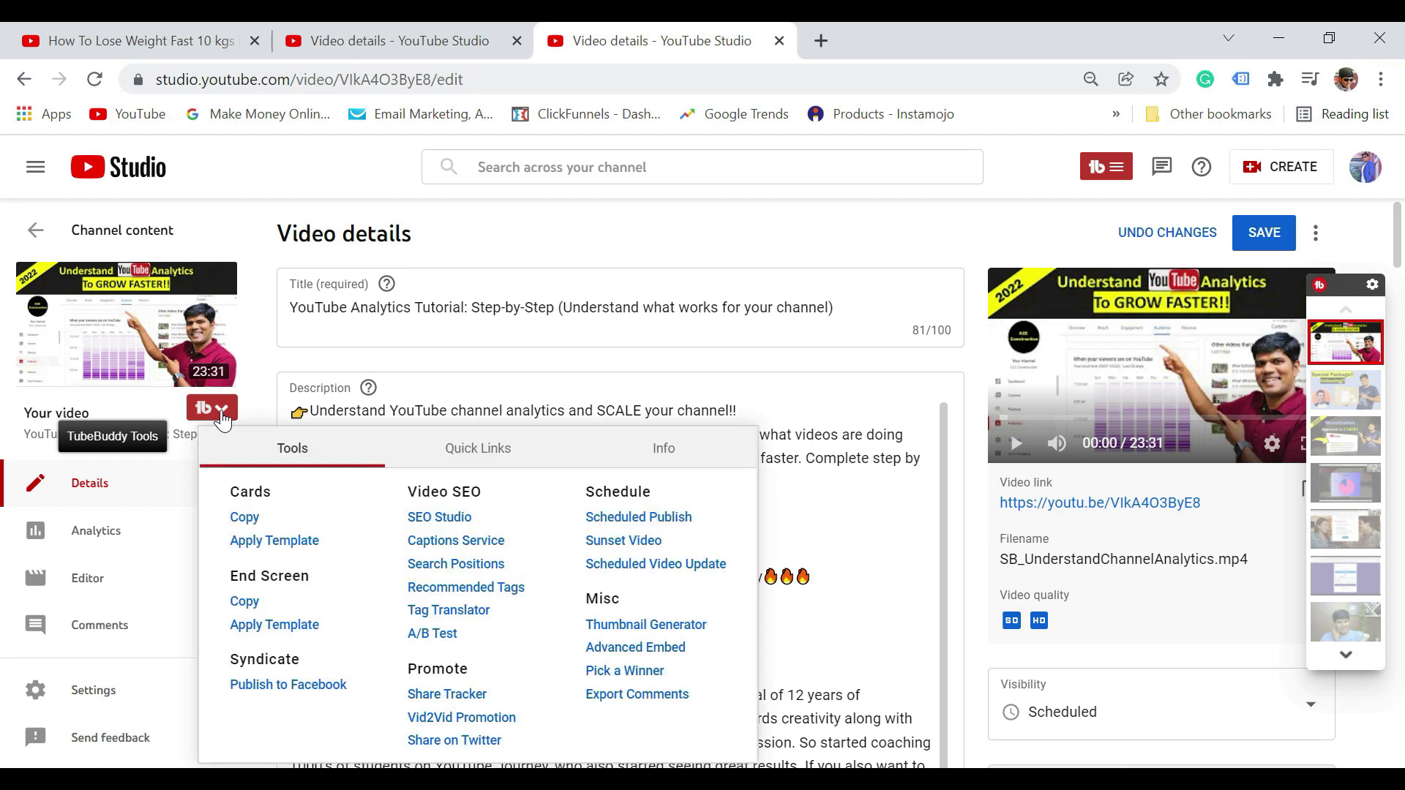
mouse_move(463, 544)
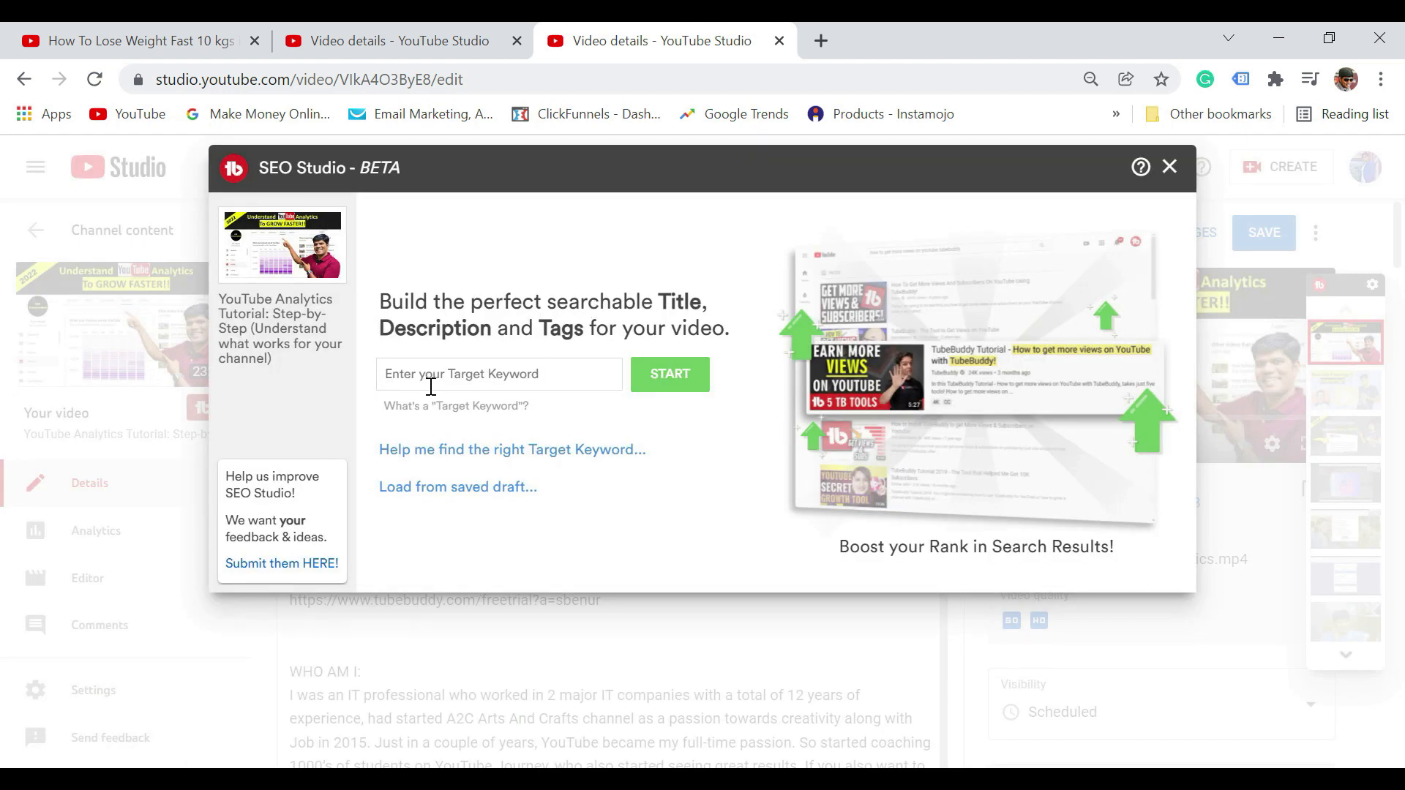
Set 'YouTube analytics tutorial' as the target keyword and start the SEO analysis, scoring 74%
click(498, 374)
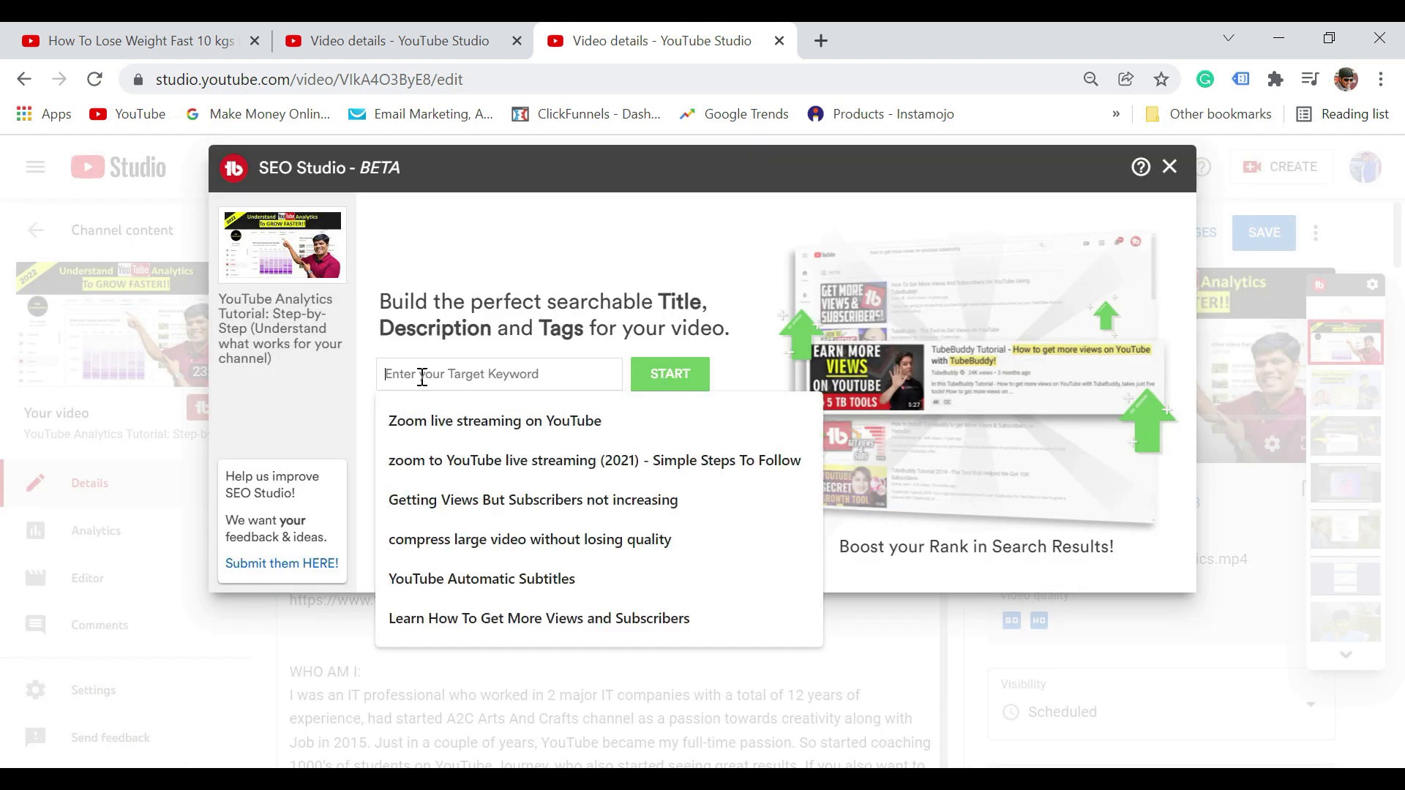
text(YouTube)
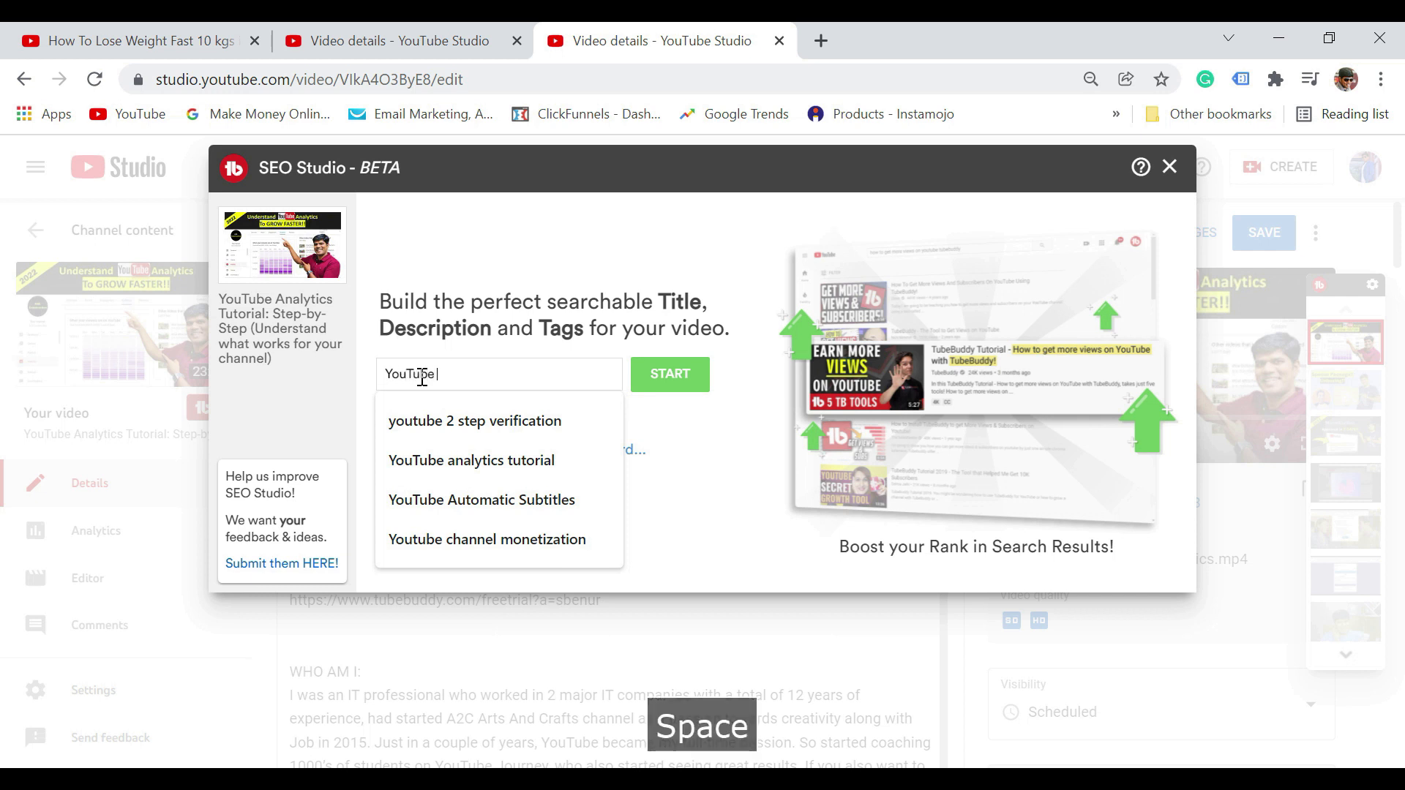
click(475, 421)
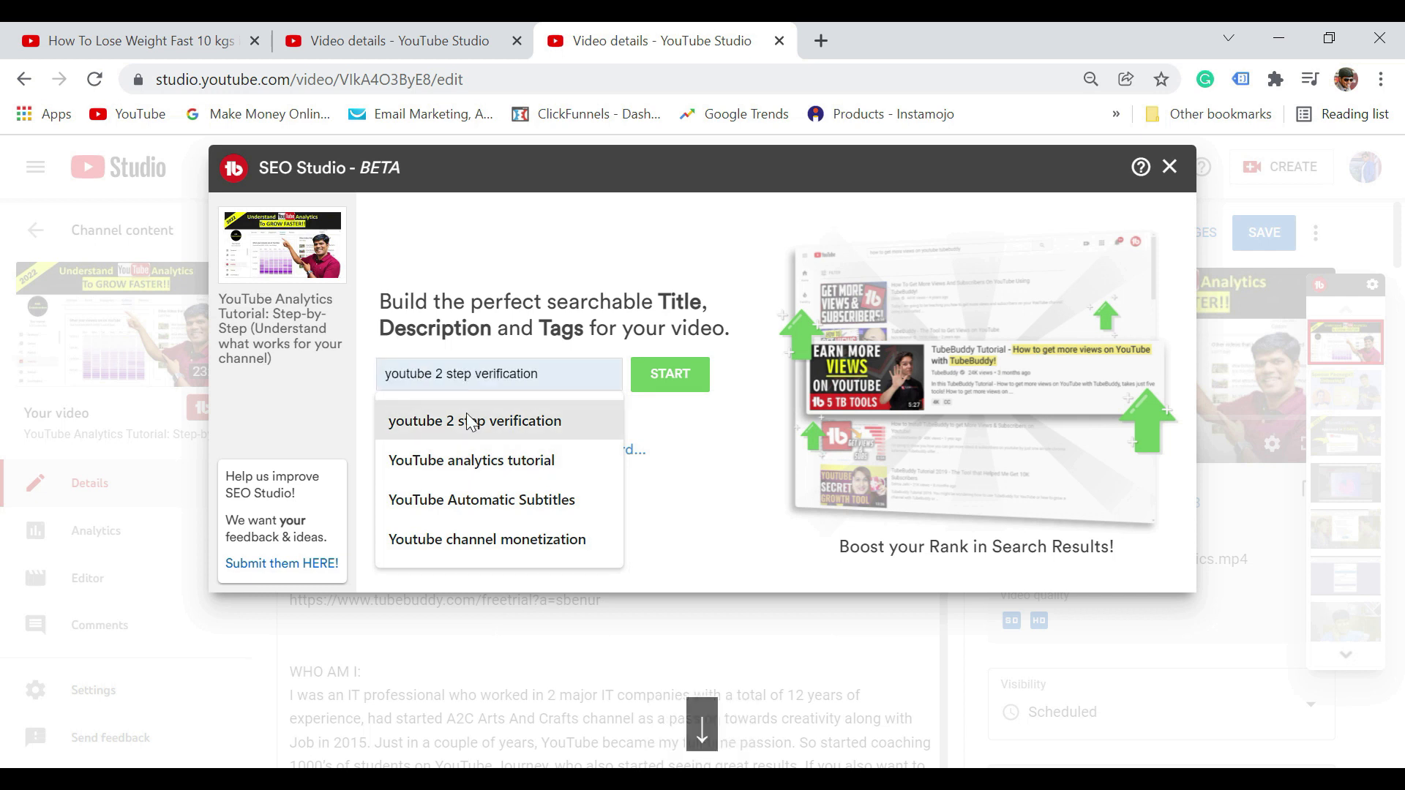
click(471, 459)
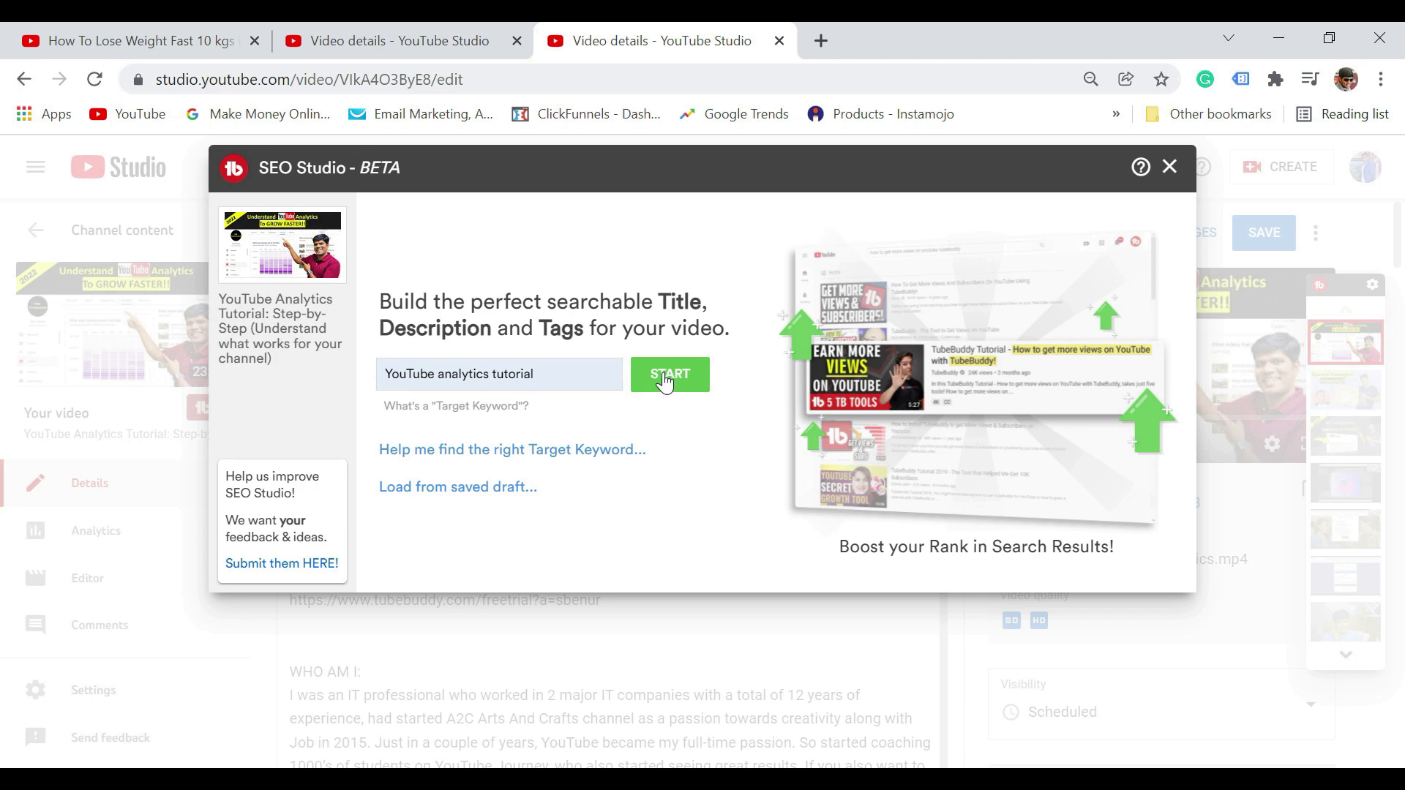
click(669, 374)
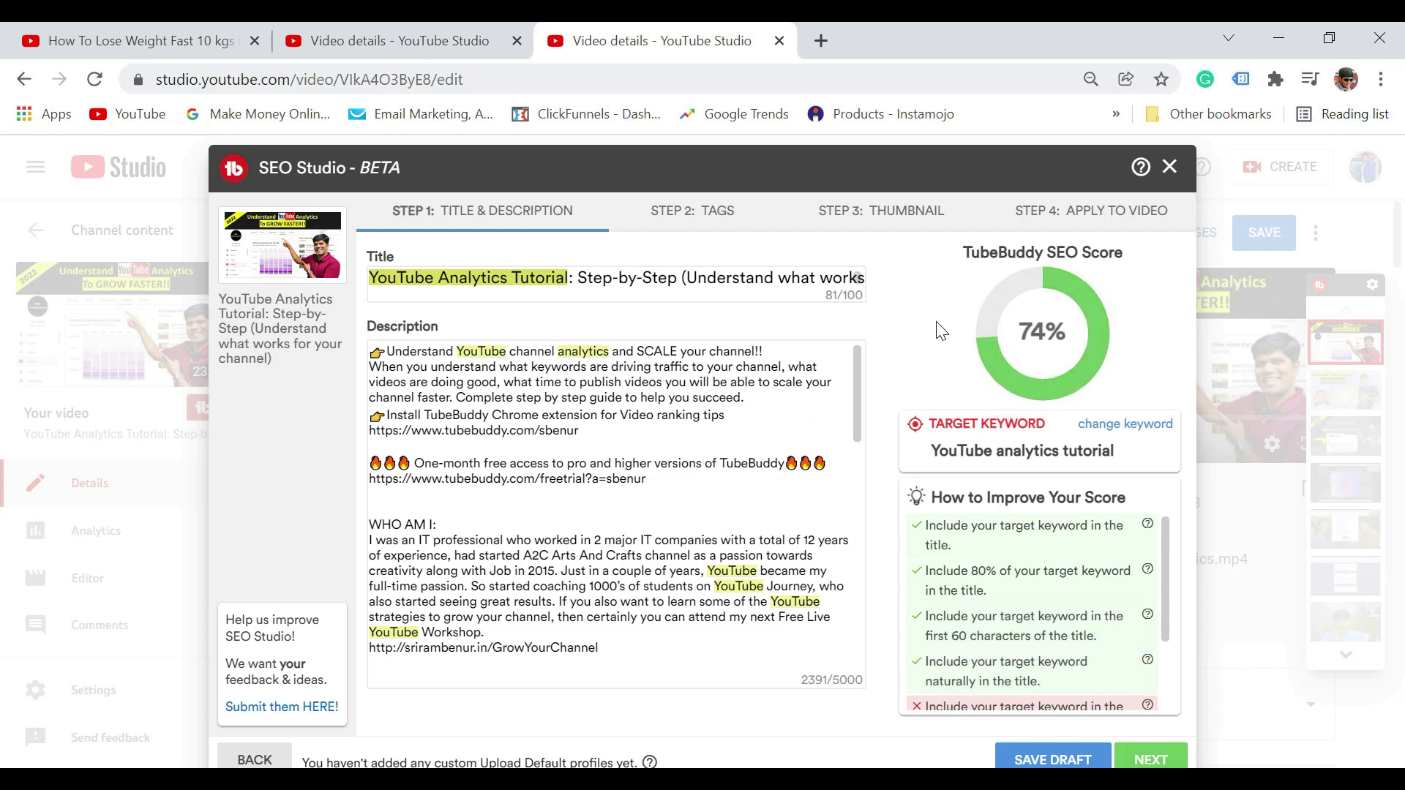
mouse_move(1060, 268)
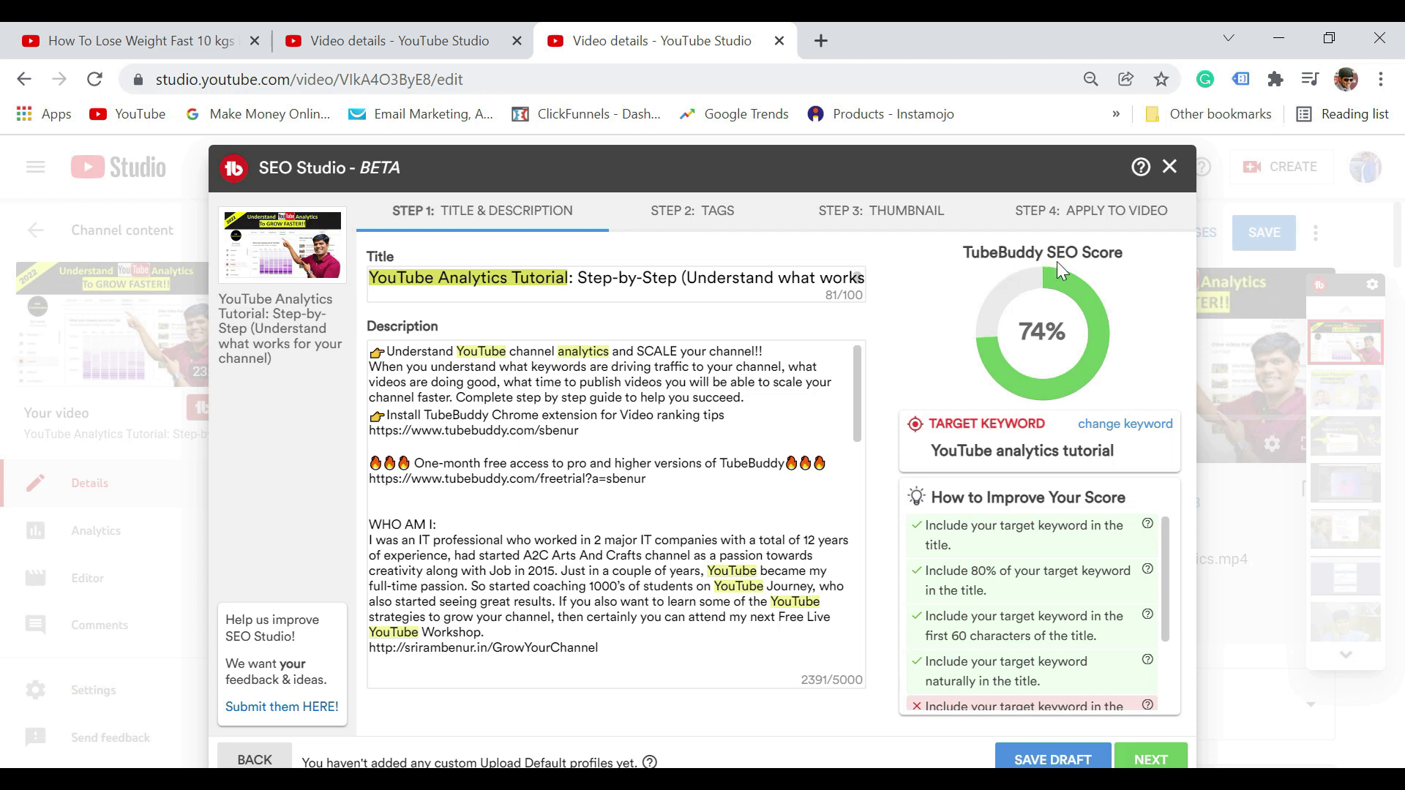
mouse_move(1032, 328)
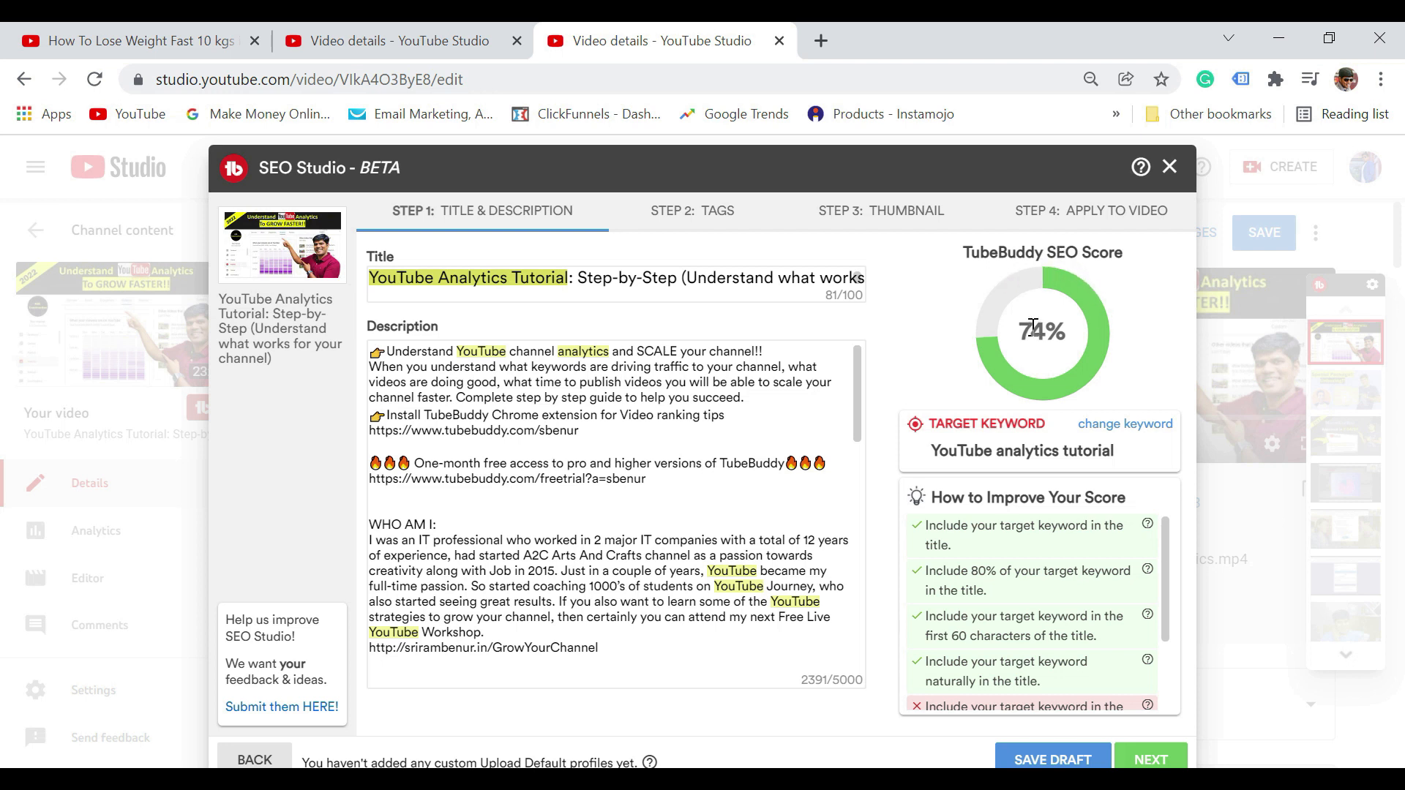
mouse_move(781, 431)
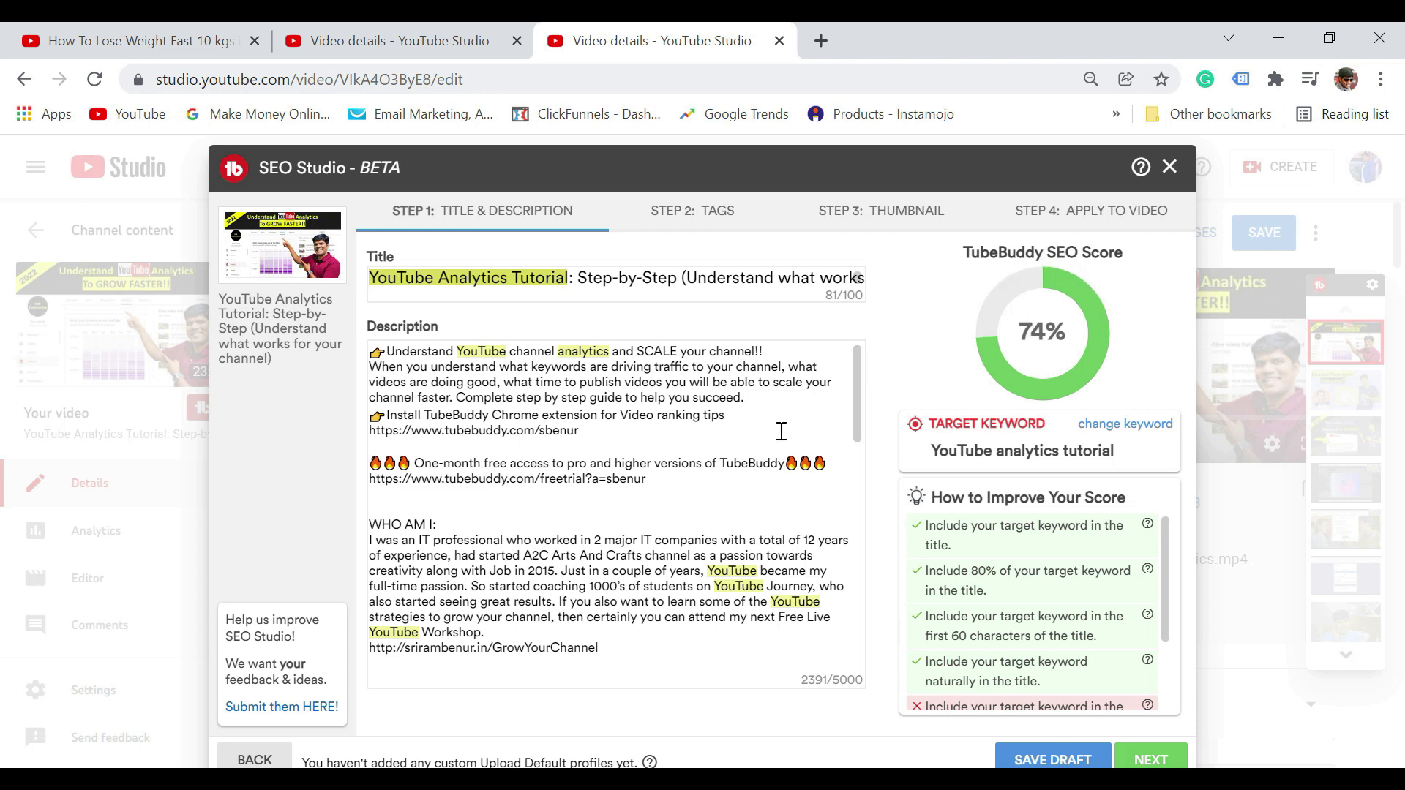
Review the improvement tips and append 'Full Tutorials' to the description's first line
scroll(down, 3)
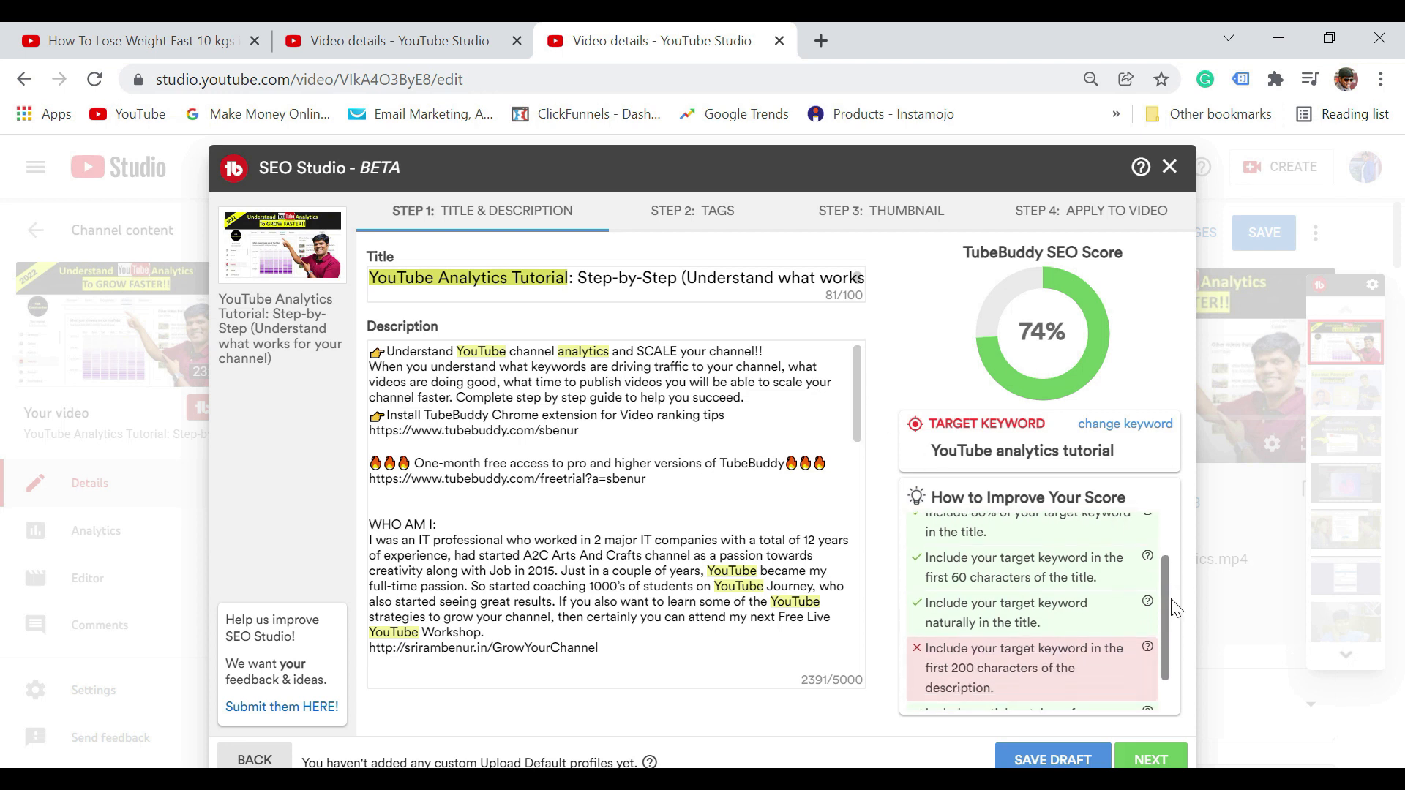
scroll(down, 3)
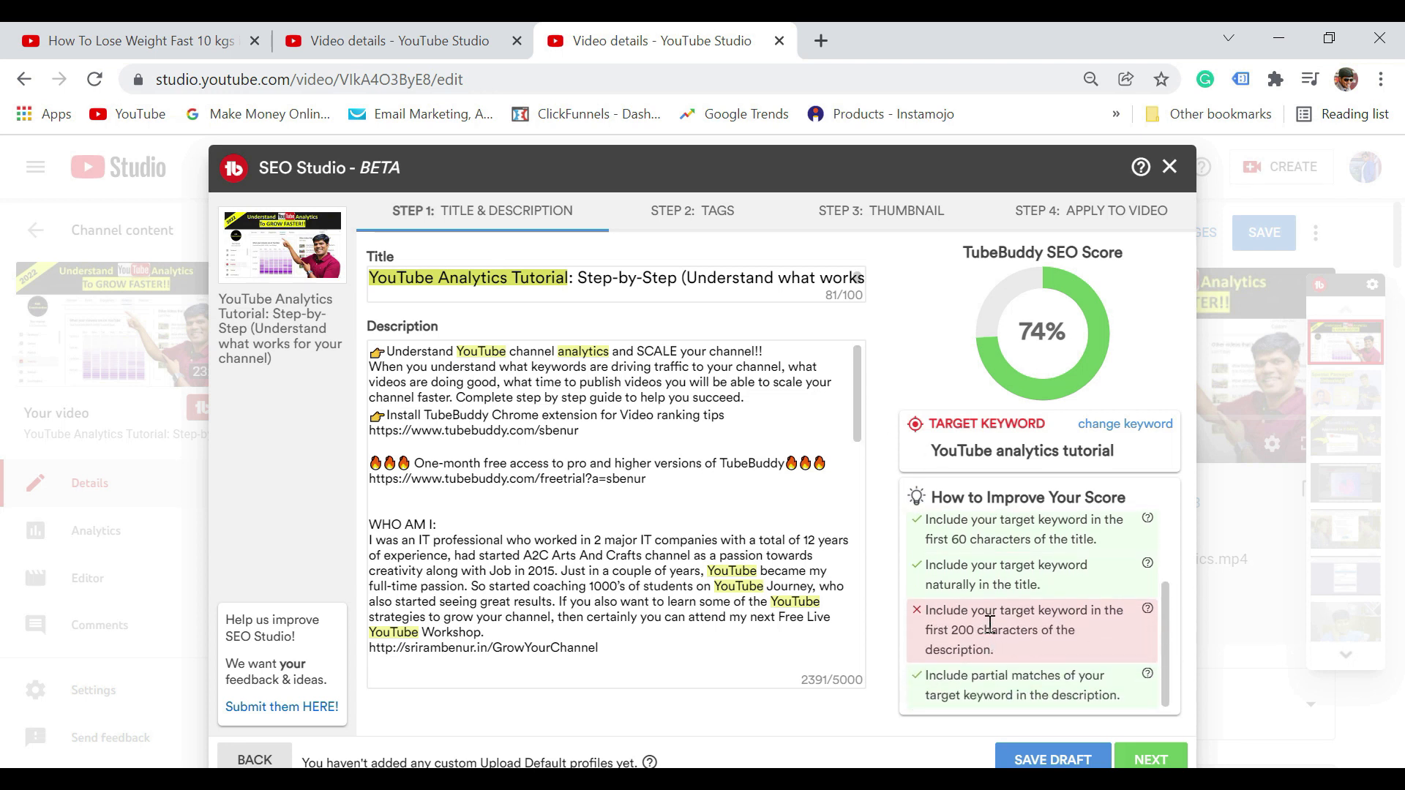
mouse_move(1013, 654)
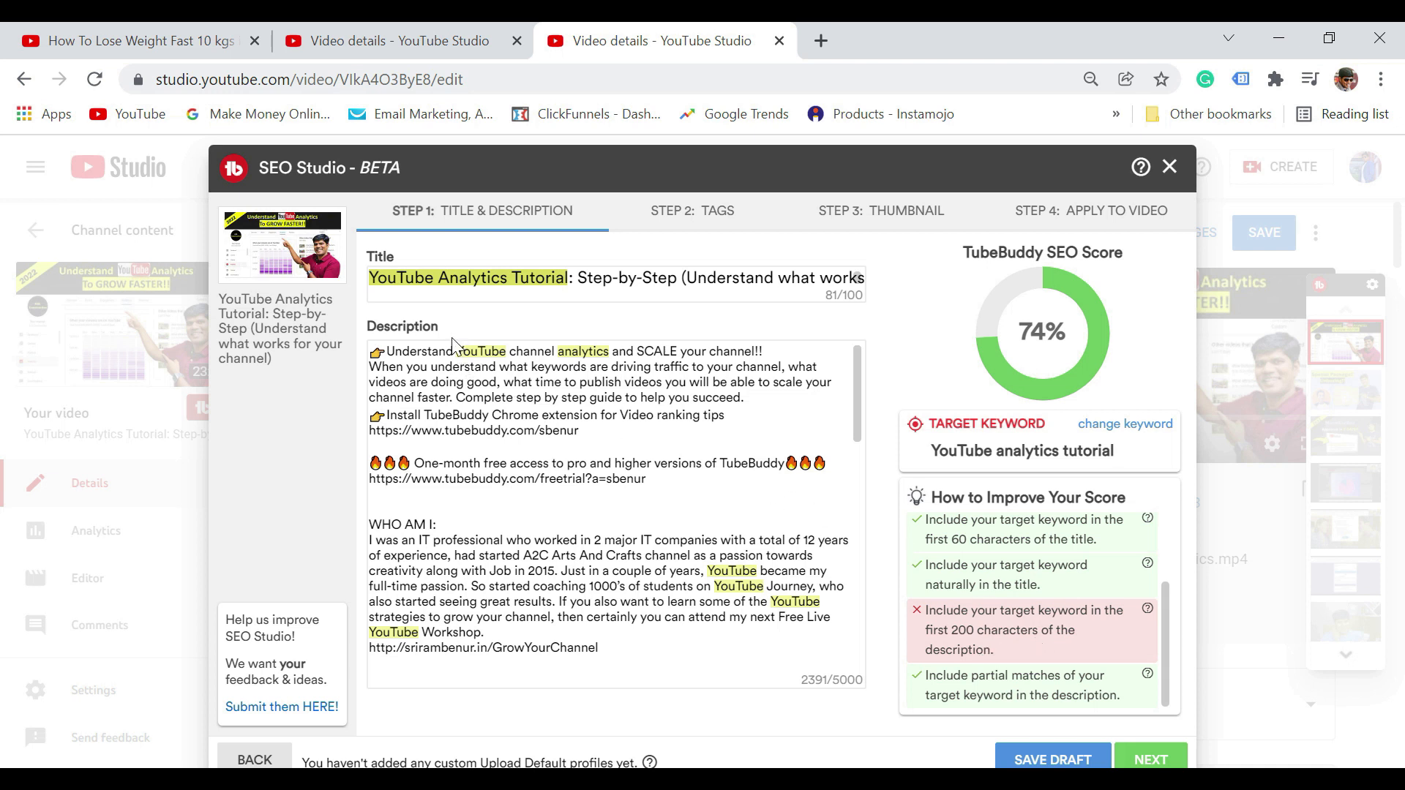
mouse_move(503, 368)
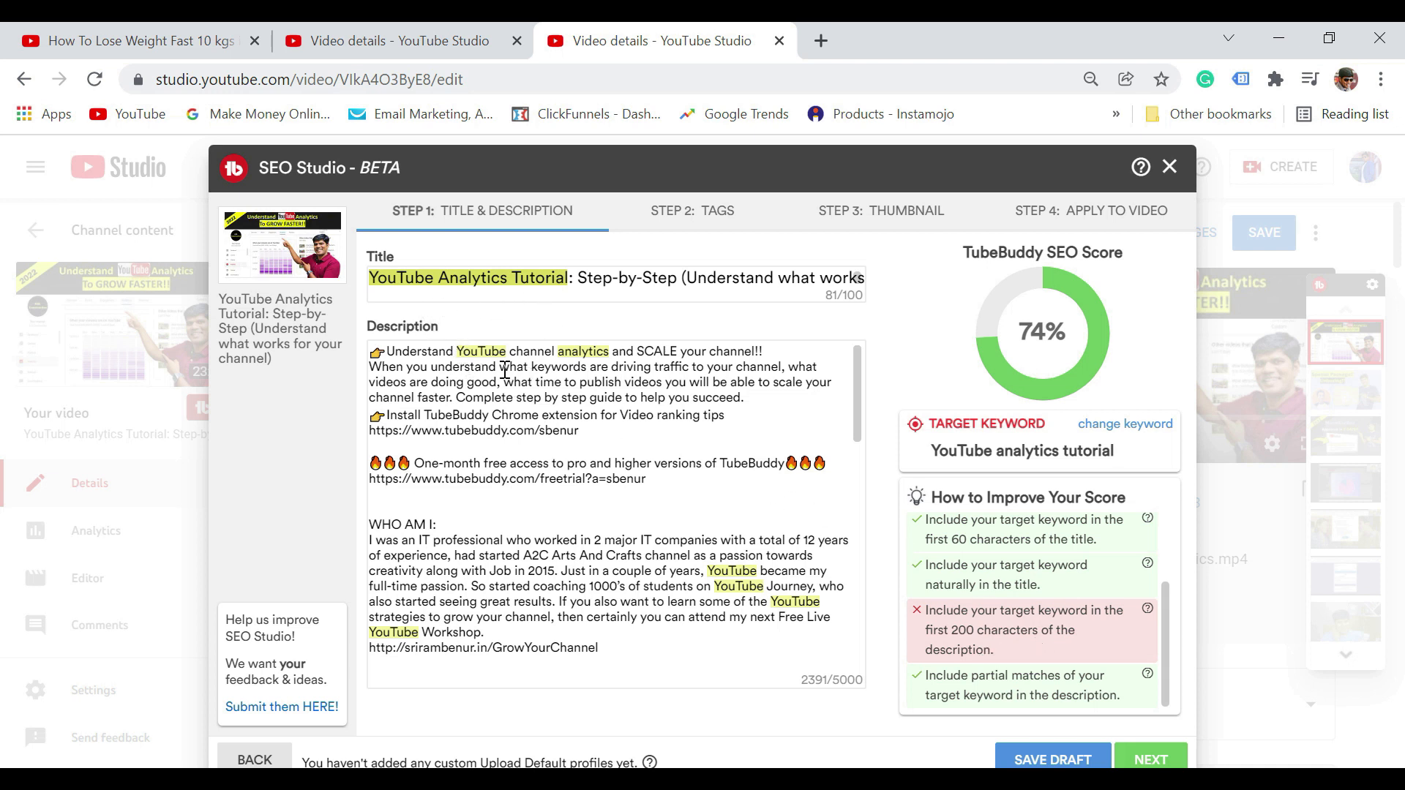
mouse_move(777, 369)
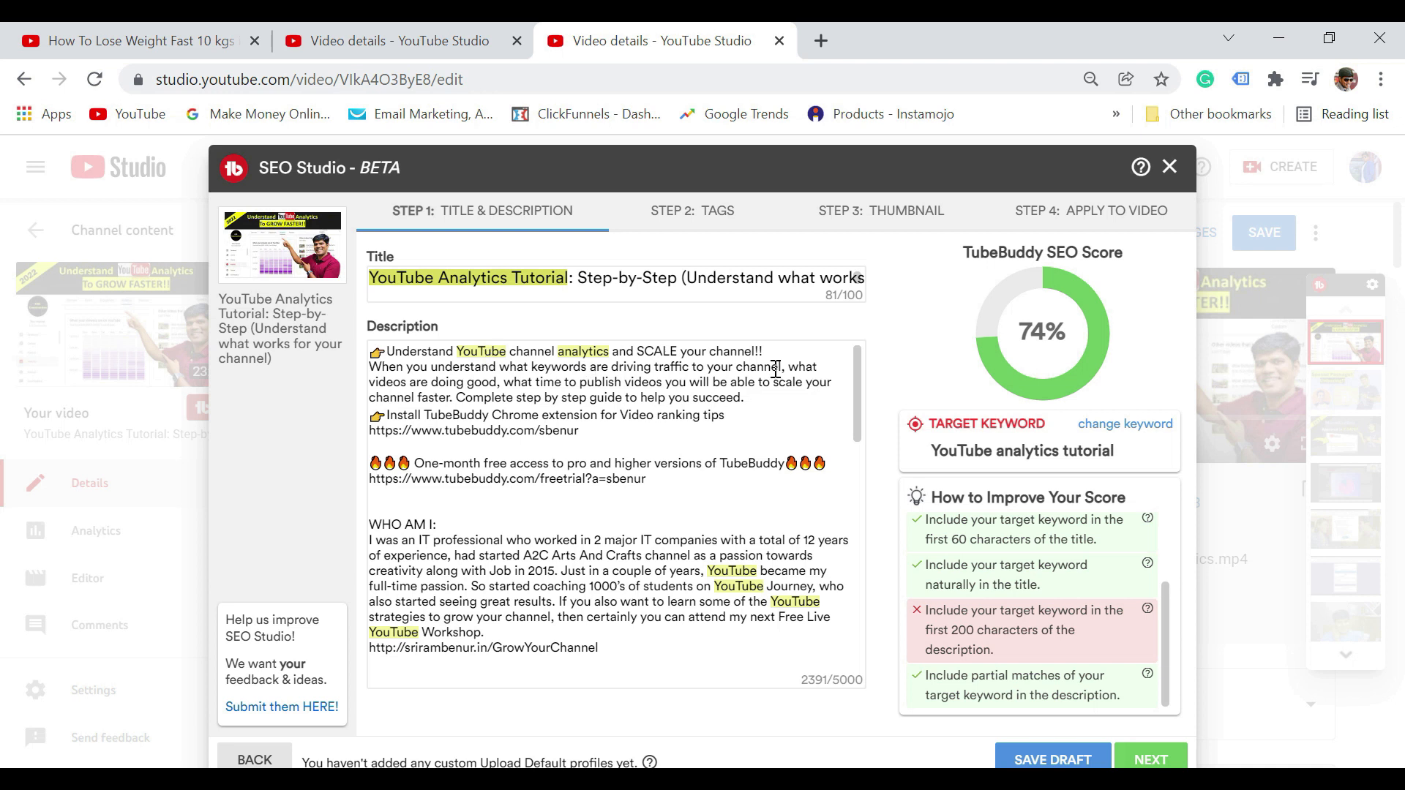
click(762, 367)
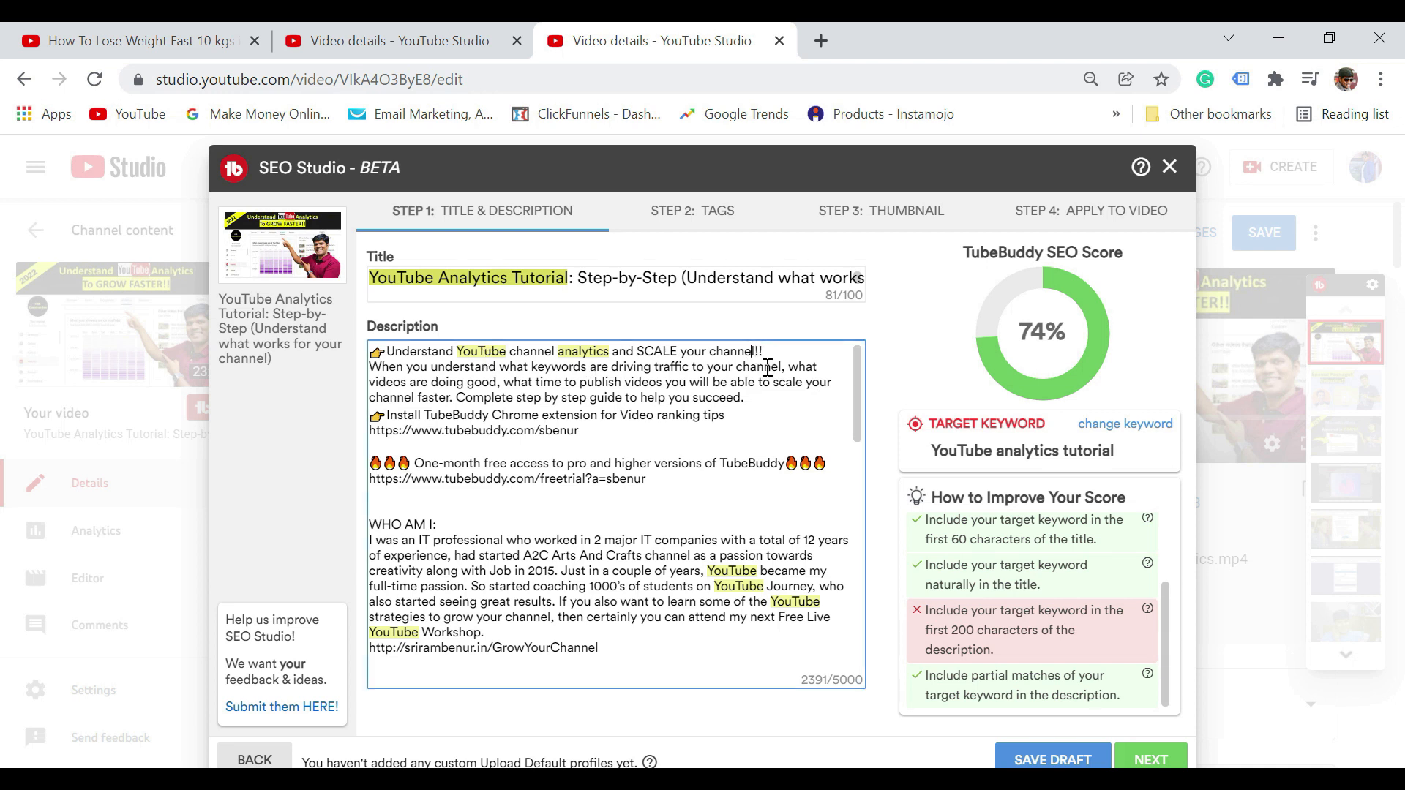
text(Full Tutorials)
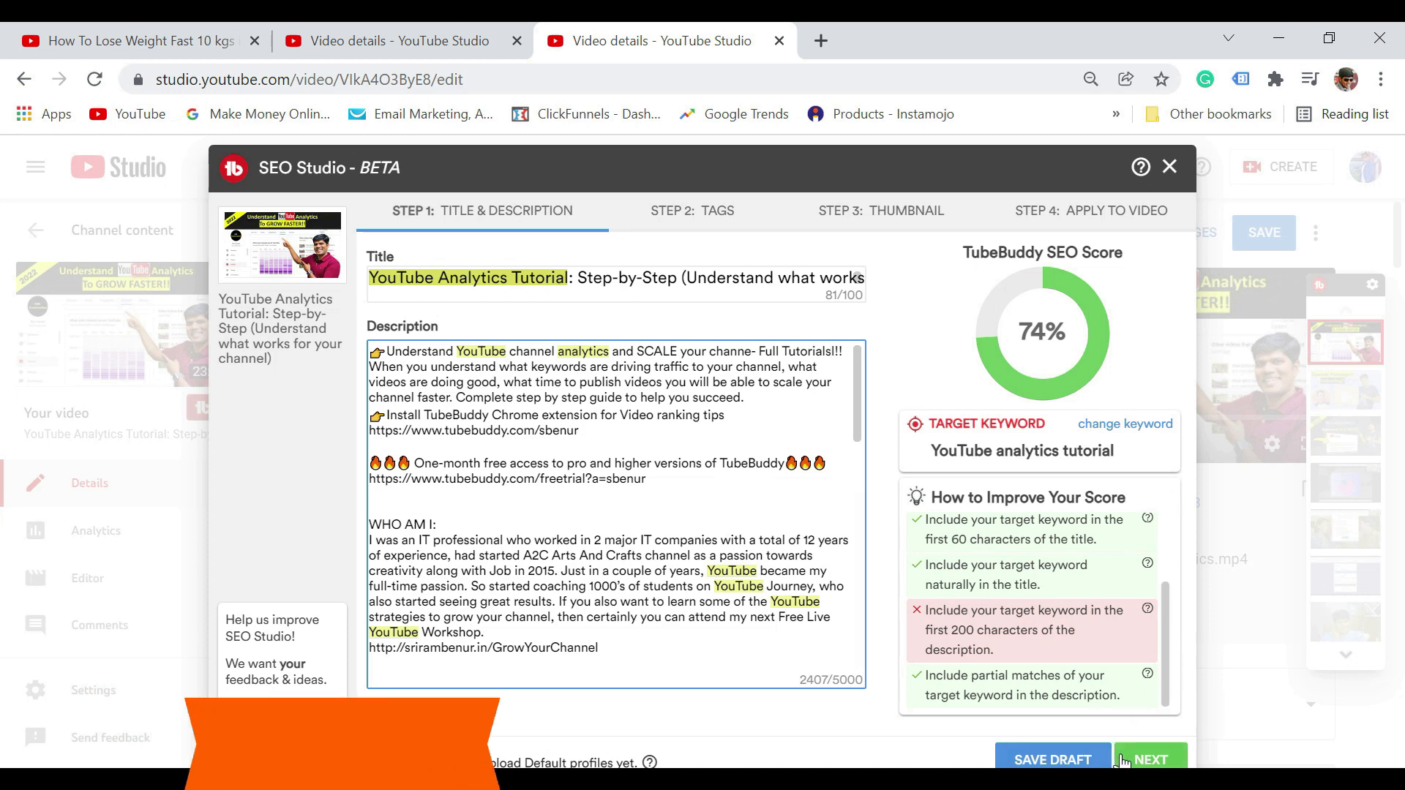
Advance to the tags step, lead with the youtube analytics tutorial tag for 79%, and continue
click(691, 211)
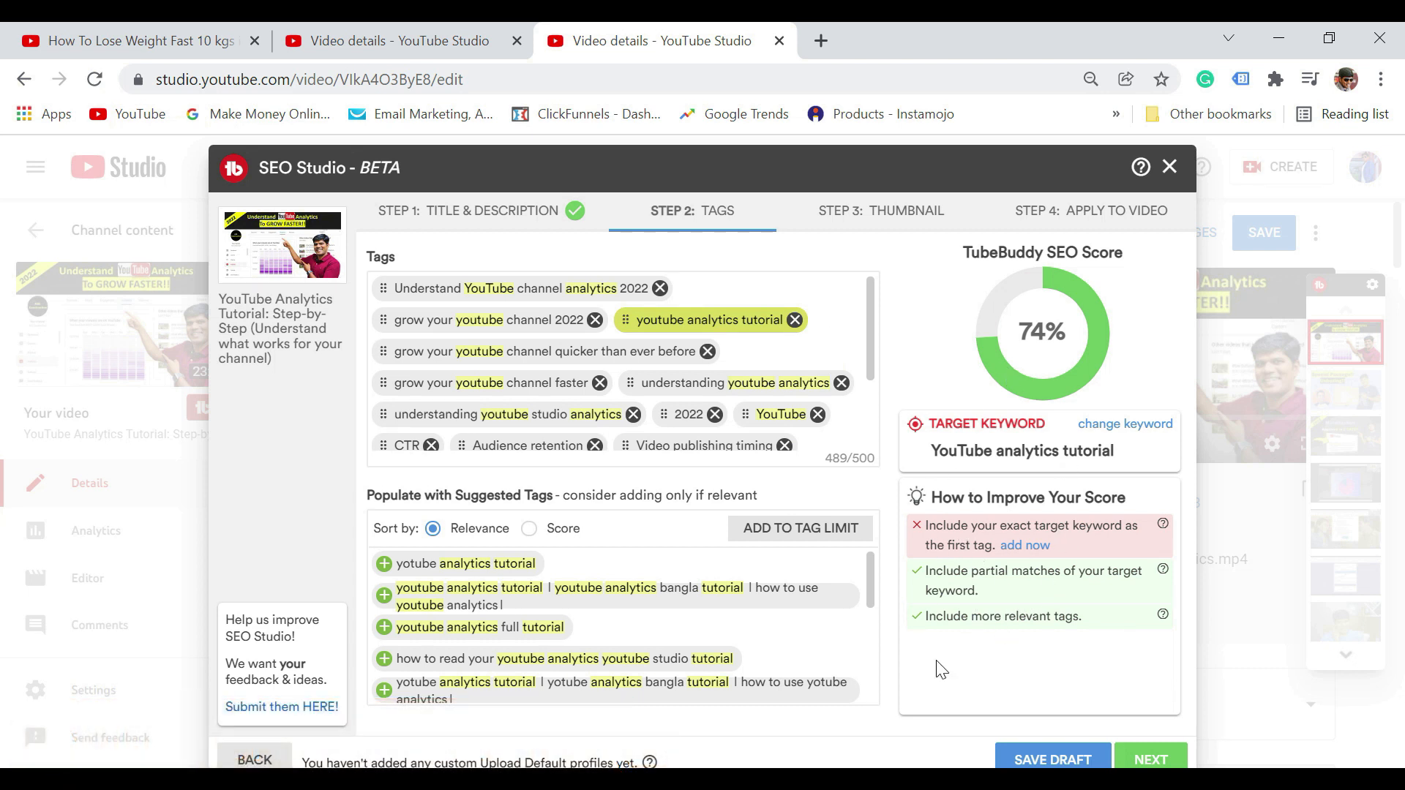
mouse_move(942, 566)
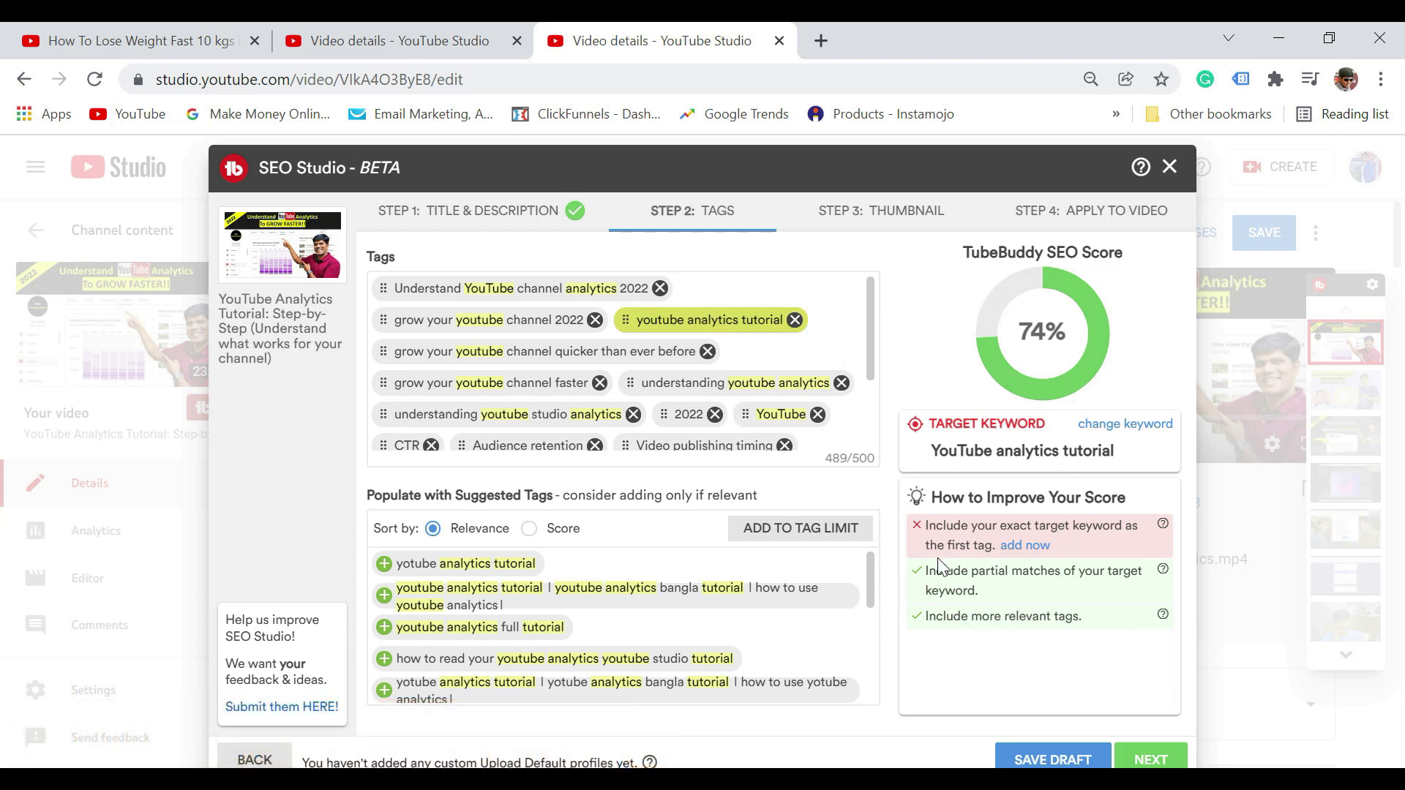
mouse_move(1126, 552)
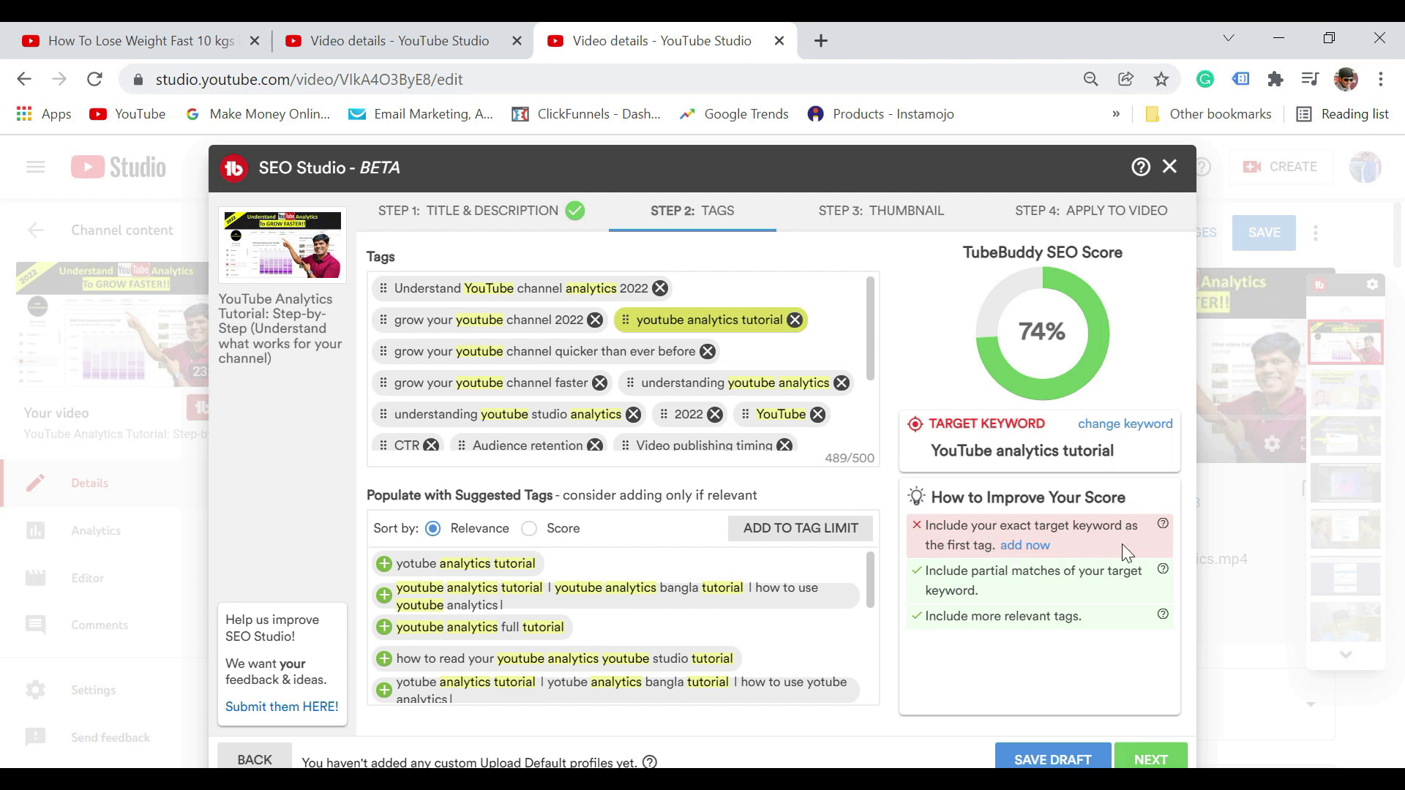
mouse_move(988, 566)
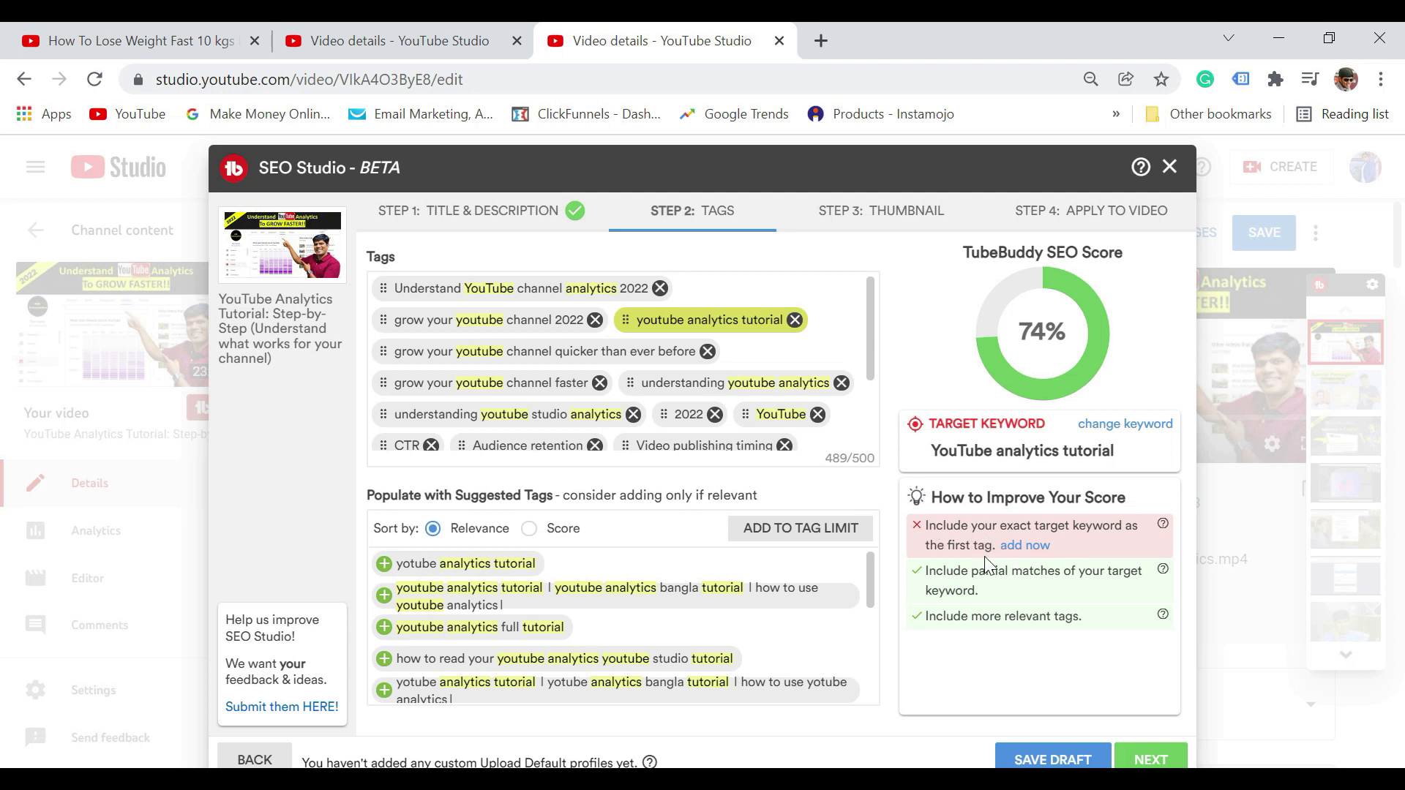
mouse_move(730, 328)
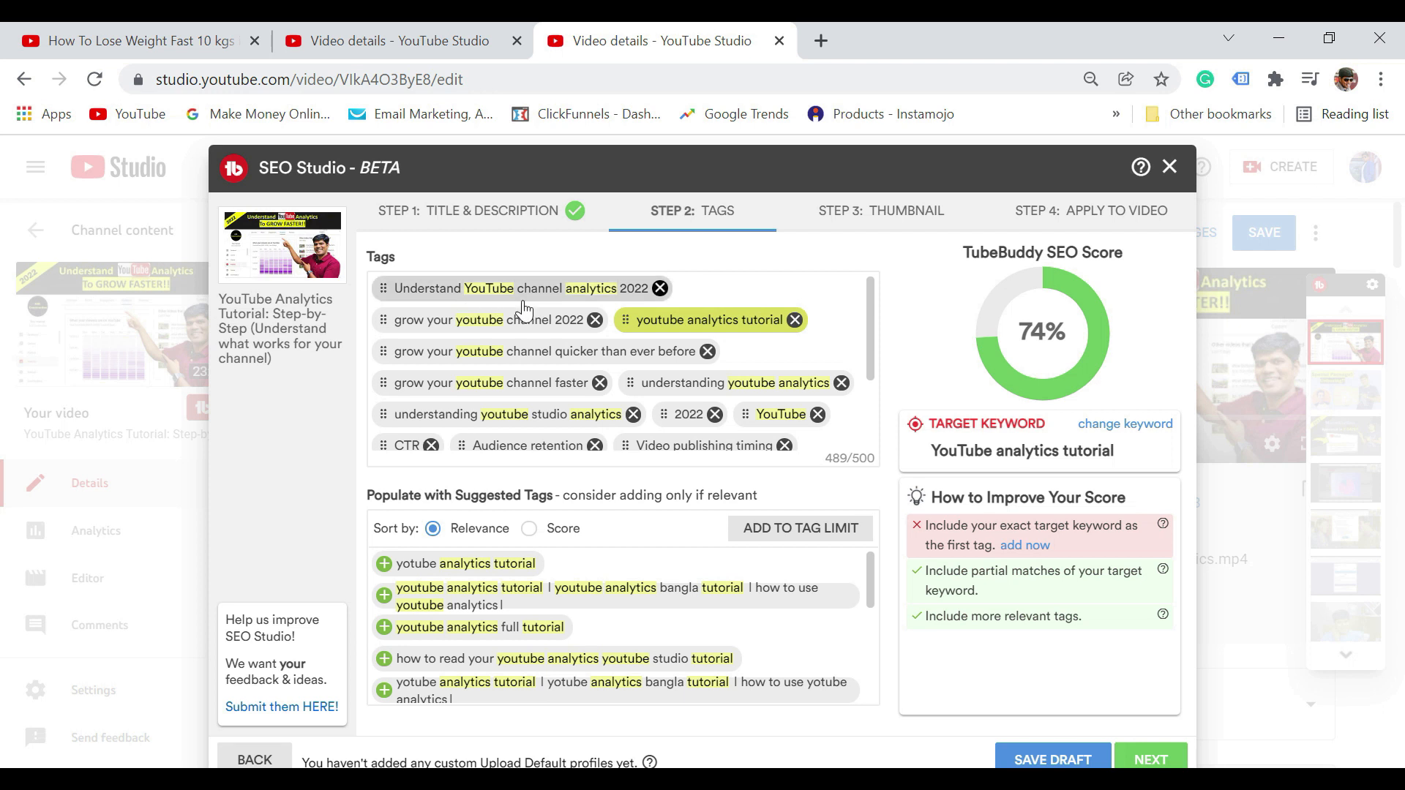
mouse_move(691, 324)
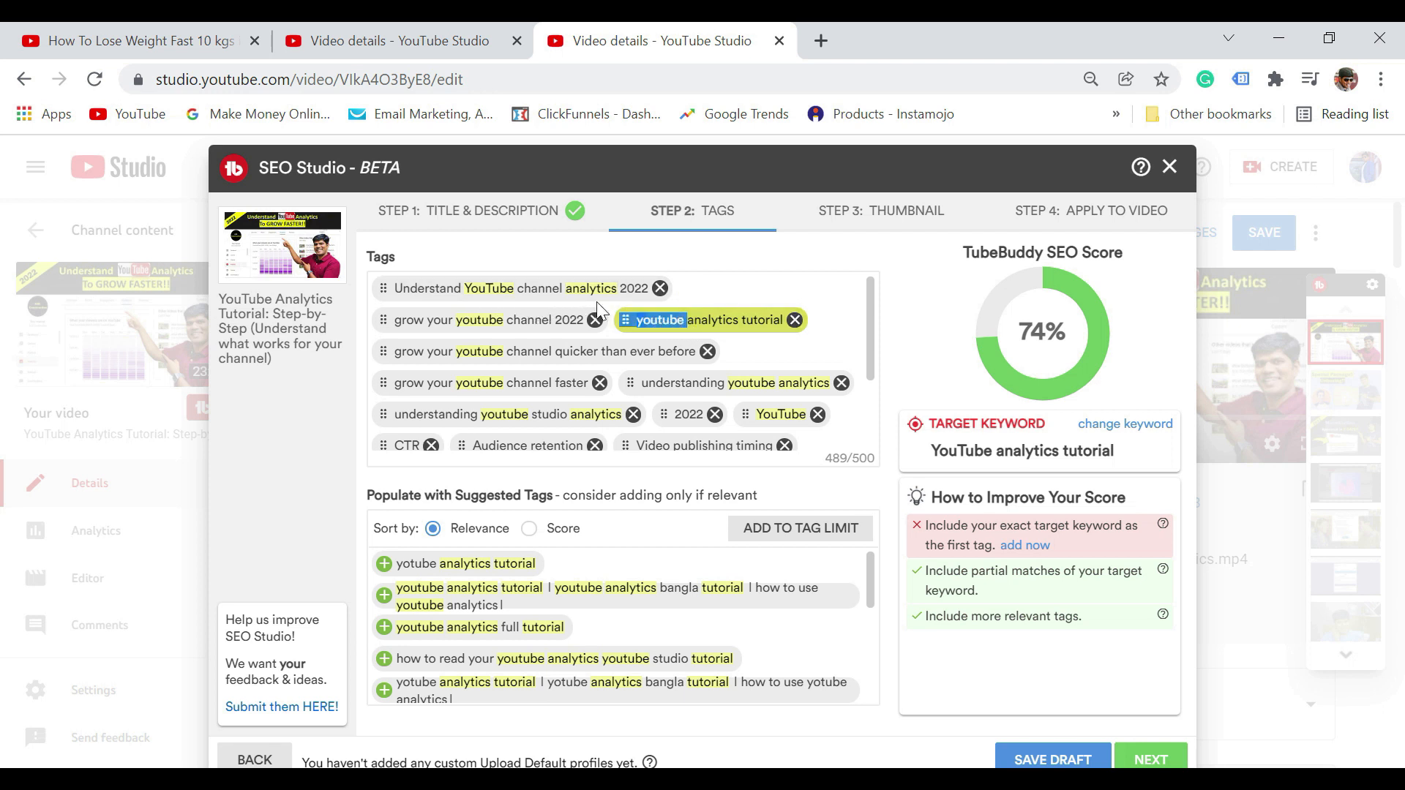
scroll(down, 3)
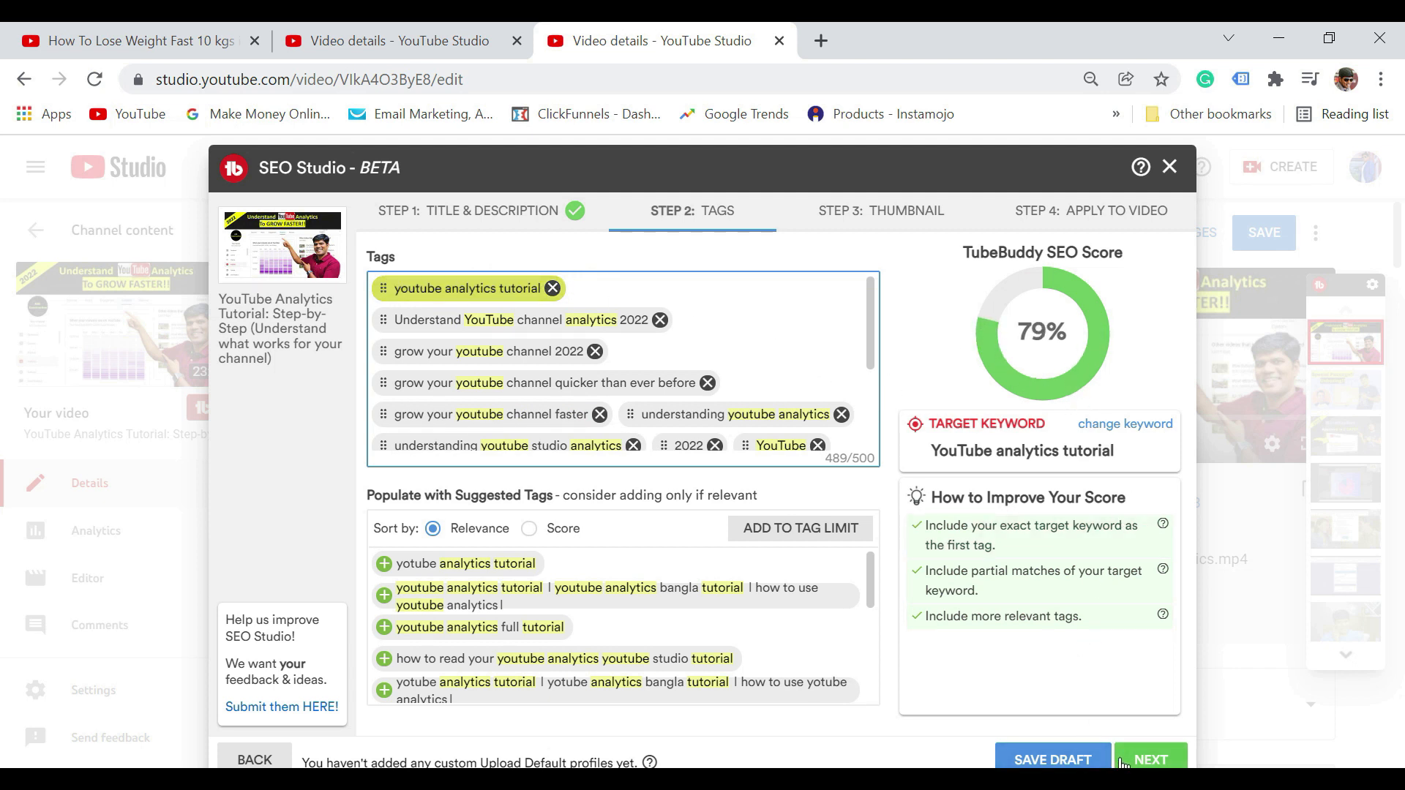
click(1150, 758)
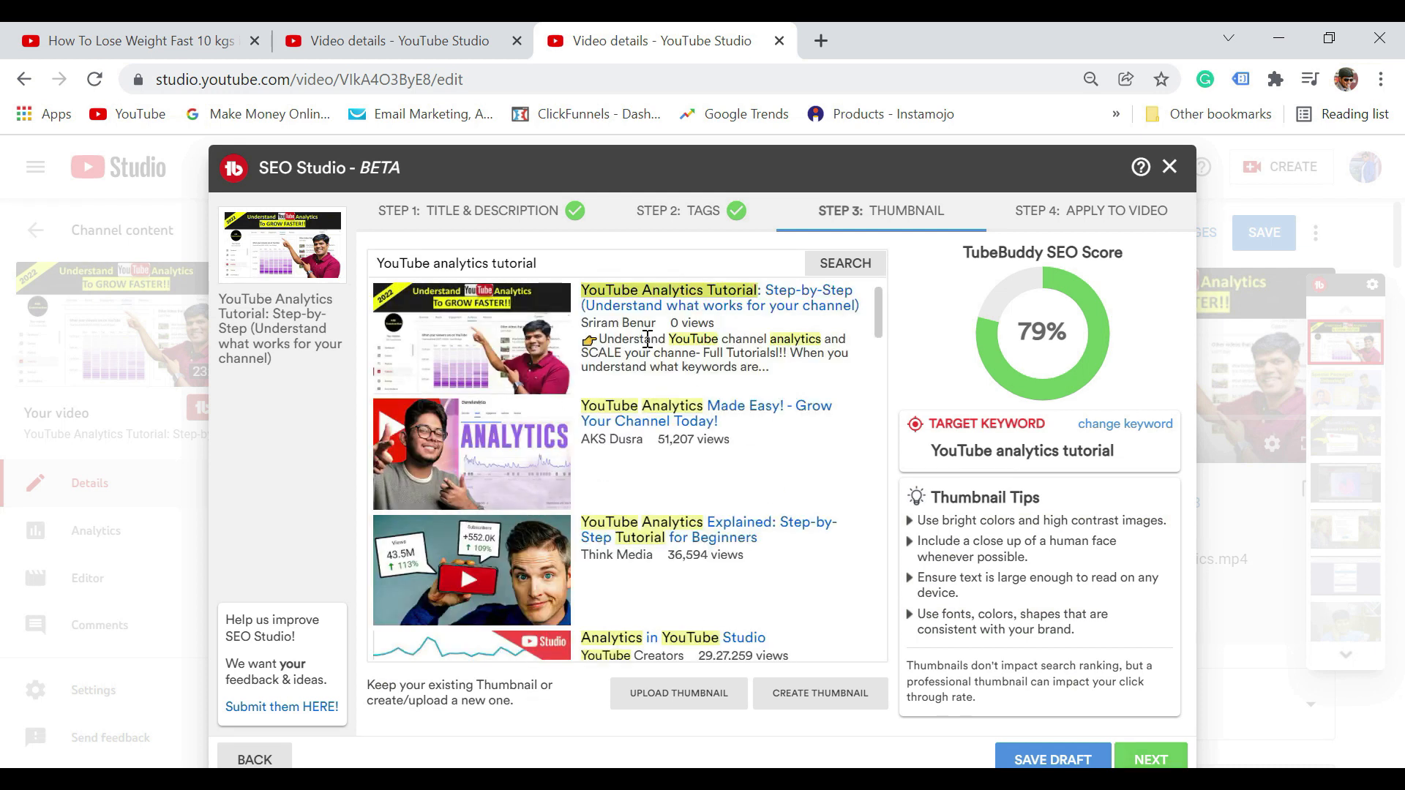
mouse_move(699, 421)
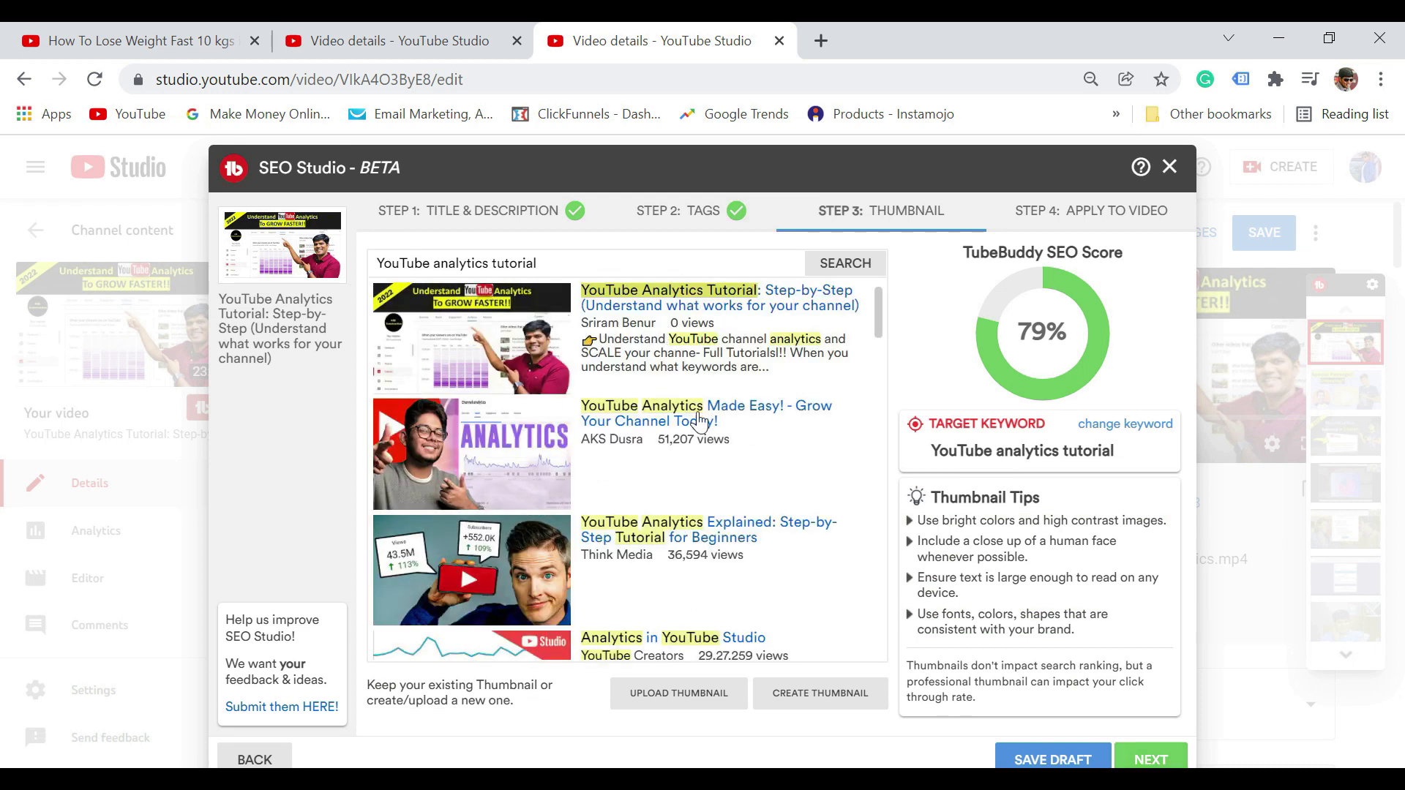
mouse_move(509, 374)
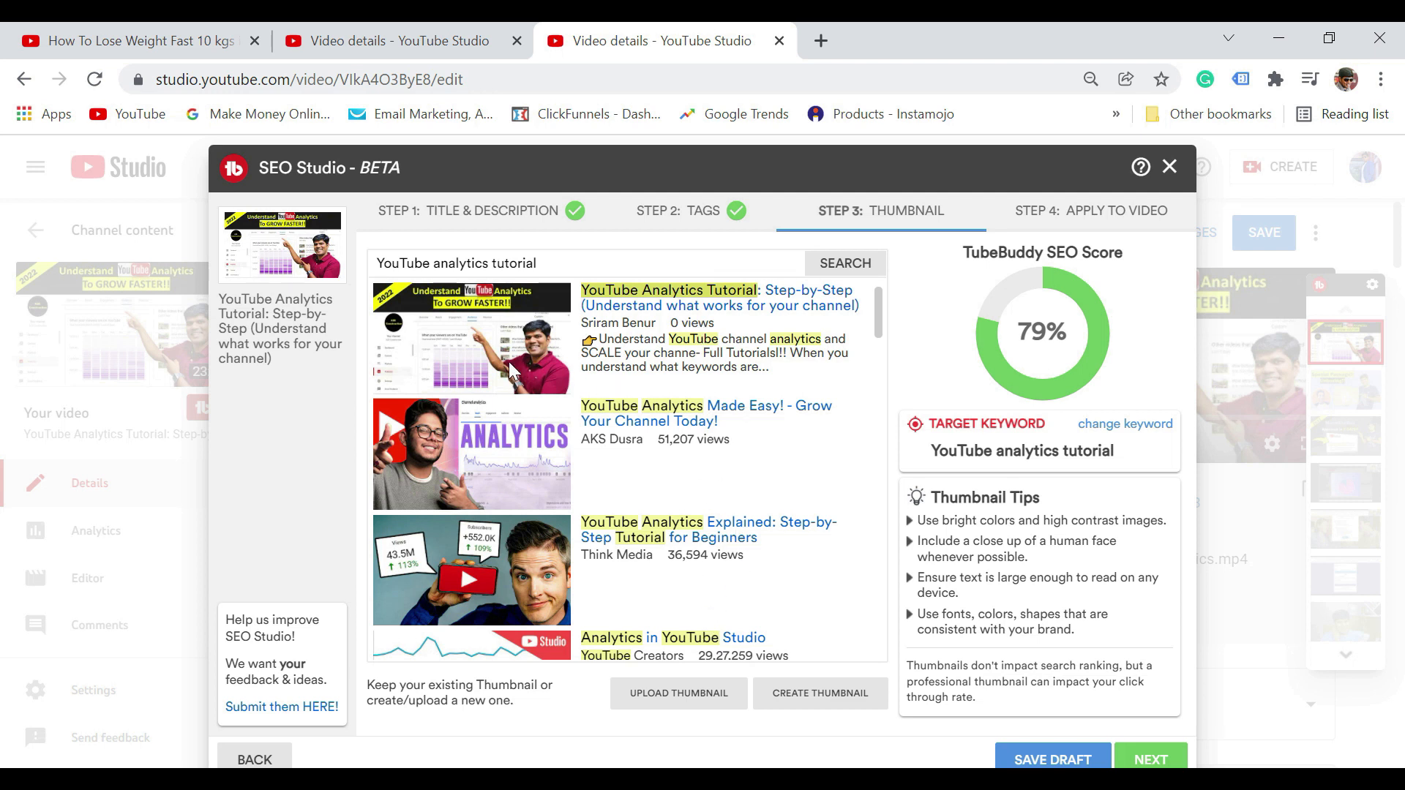
mouse_move(452, 343)
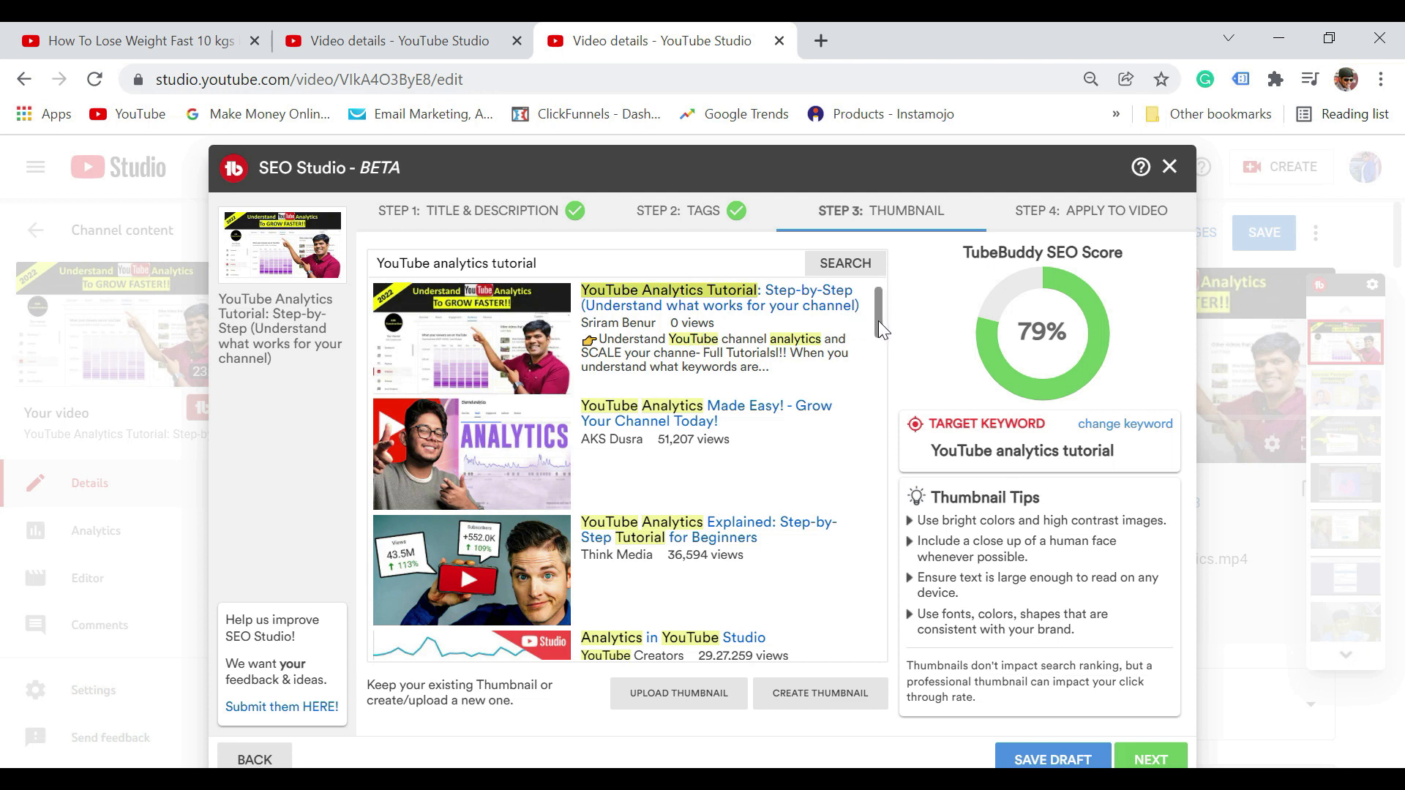
mouse_move(823, 596)
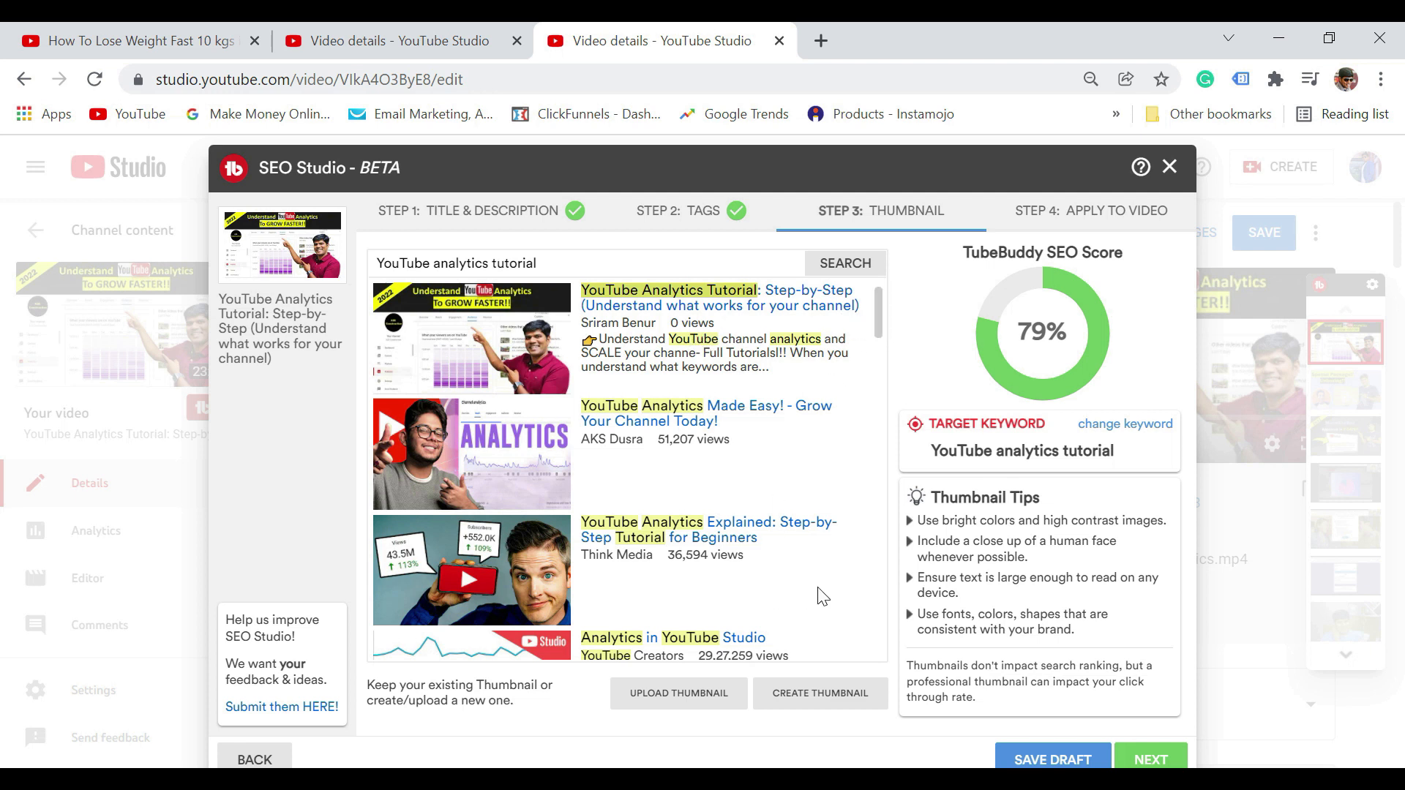
mouse_move(726, 578)
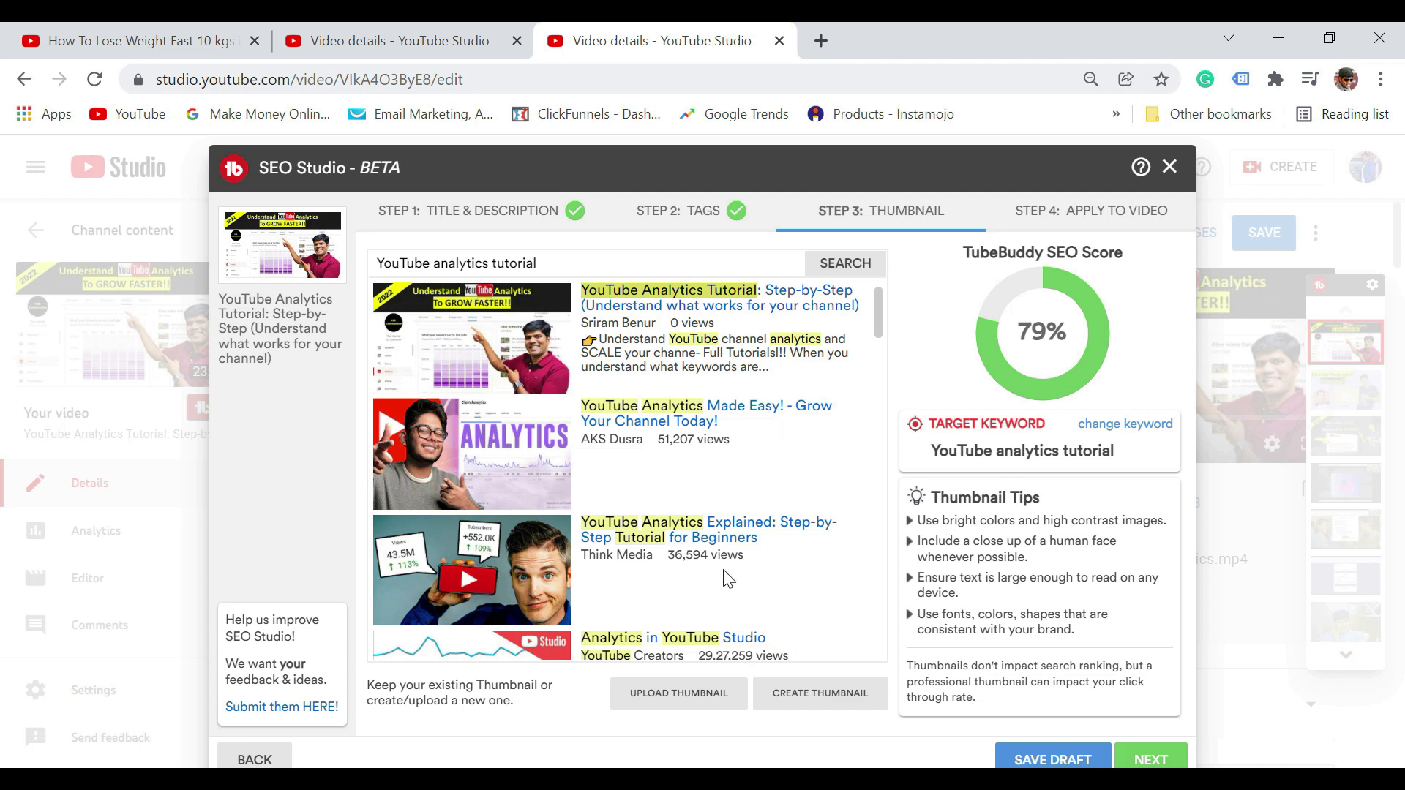
mouse_move(834, 478)
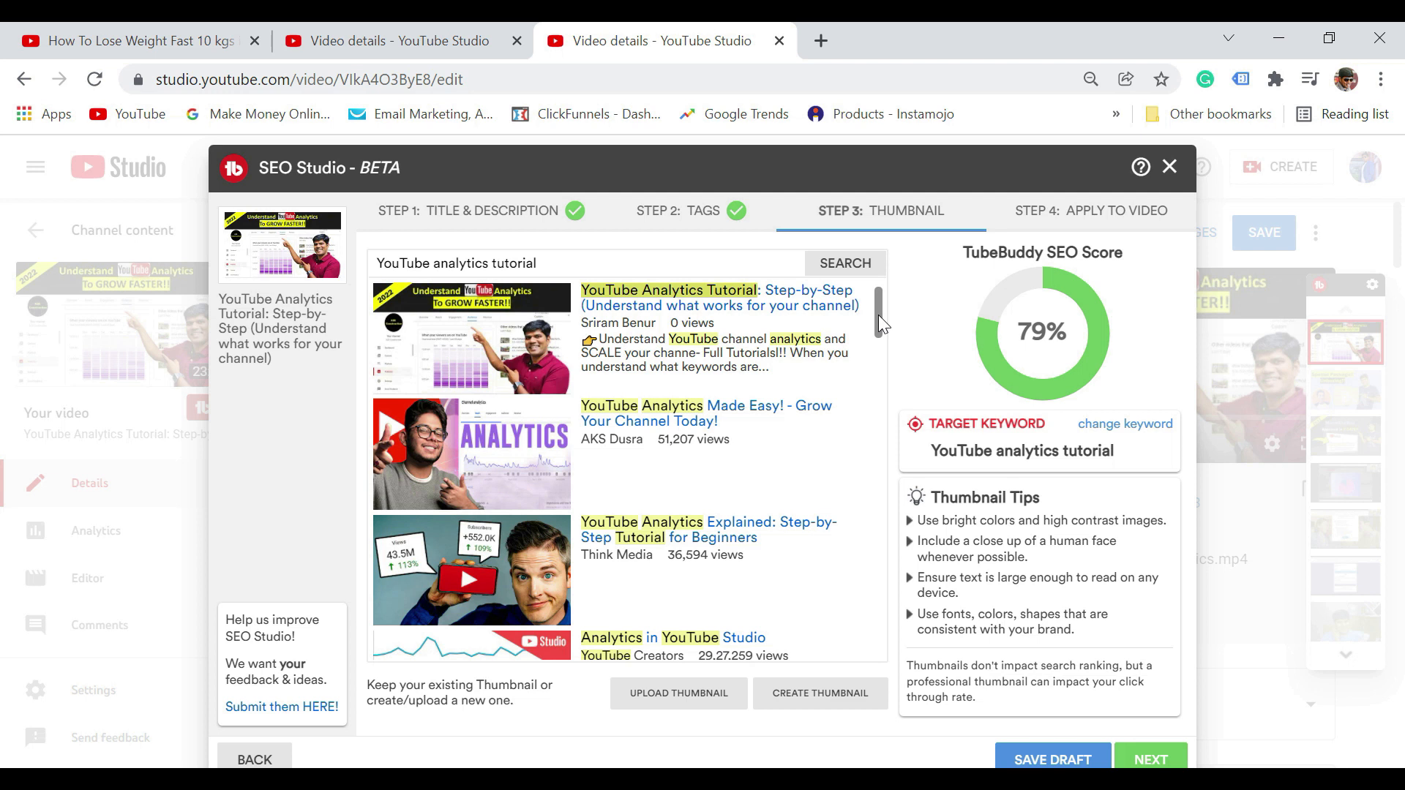
mouse_move(1110, 751)
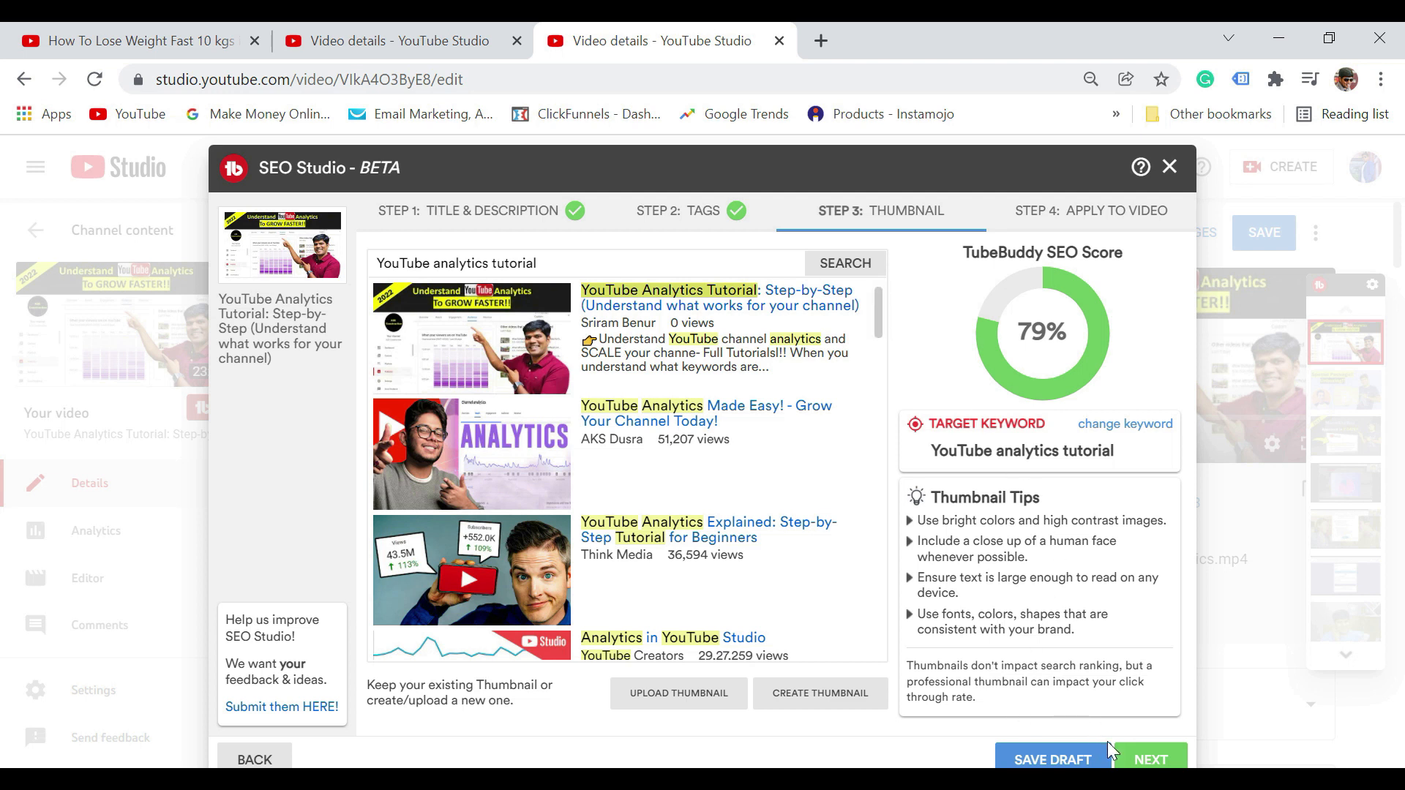
mouse_move(1149, 759)
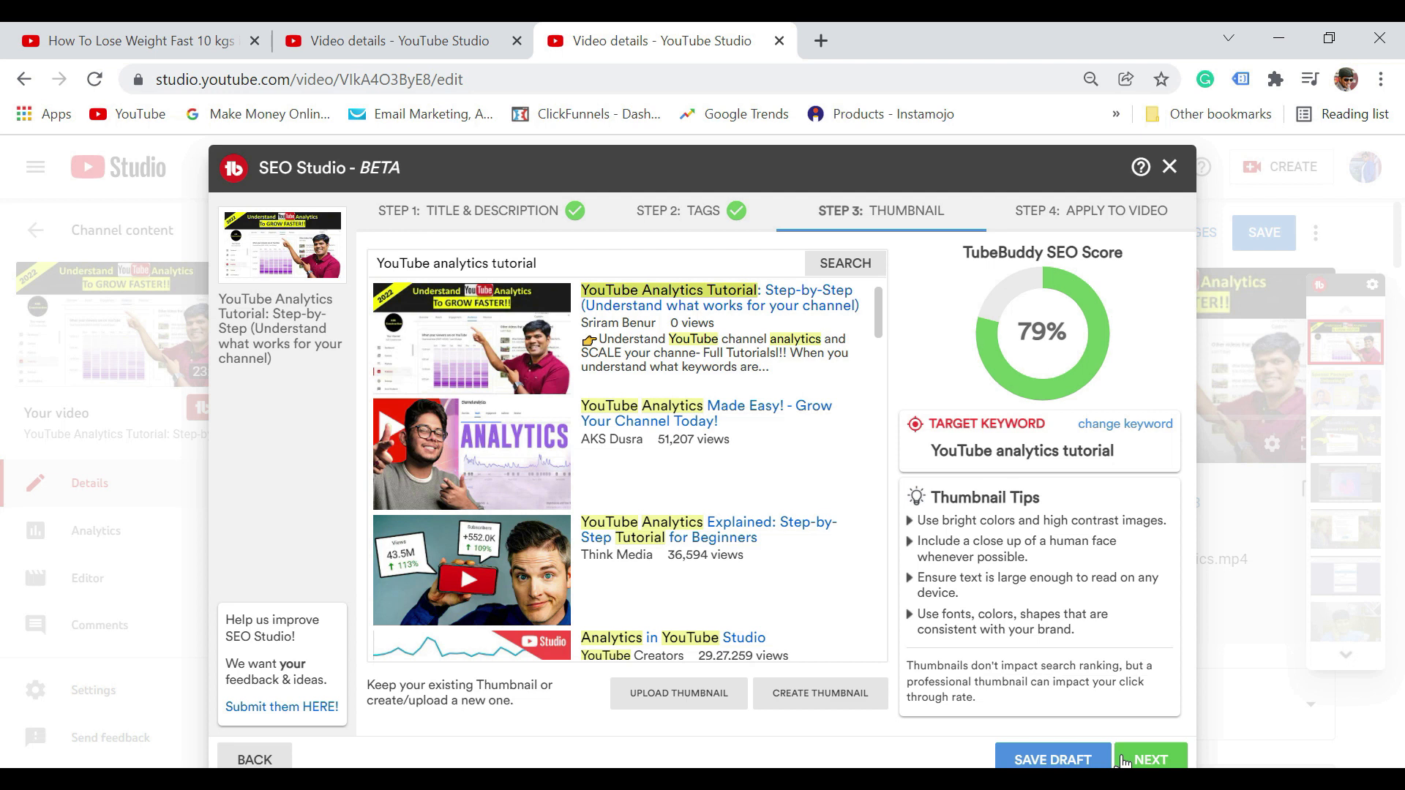
Continue past the thumbnail review to the final apply-to-video step
click(1149, 759)
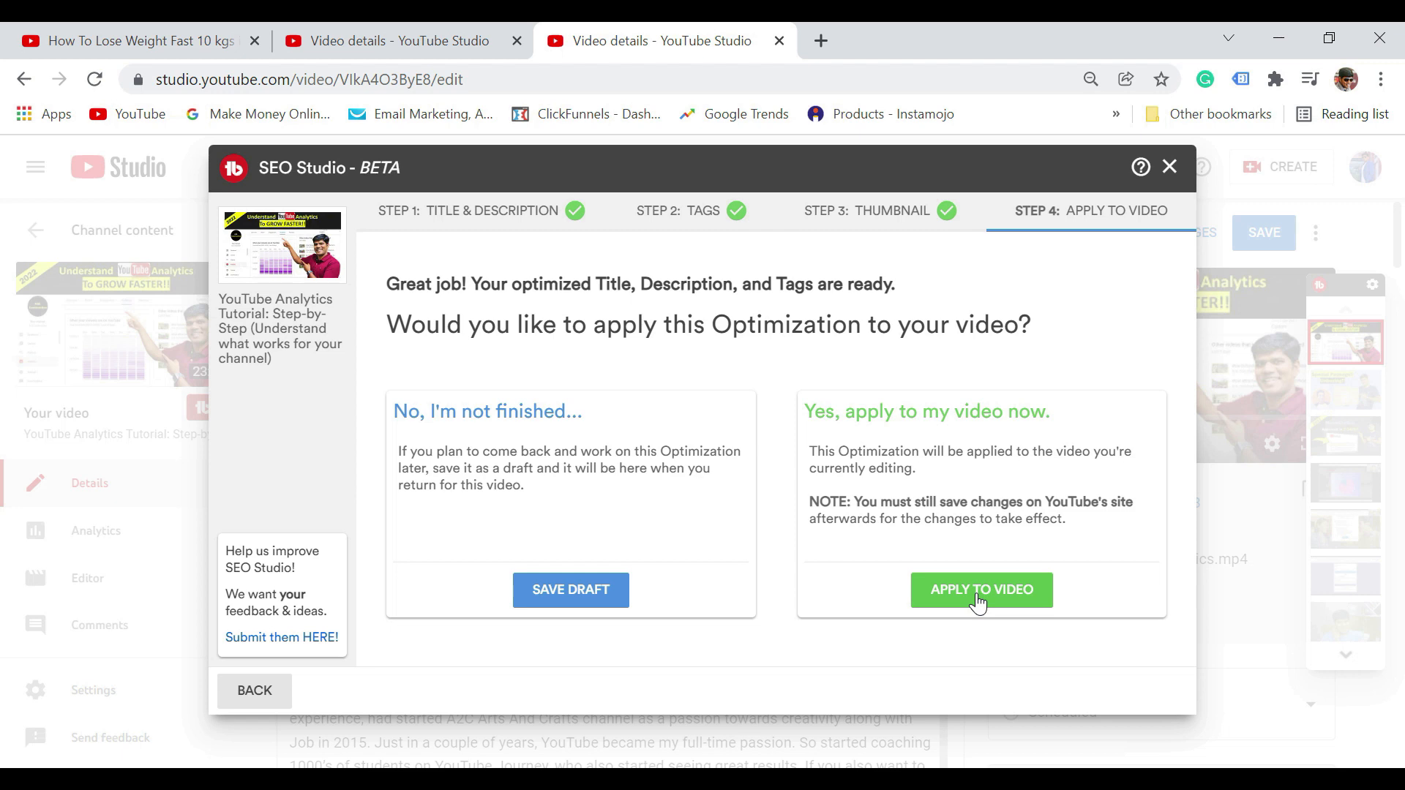
Apply the optimized title, description and tags from Step 4, then close SEO Studio
click(981, 590)
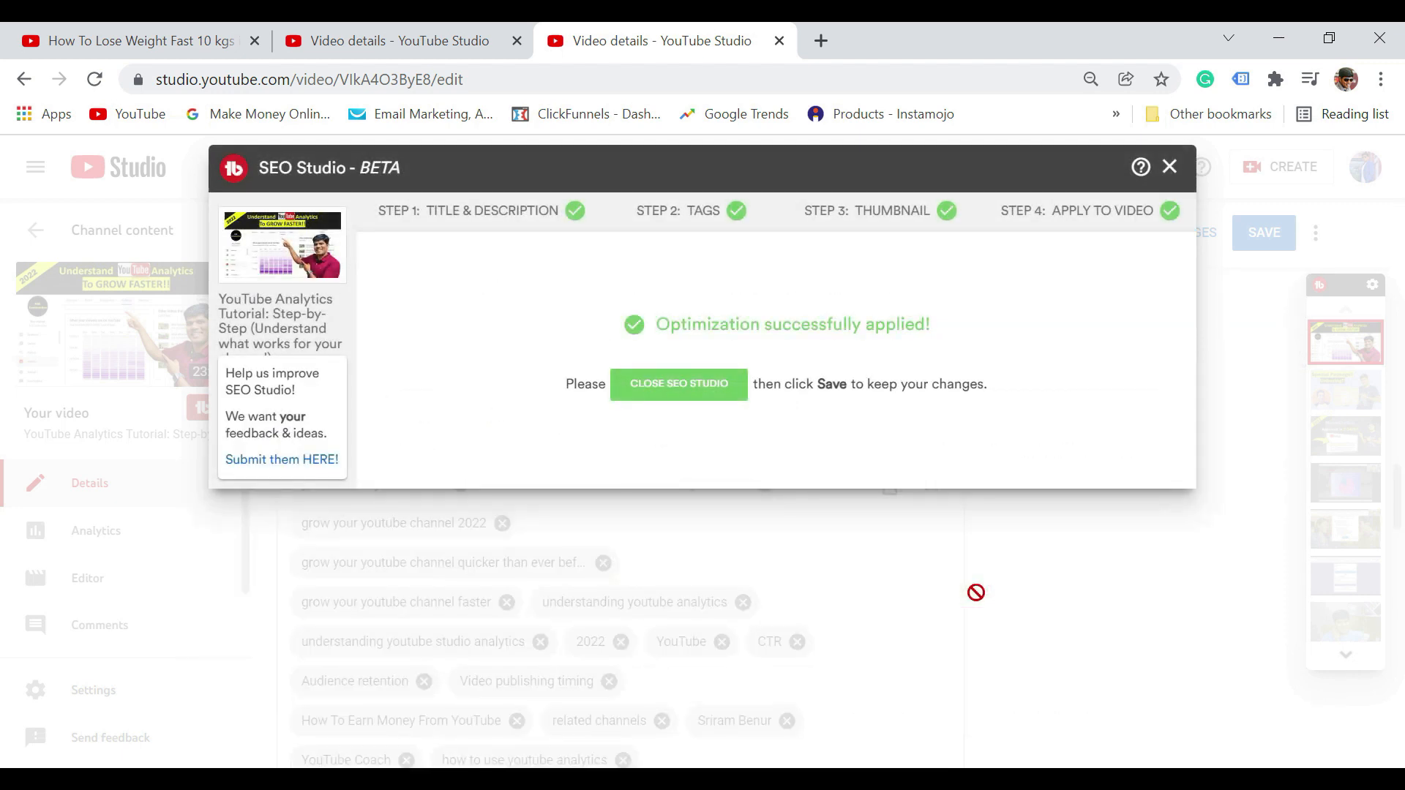
mouse_move(678, 383)
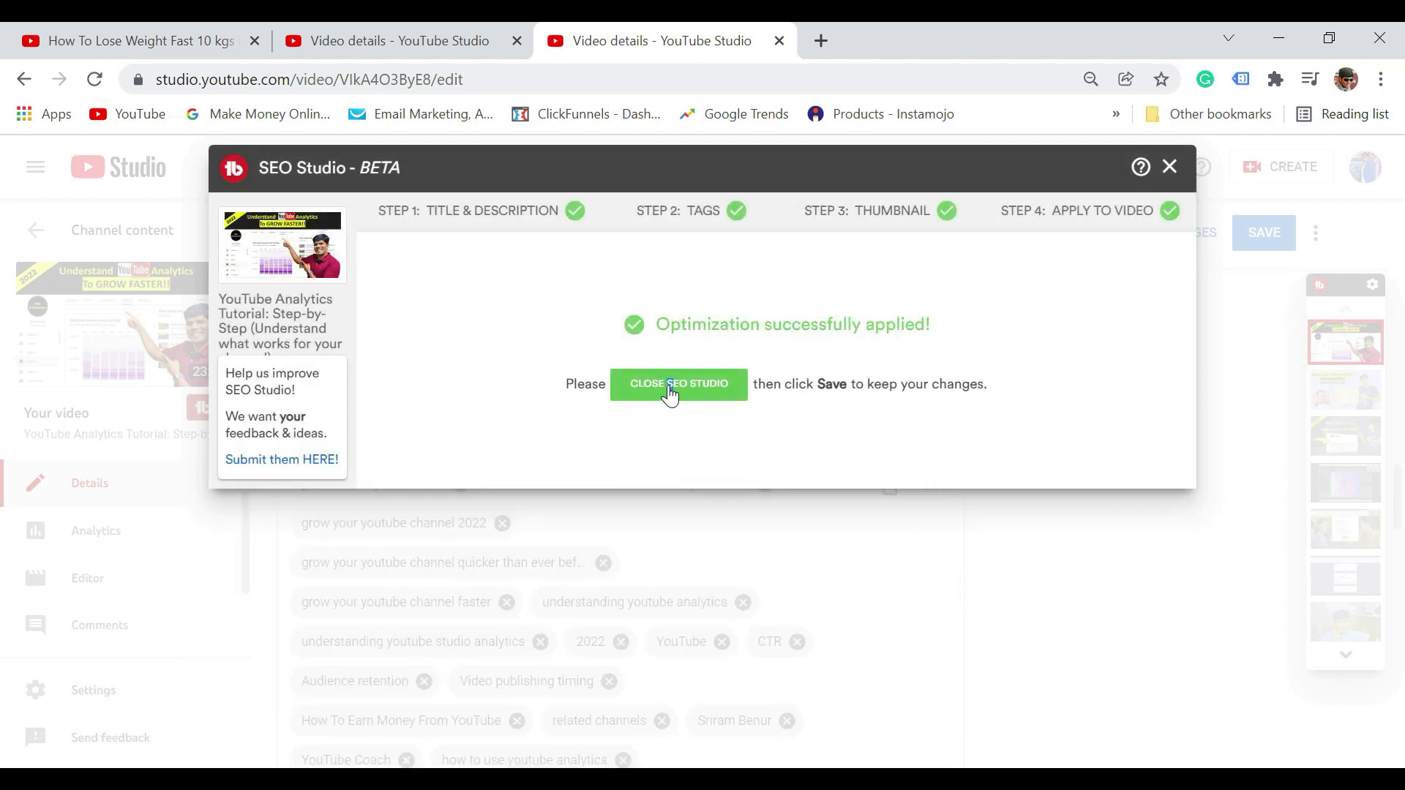
click(678, 383)
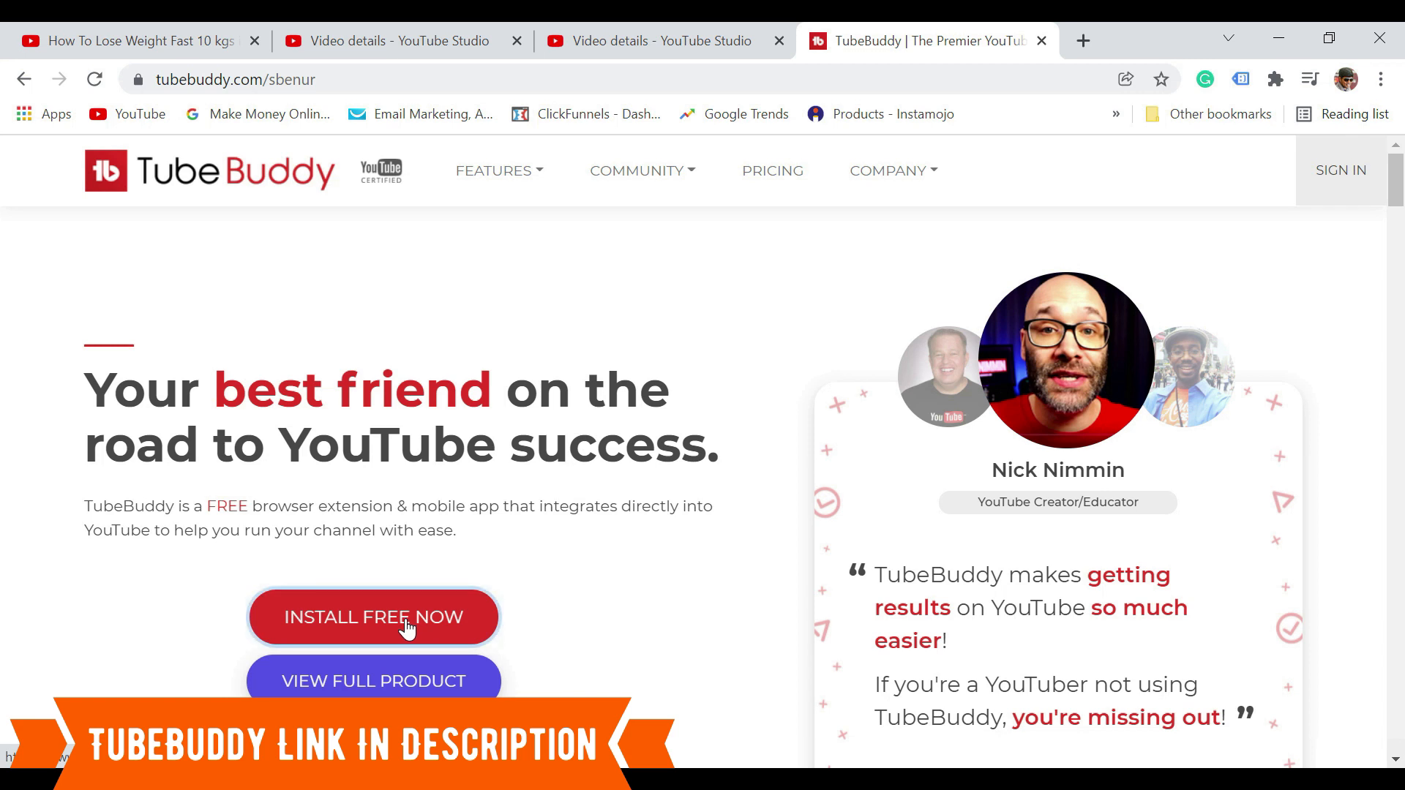
Install TubeBuddy free from tubebuddy.com, adding and confirming the extension in Chrome Web Store
click(372, 618)
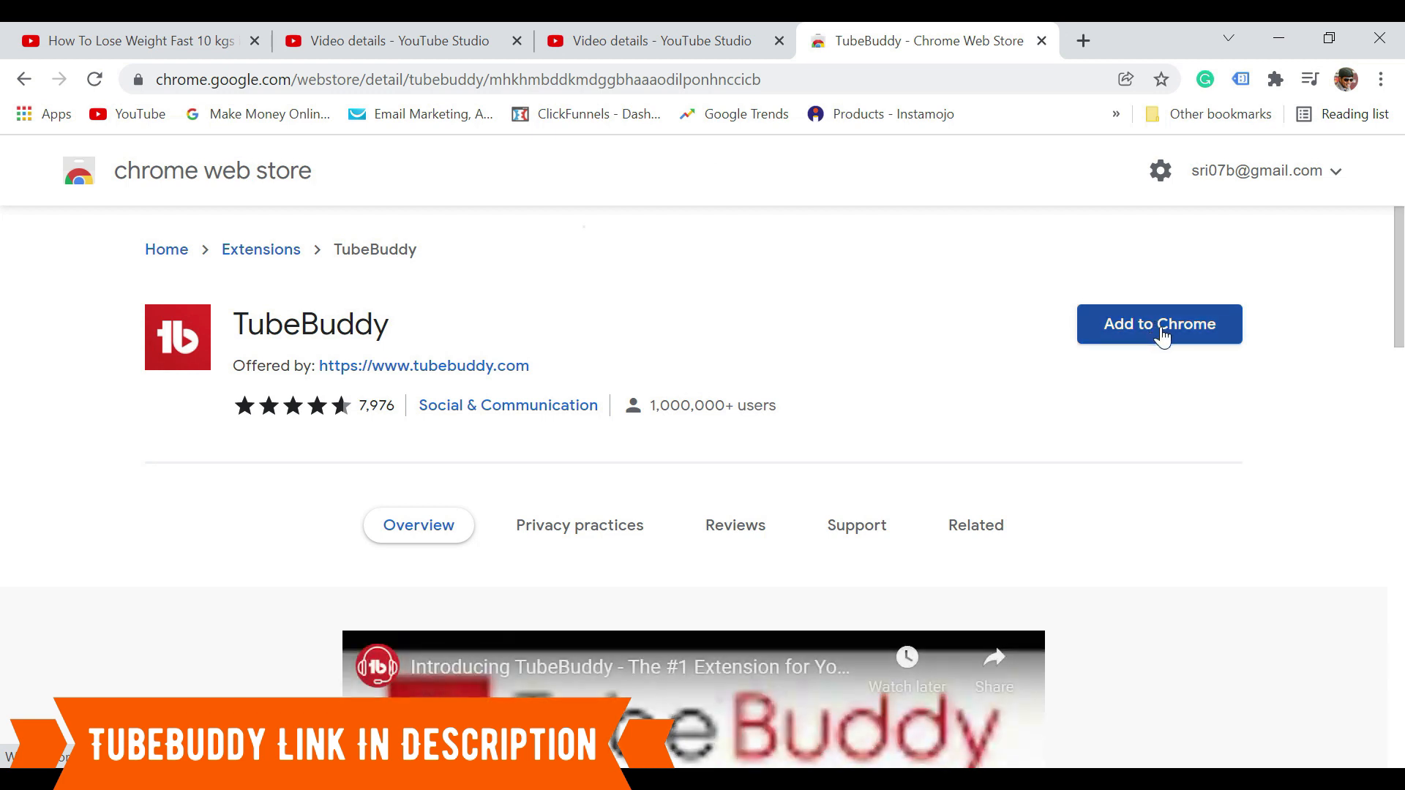
click(1158, 323)
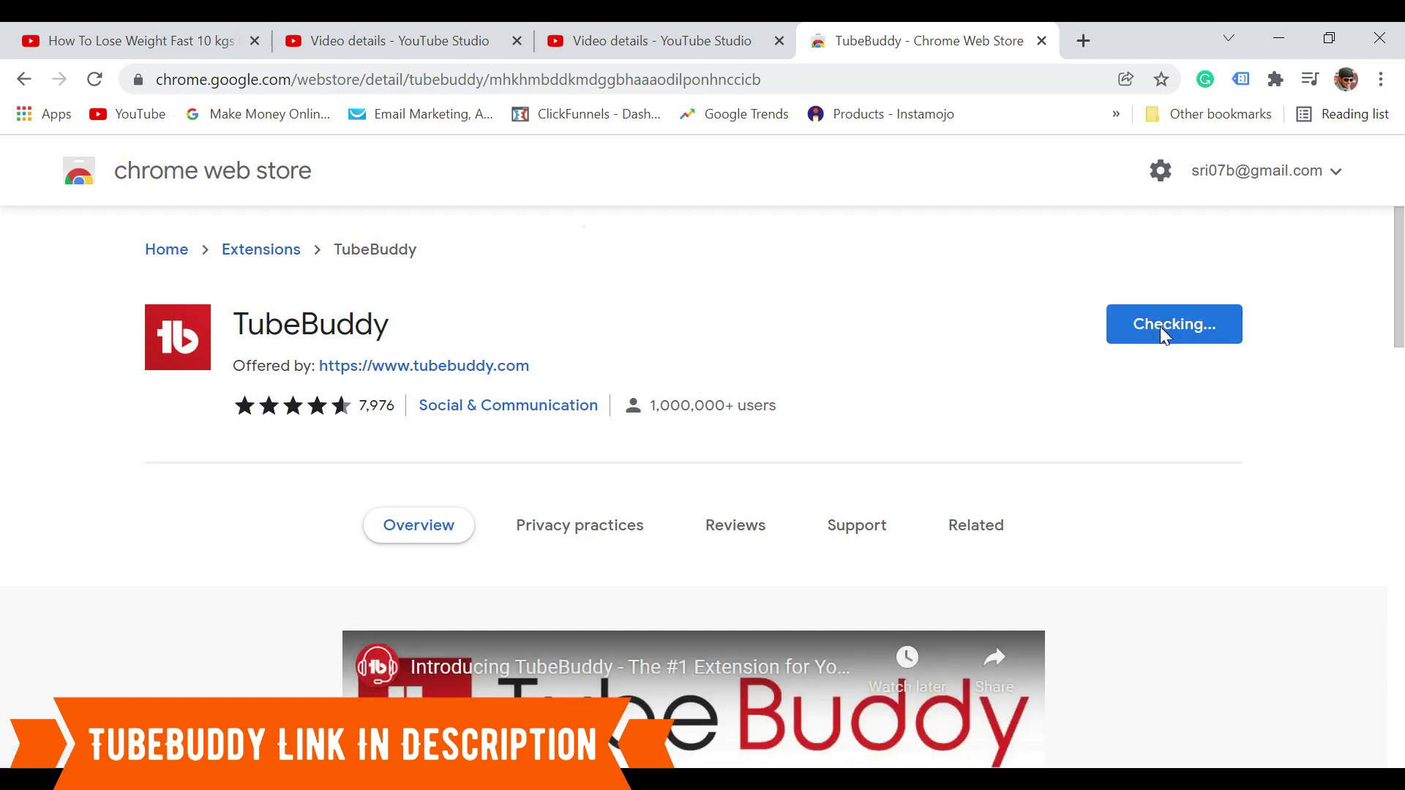
click(1173, 324)
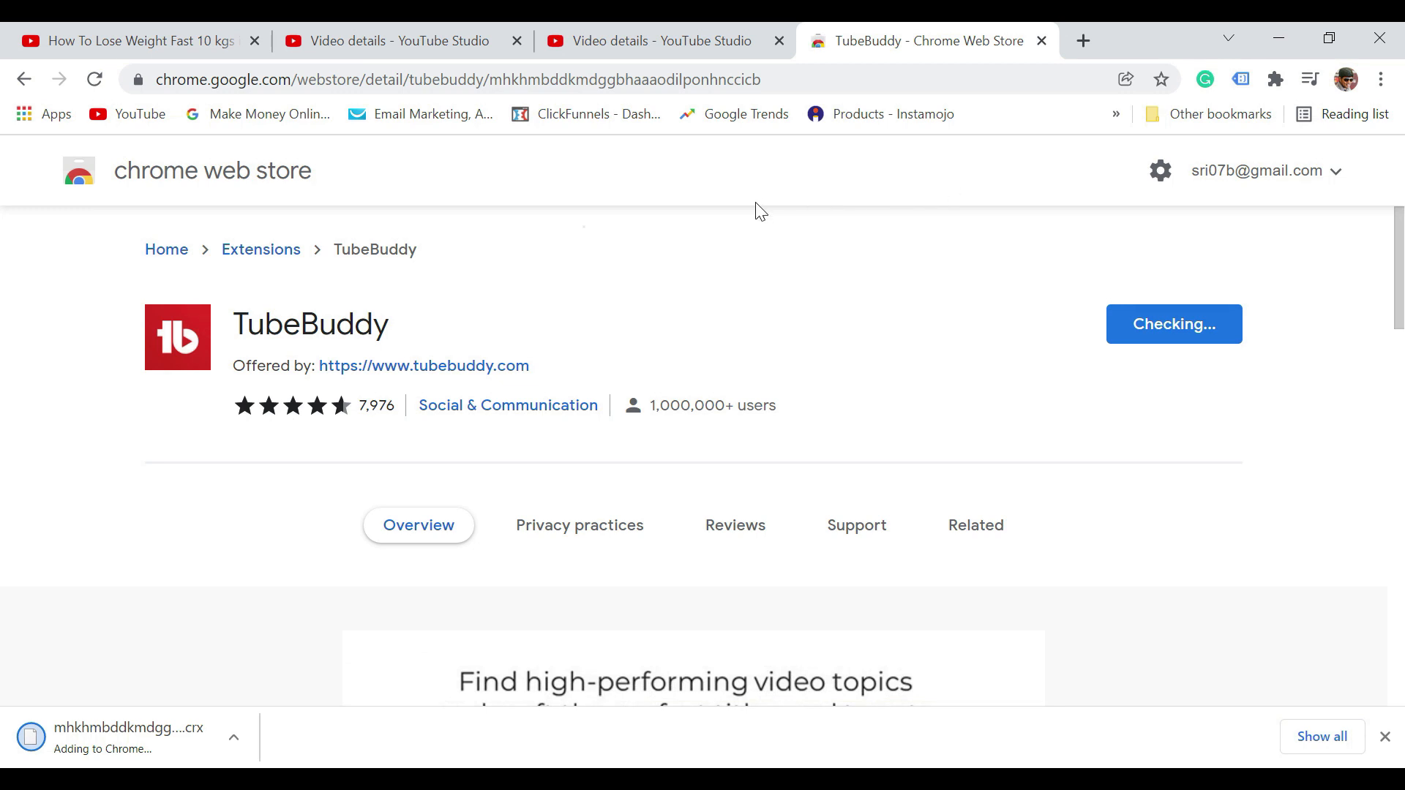
mouse_move(972, 186)
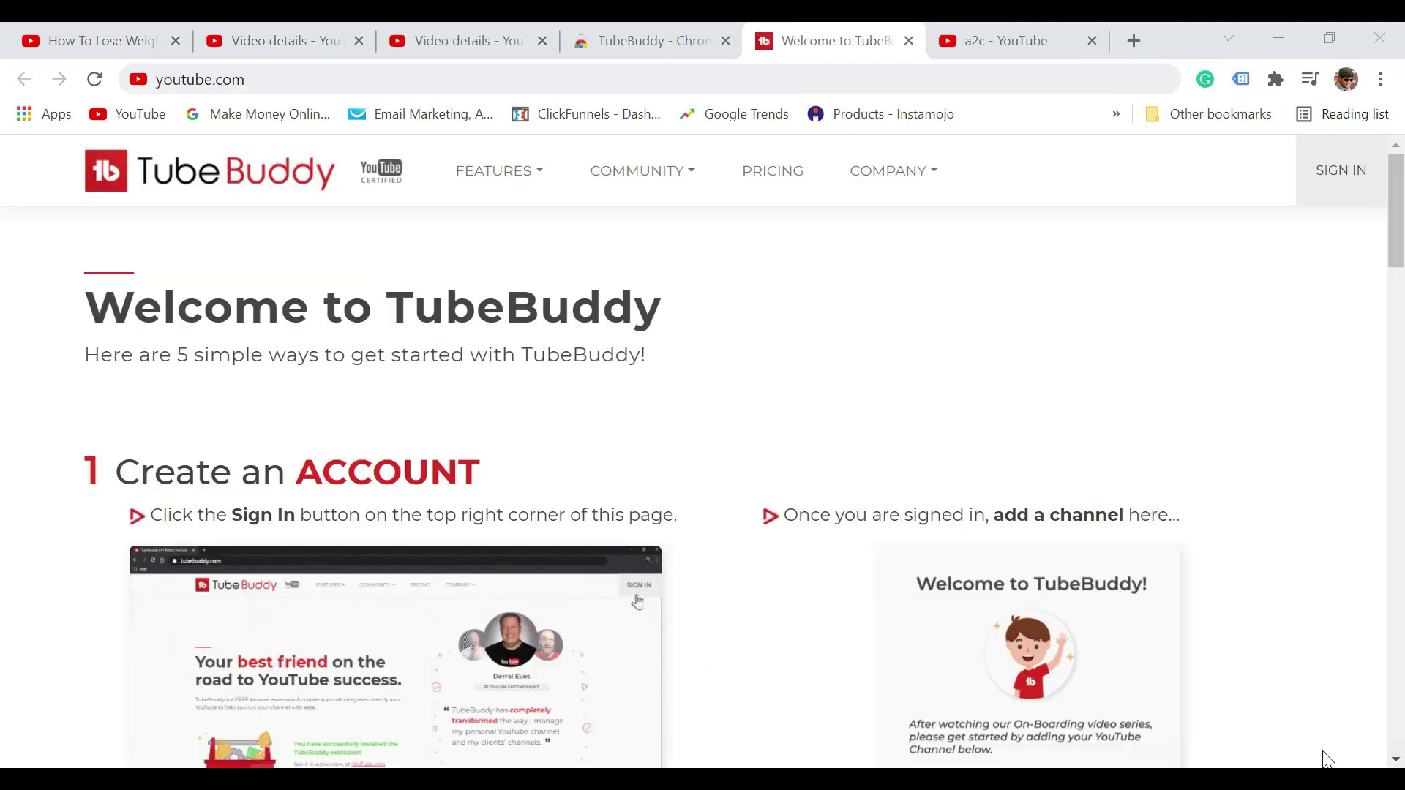
mouse_move(587, 352)
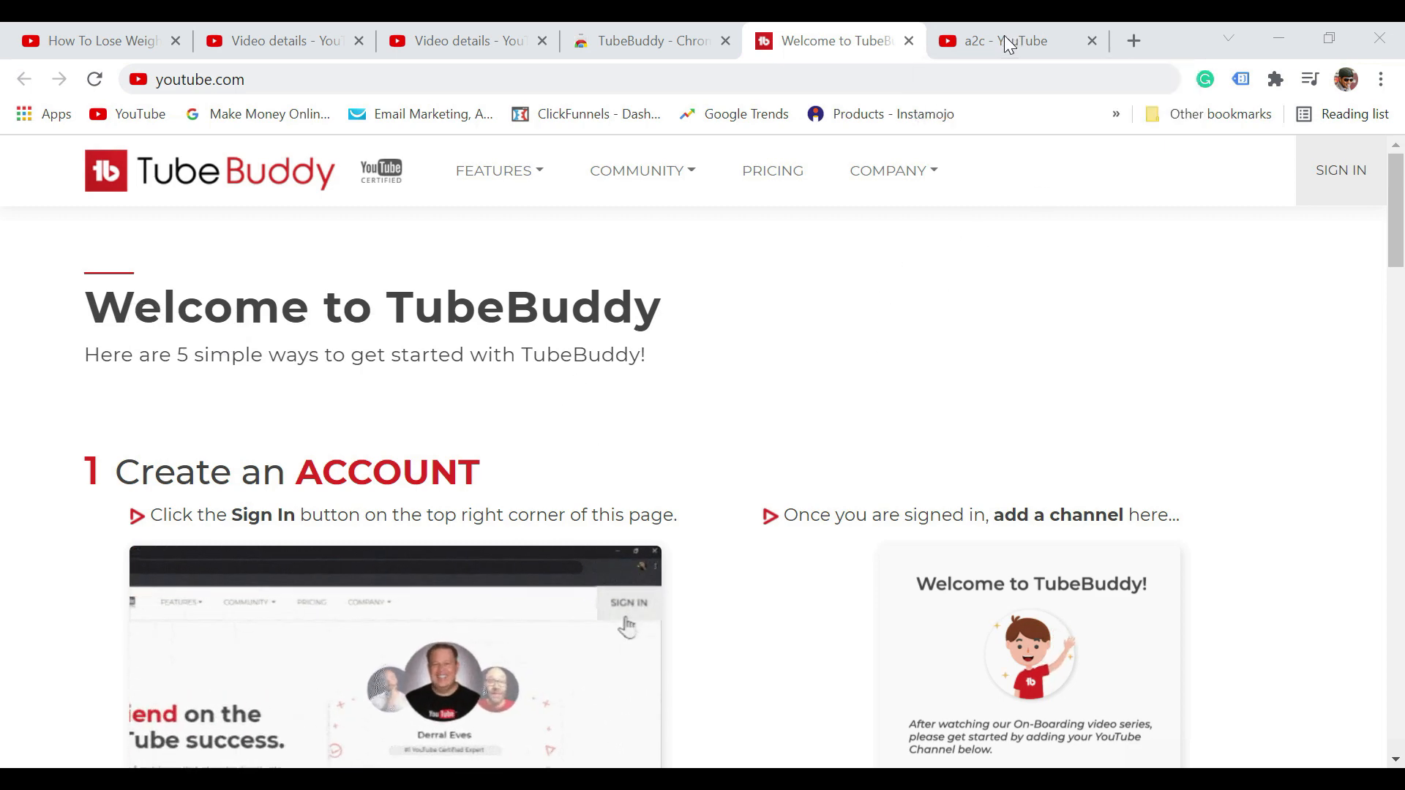
Return to the a2c YouTube results and start TubeBuddy's Sign-in with YouTube
click(1003, 40)
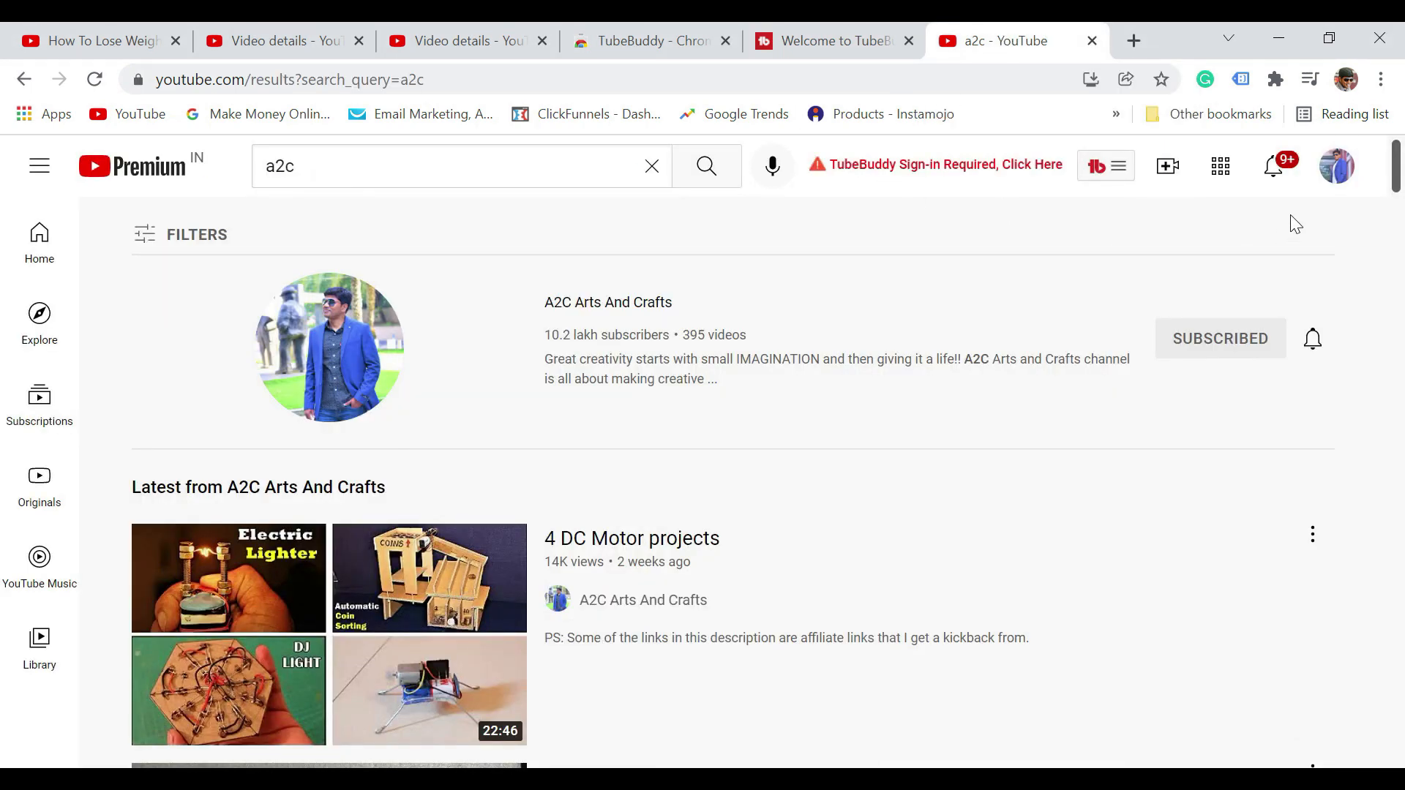
mouse_move(933, 175)
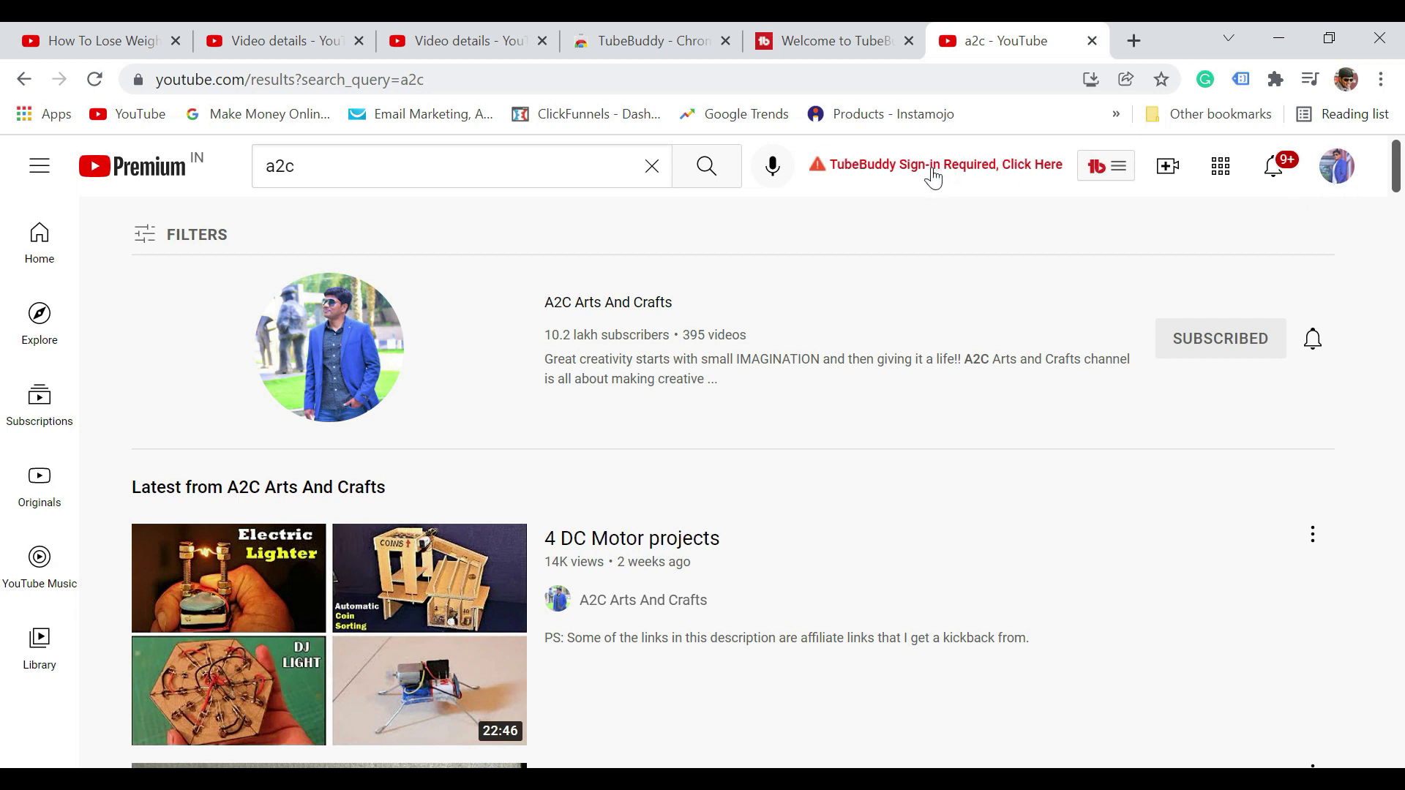
mouse_move(1005, 169)
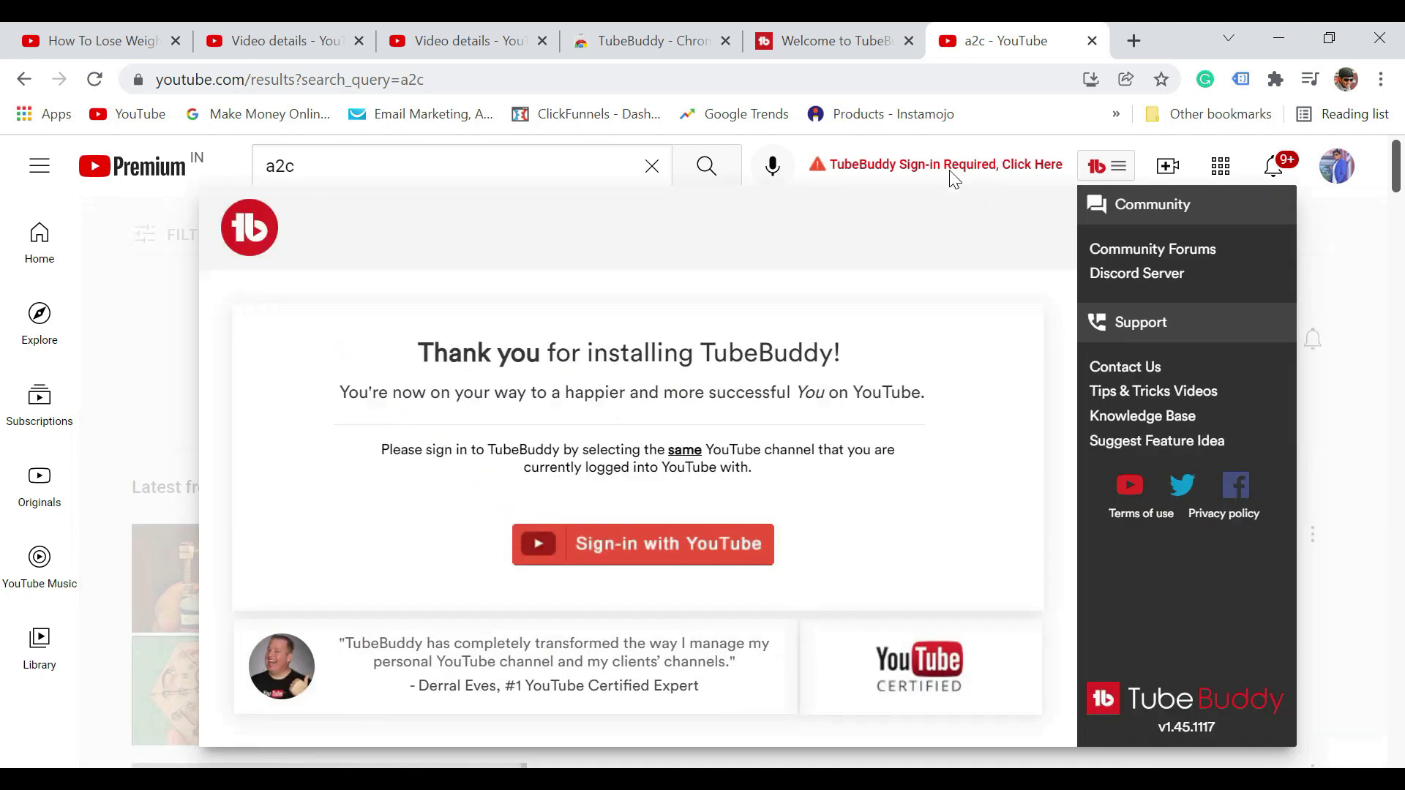
mouse_move(642, 543)
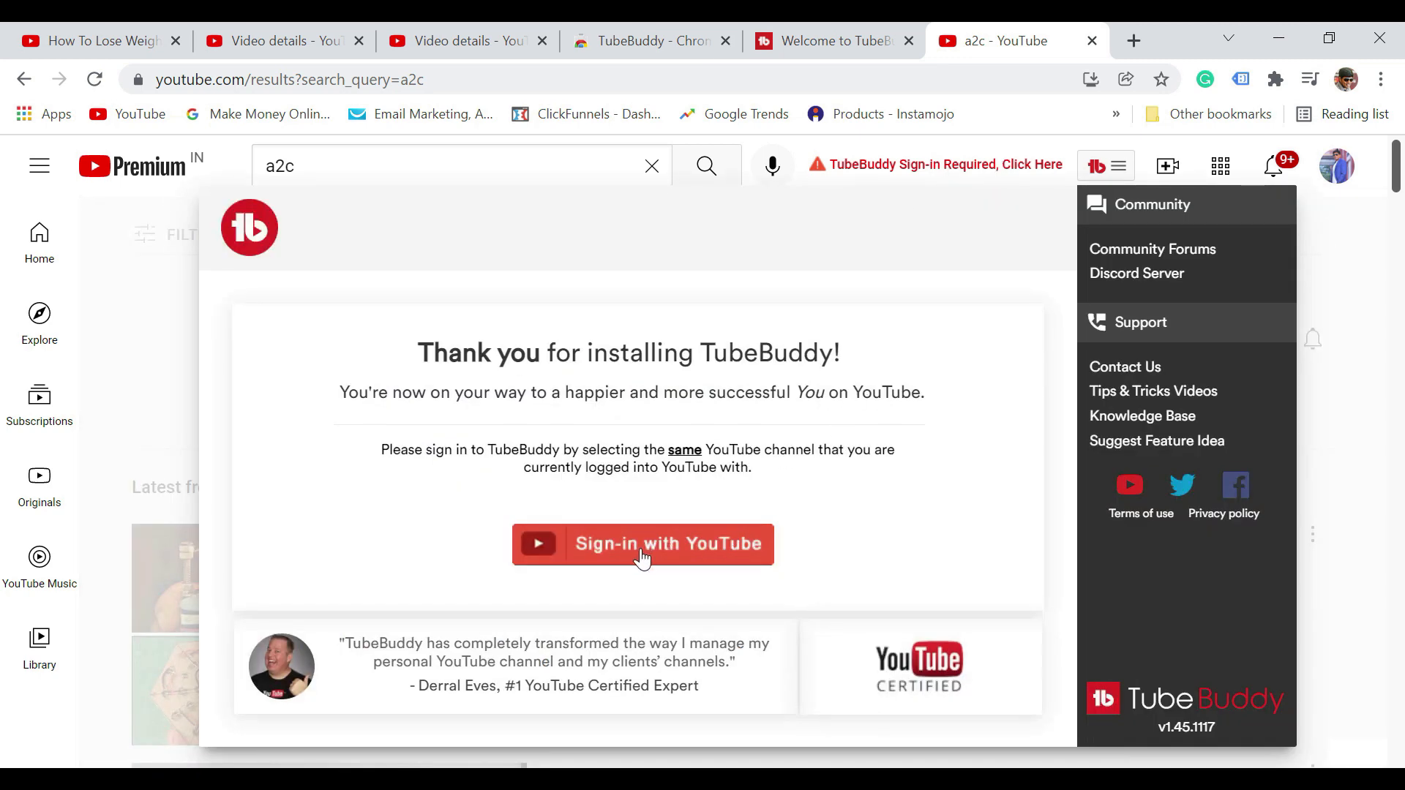
click(643, 544)
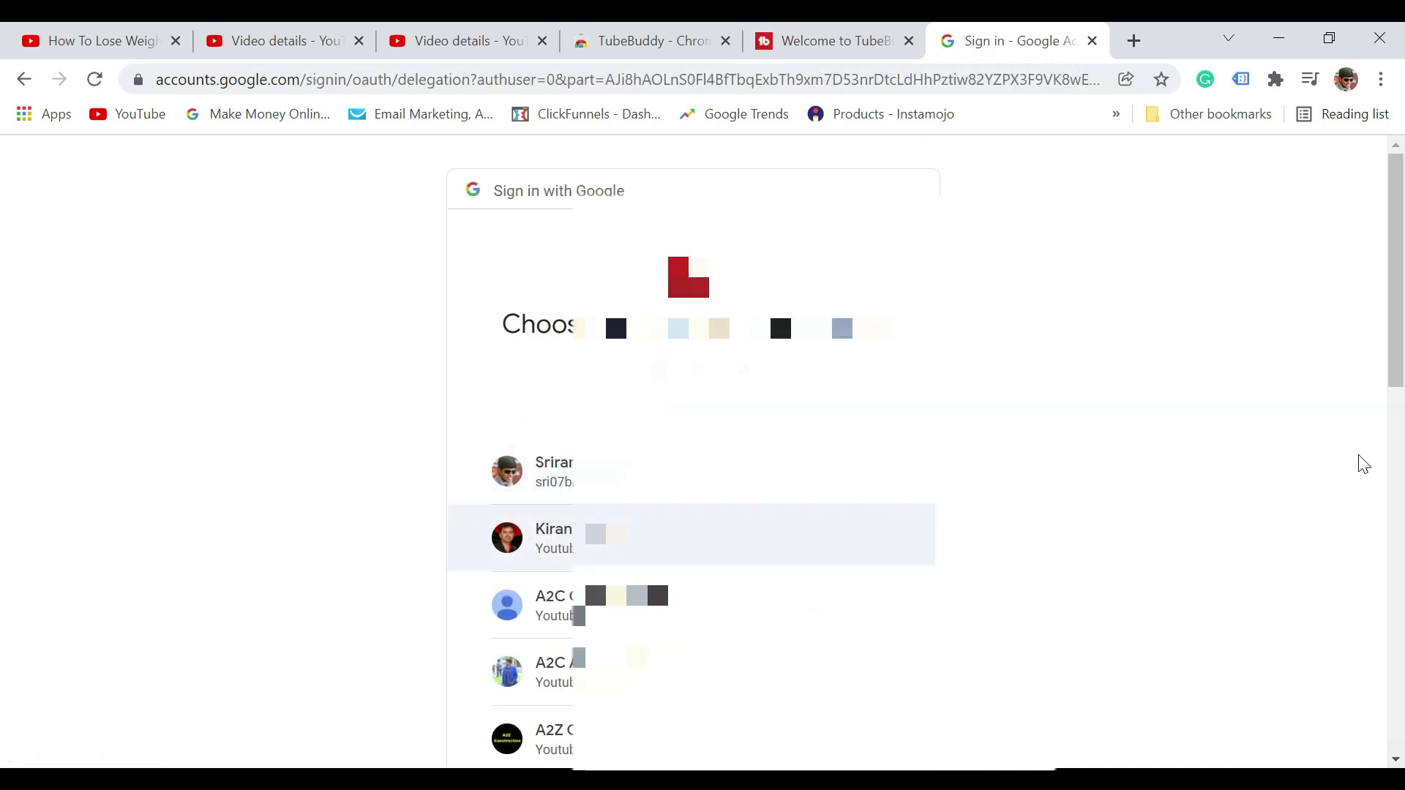
Choose the channel account in Google Sign-in and allow TubeBuddy access to it
scroll(down, 3)
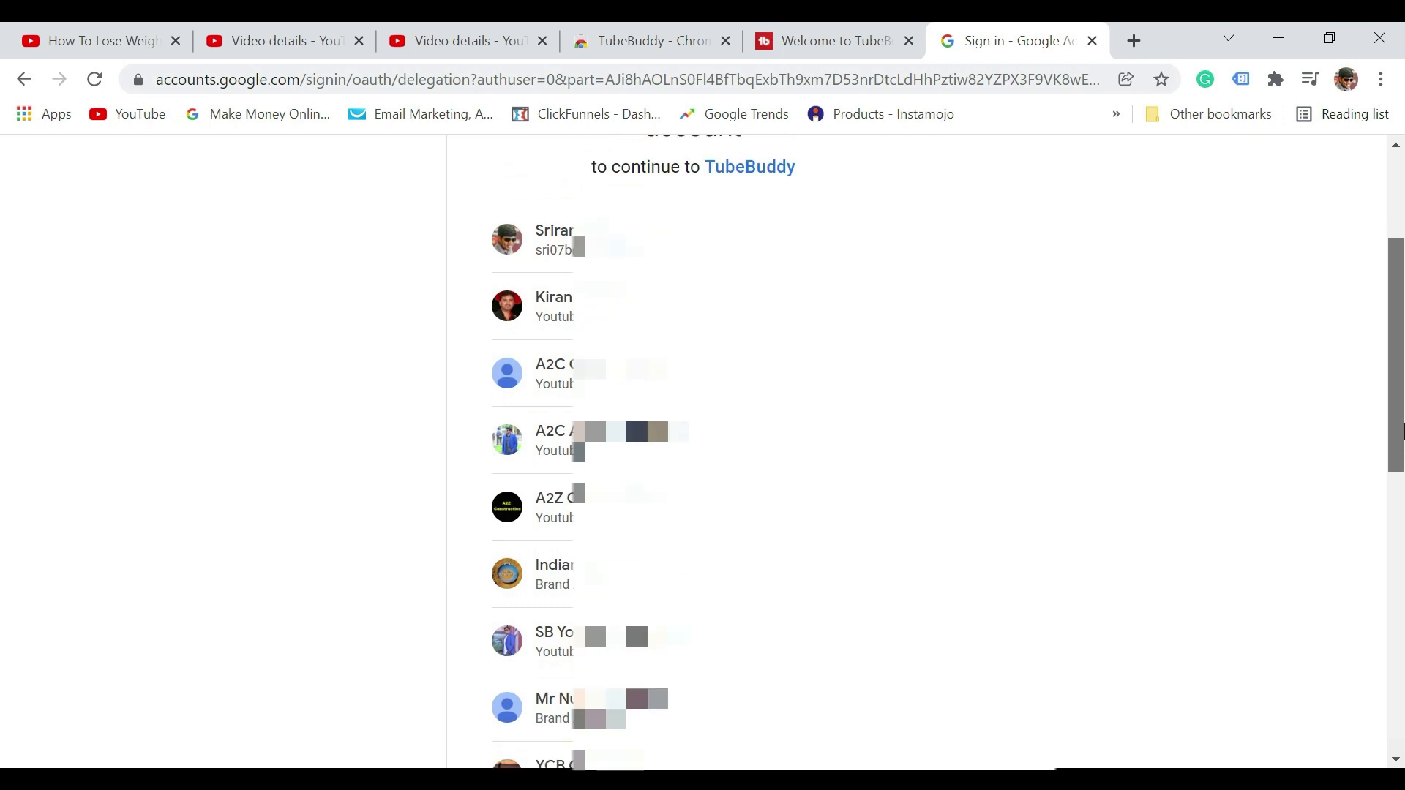
scroll(down, 3)
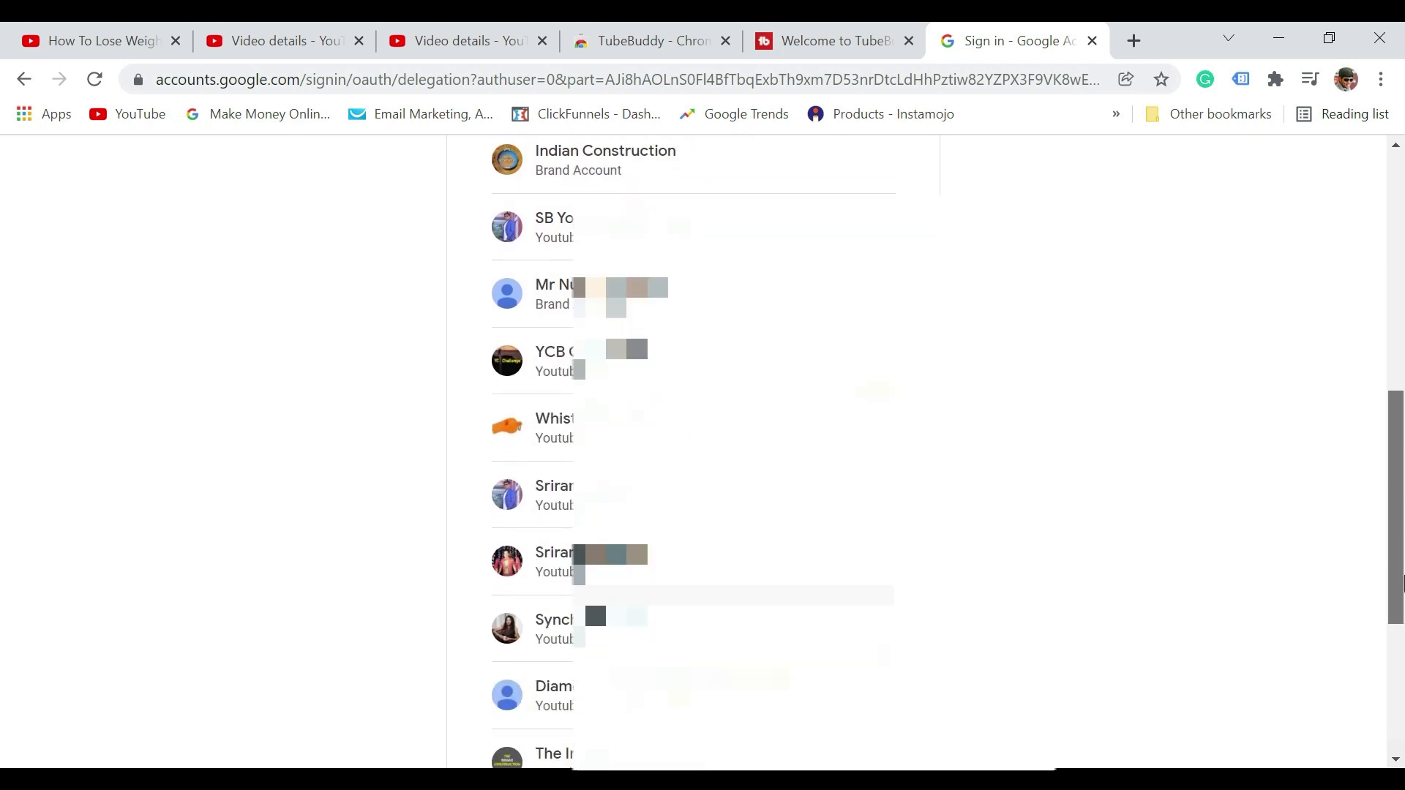
scroll(down, 3)
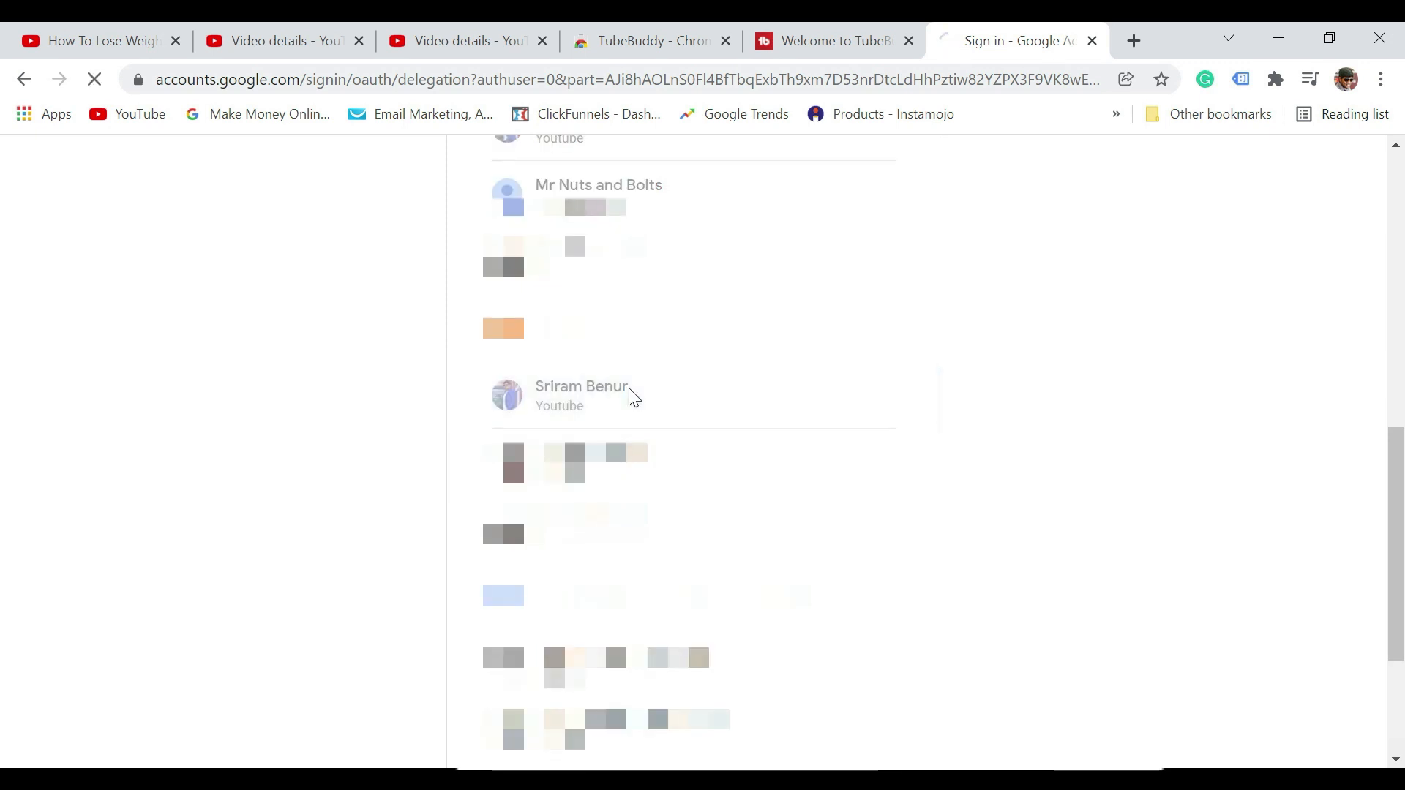
click(581, 394)
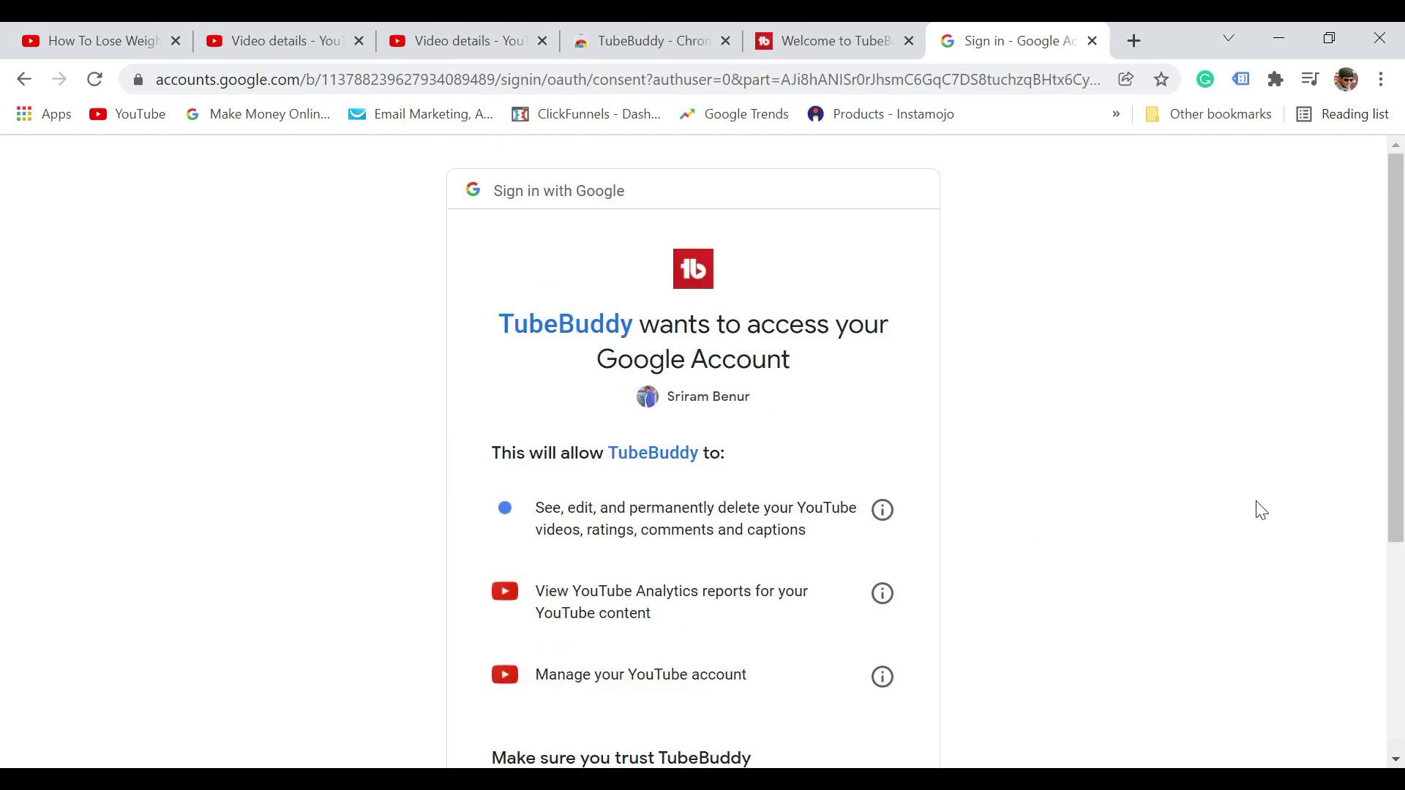
scroll(down, 3)
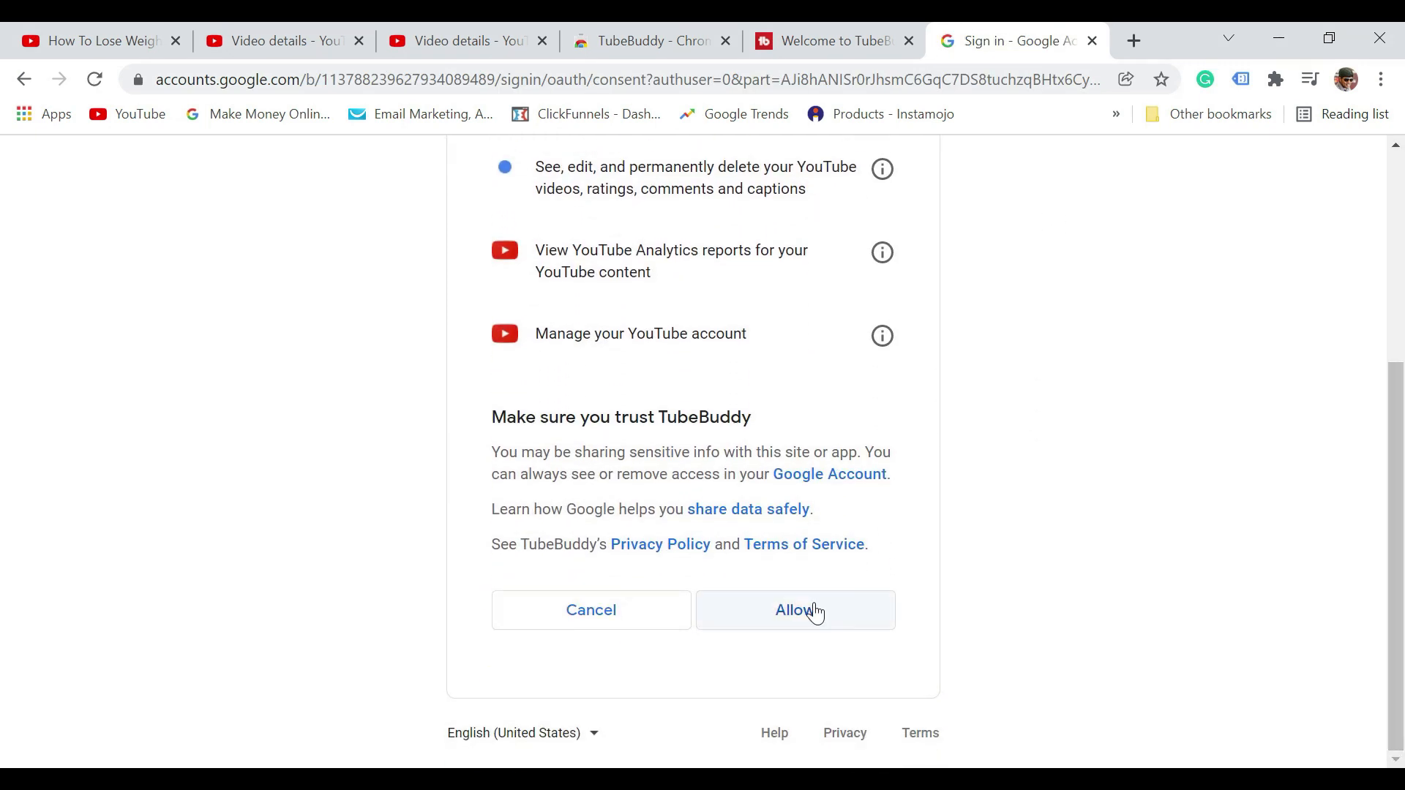
click(794, 610)
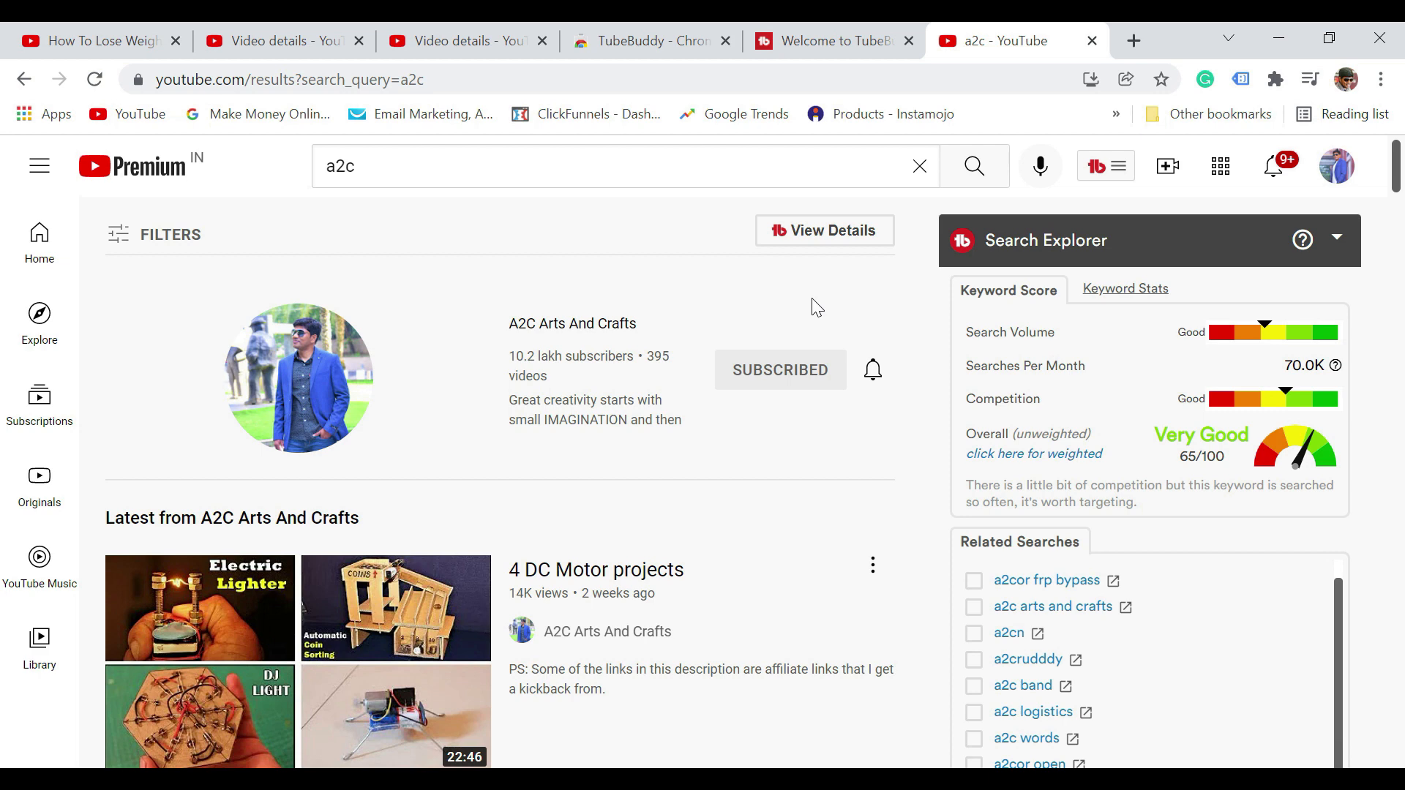
mouse_move(1317, 760)
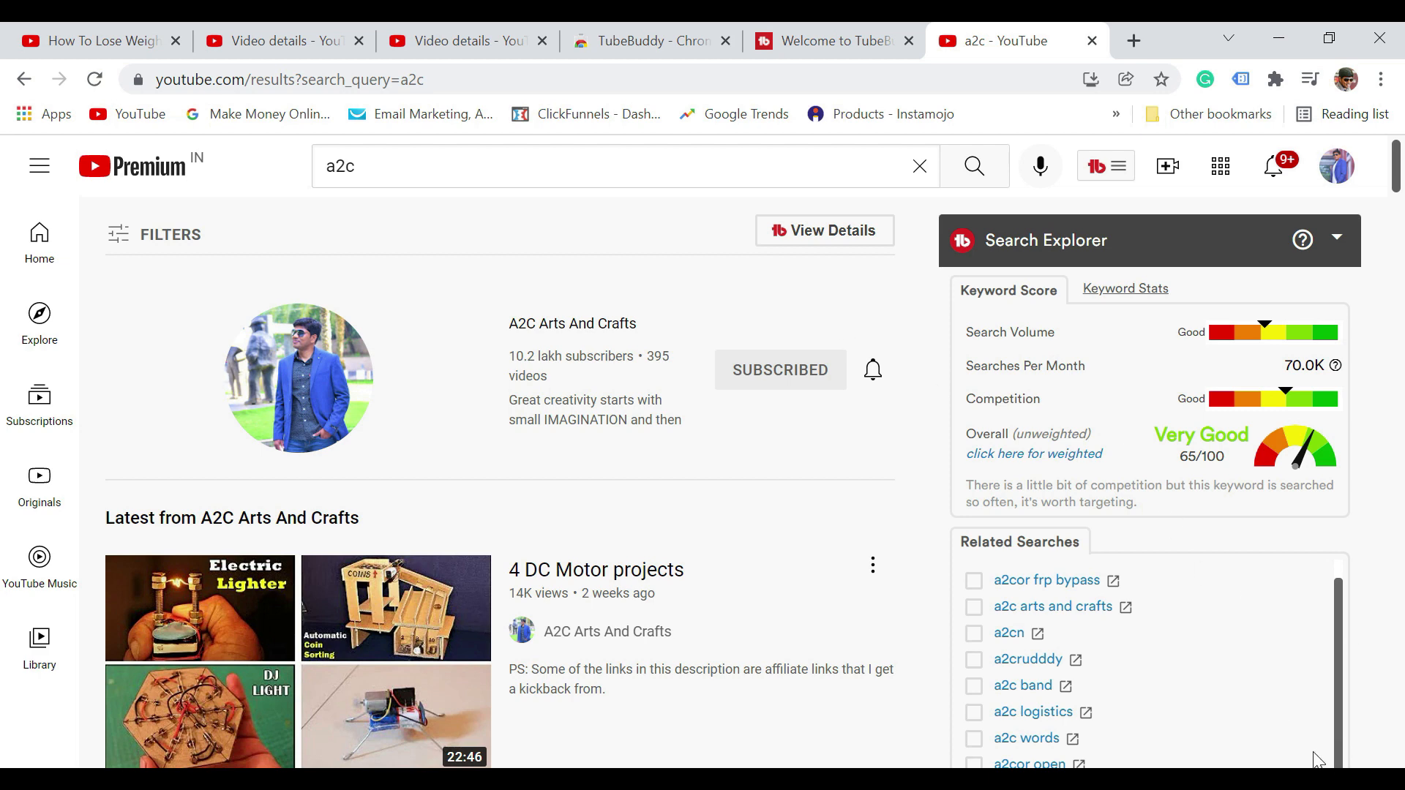
View the TubeBuddy Search Explorer panel beside the a2c results, rating the keyword 65/100
click(872, 369)
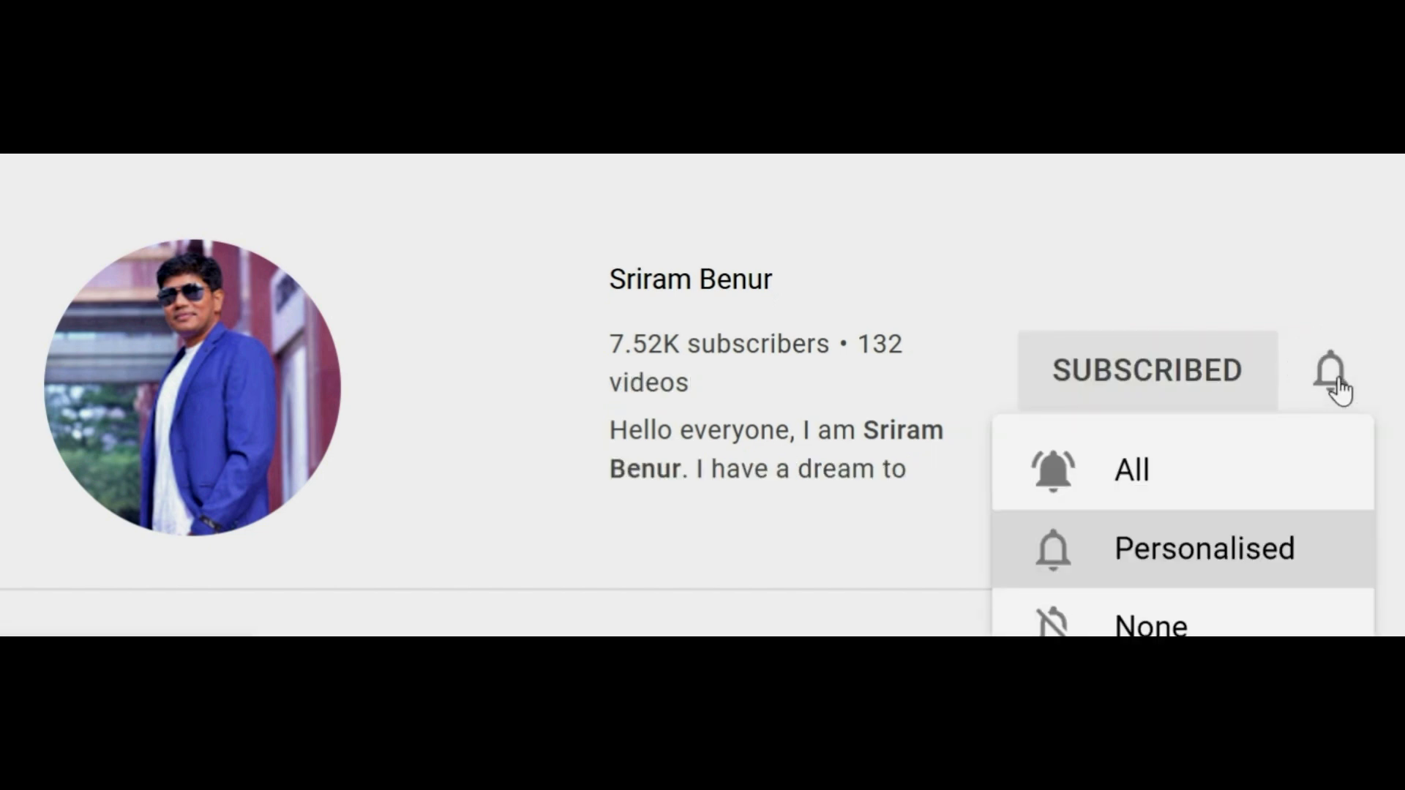